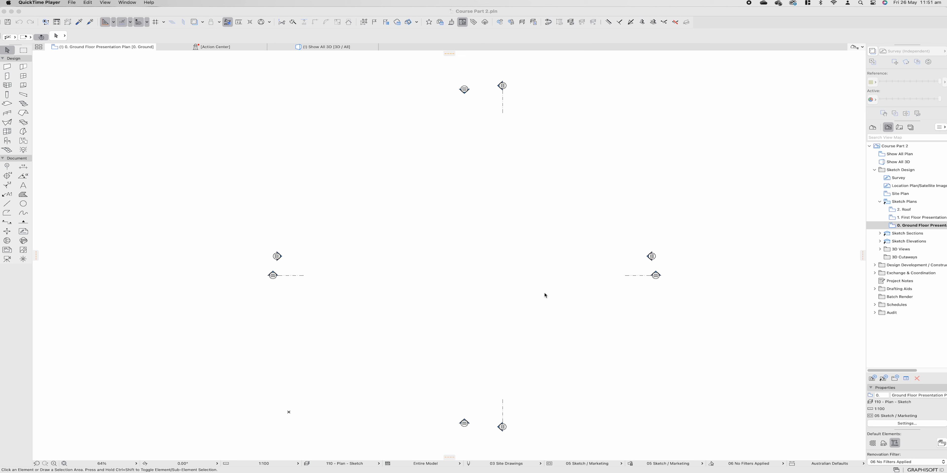
pyautogui.moveTo(540, 302)
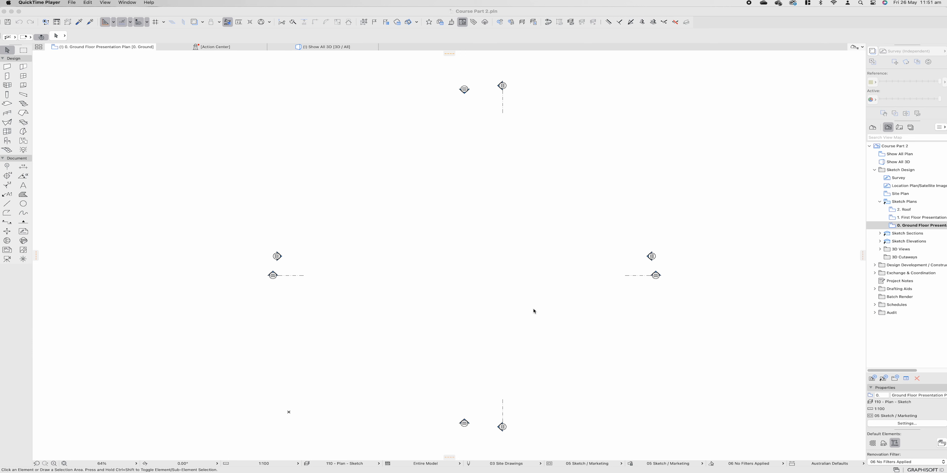
pyautogui.moveTo(529, 316)
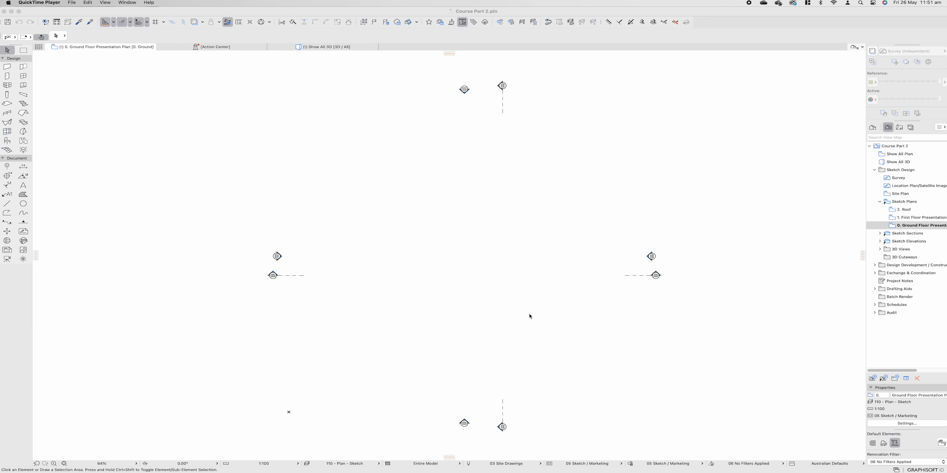
pyautogui.moveTo(526, 315)
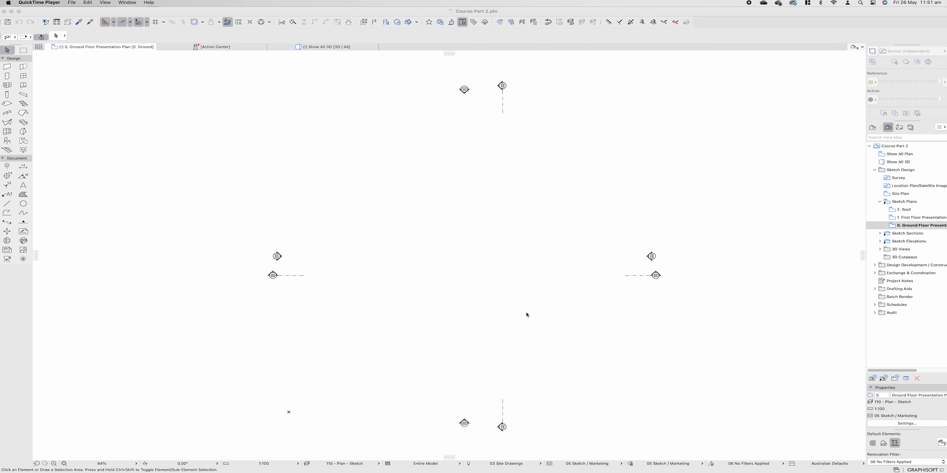
pyautogui.moveTo(527, 311)
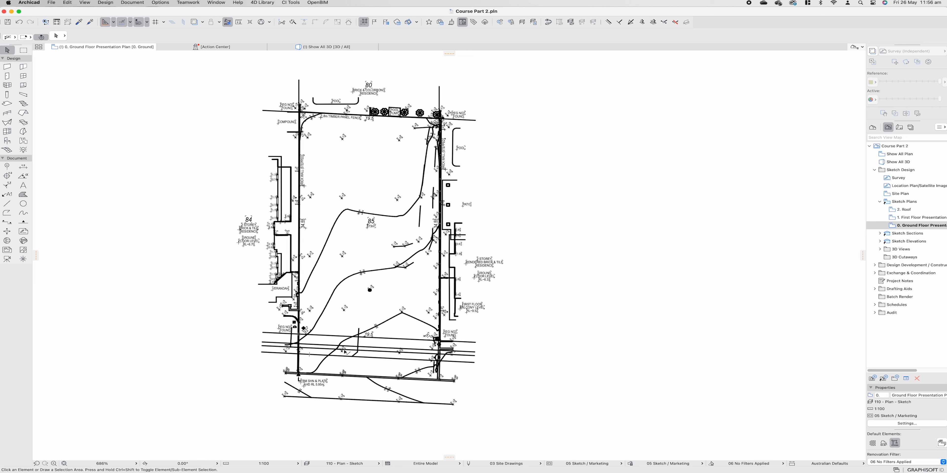
pyautogui.moveTo(375, 350)
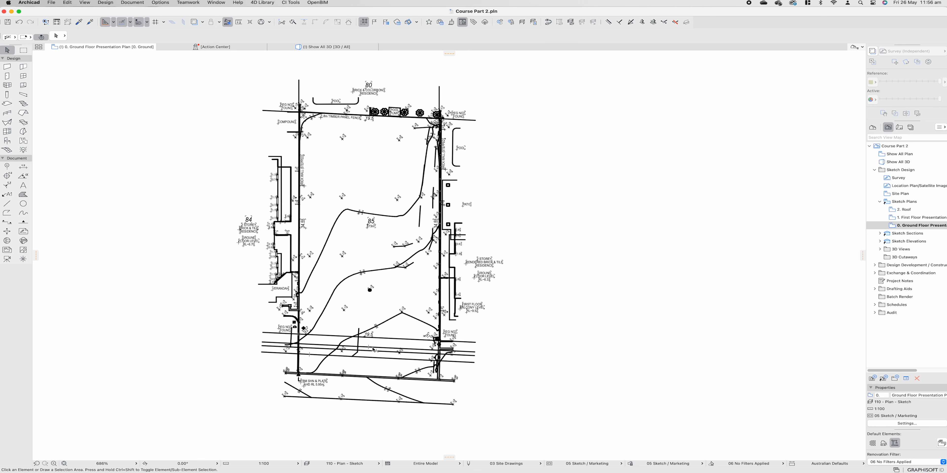
pyautogui.moveTo(382, 365)
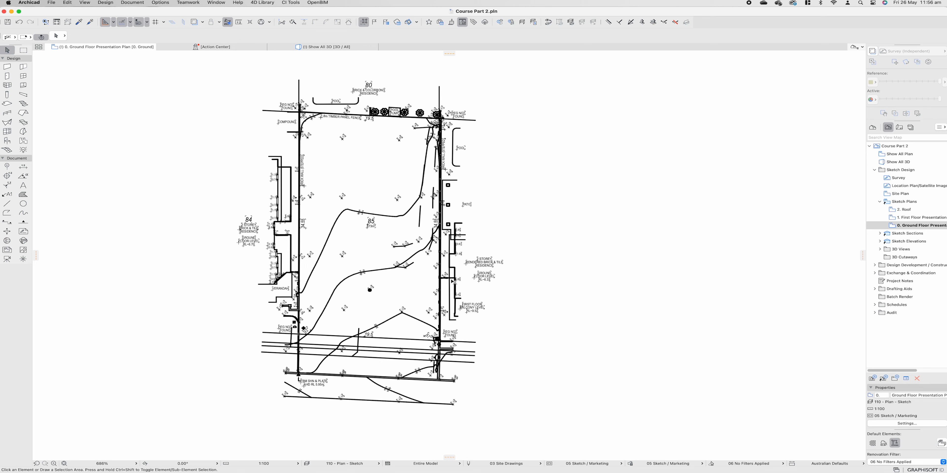
pyautogui.moveTo(424, 271)
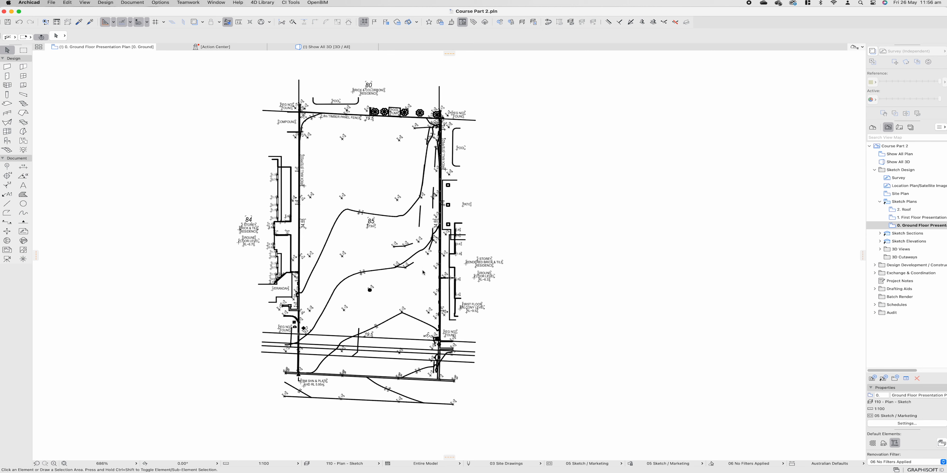
pyautogui.moveTo(394, 341)
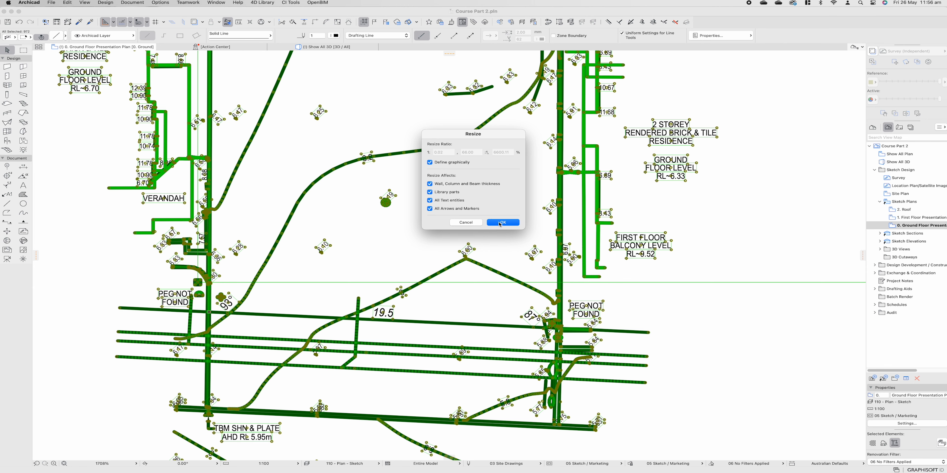
# Confirm the graphical Resize so the survey drawing scales up to true size on the plan.
pyautogui.click(503, 223)
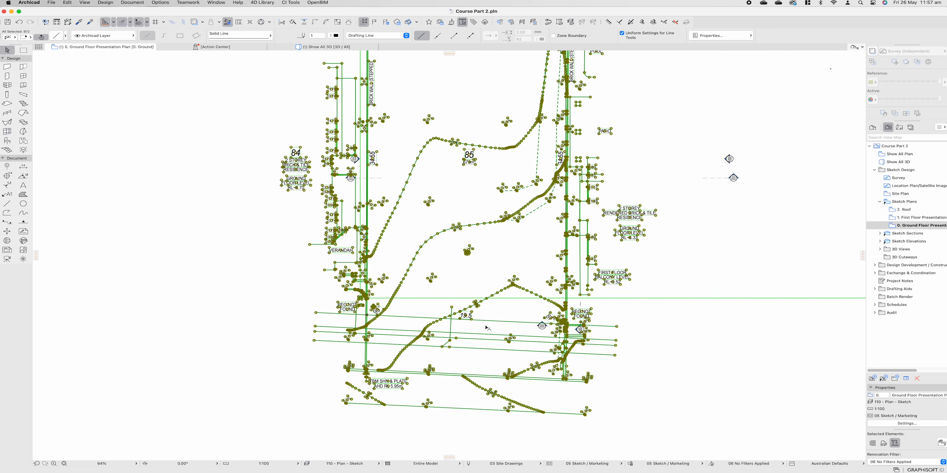
pyautogui.moveTo(542, 328)
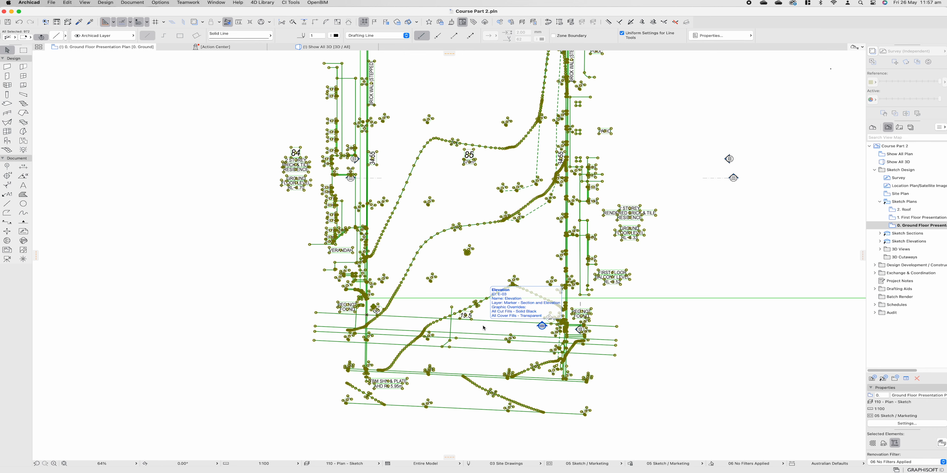
pyautogui.moveTo(446, 289)
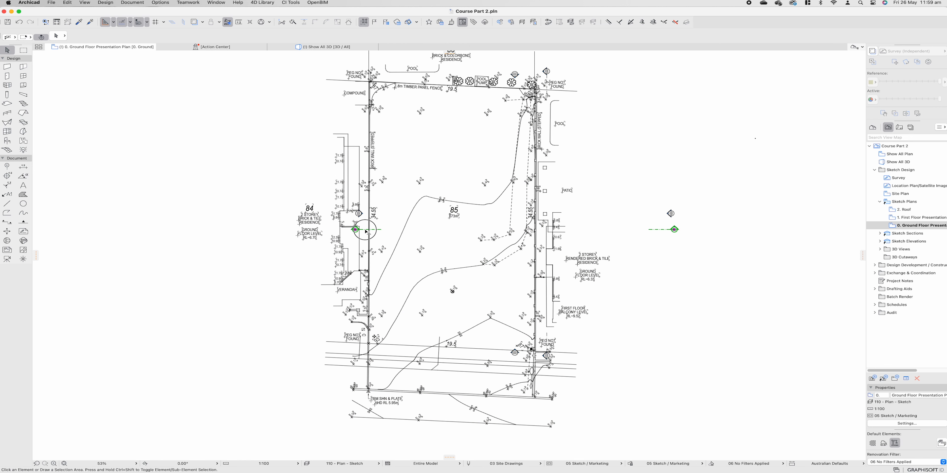
# Drop the elevation marker to the left of the site so the survey boundary is clear.
pyautogui.click(355, 229)
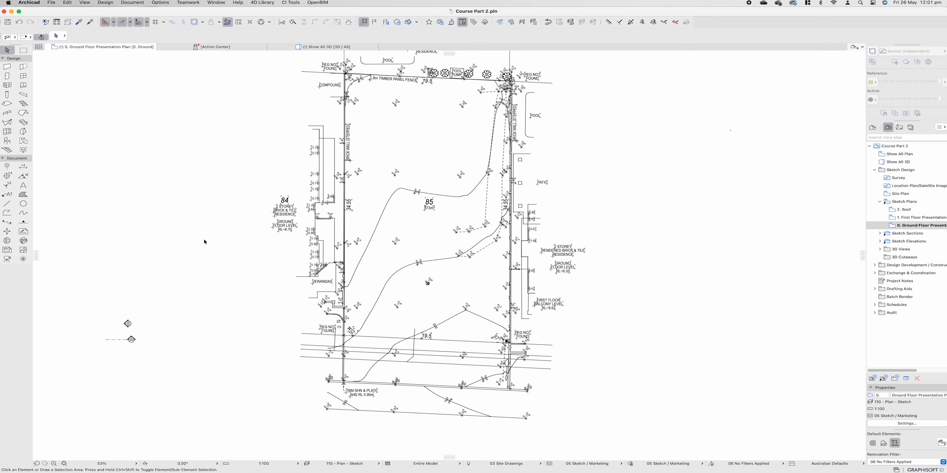
pyautogui.moveTo(424, 322)
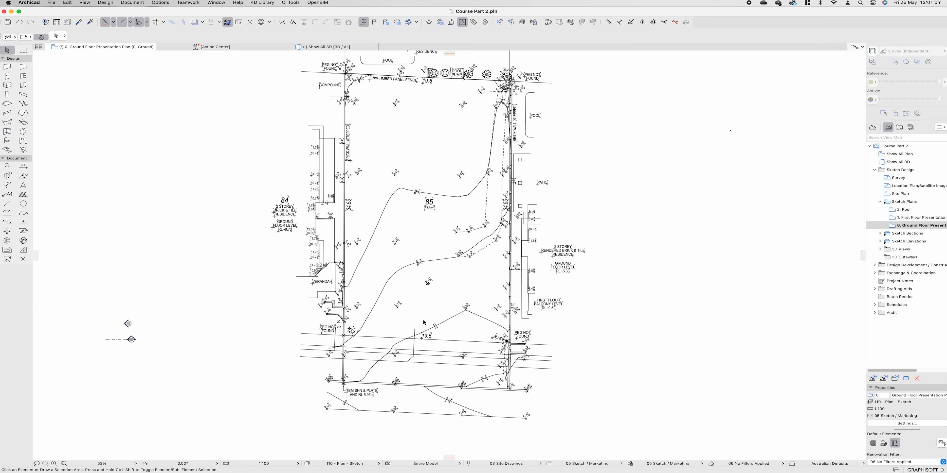
pyautogui.moveTo(430, 317)
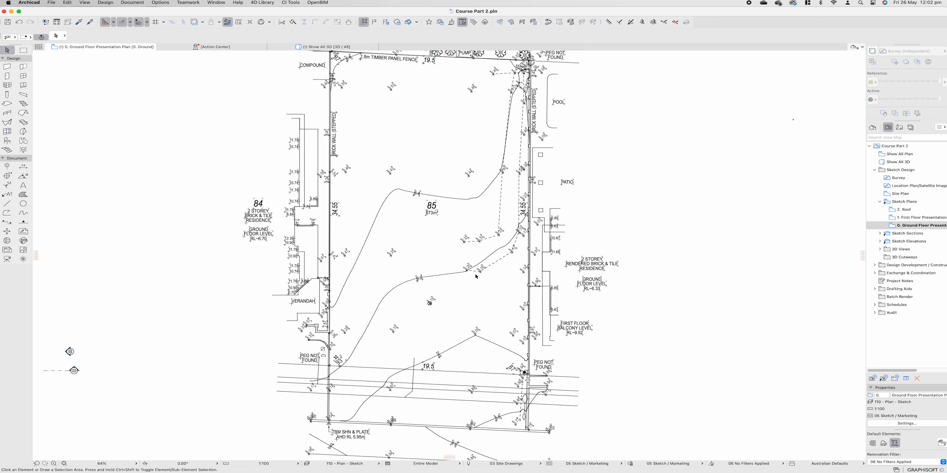
pyautogui.moveTo(406, 330)
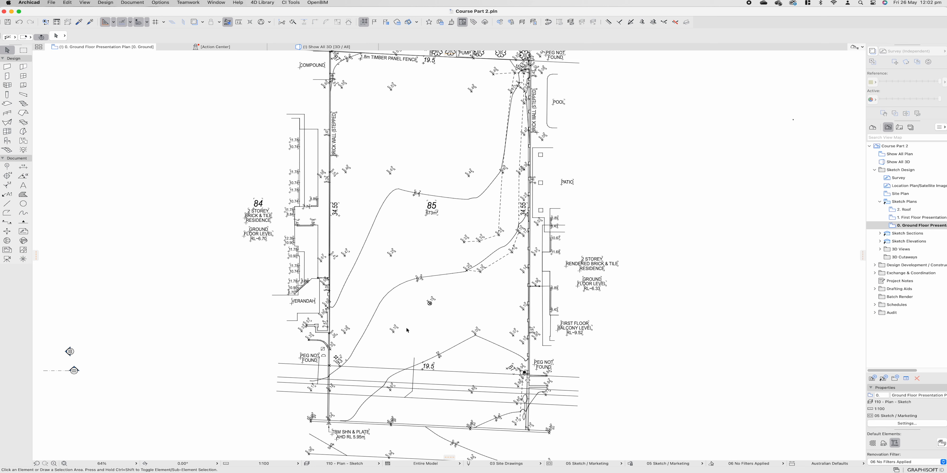
pyautogui.moveTo(415, 273)
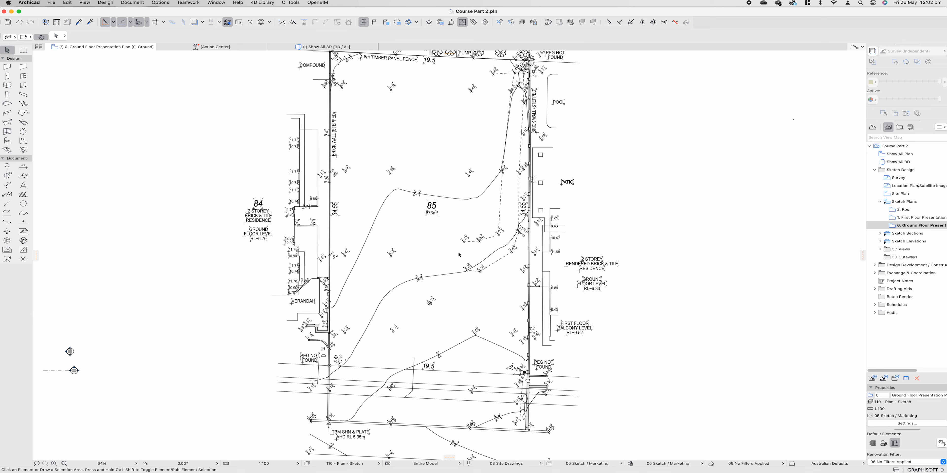
pyautogui.moveTo(432, 184)
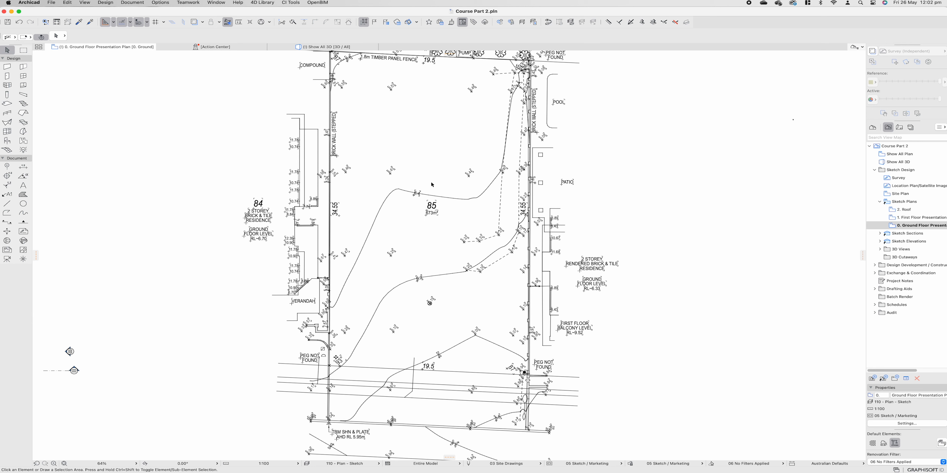
pyautogui.moveTo(411, 153)
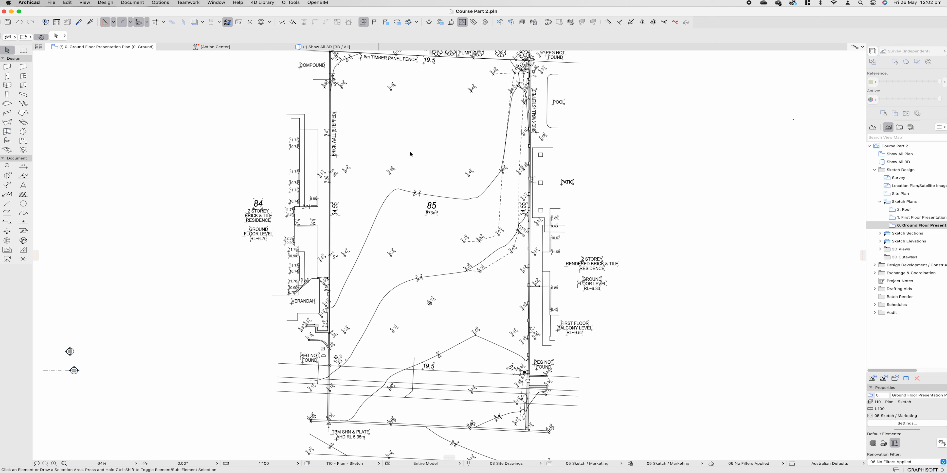
pyautogui.moveTo(412, 349)
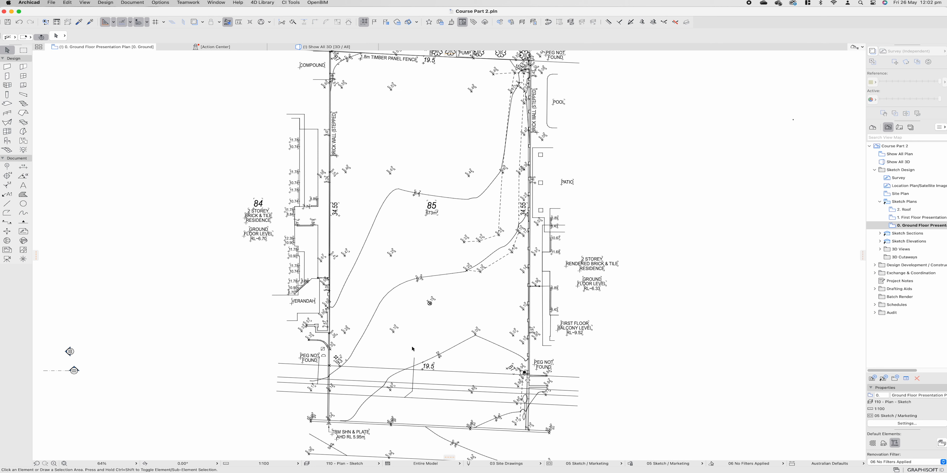
# In Project Preferences > Reference Levels, set the 1st Reference Level elevation to -6400 and confirm.
pyautogui.click(28, 3)
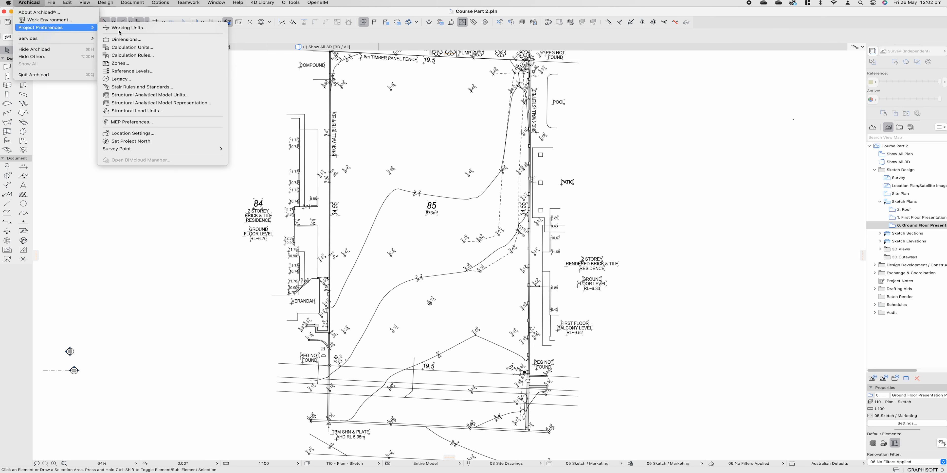
pyautogui.moveTo(141, 73)
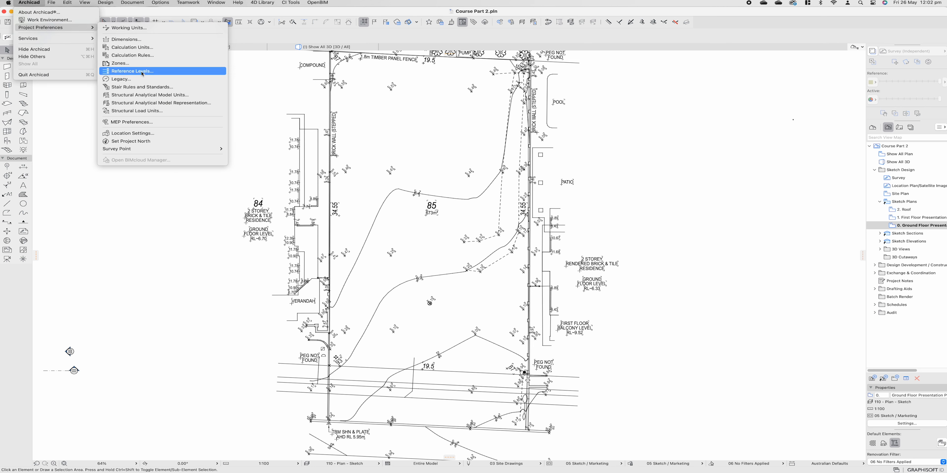
pyautogui.moveTo(131, 73)
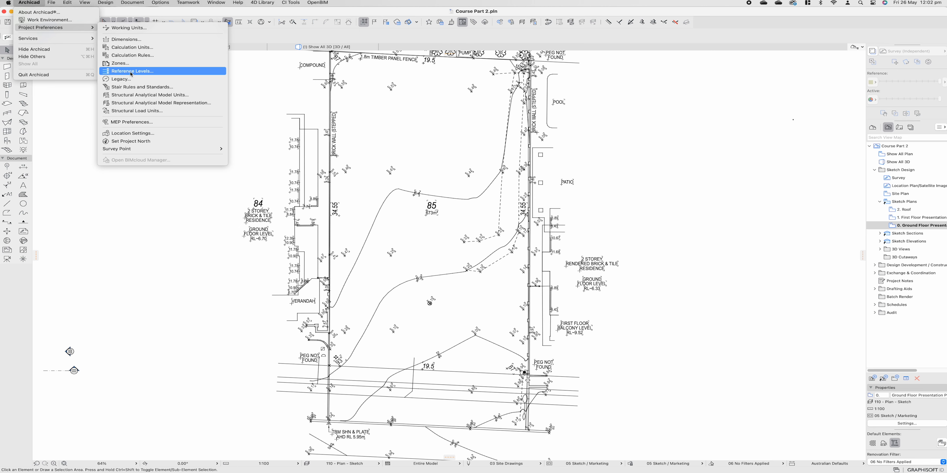
pyautogui.click(133, 71)
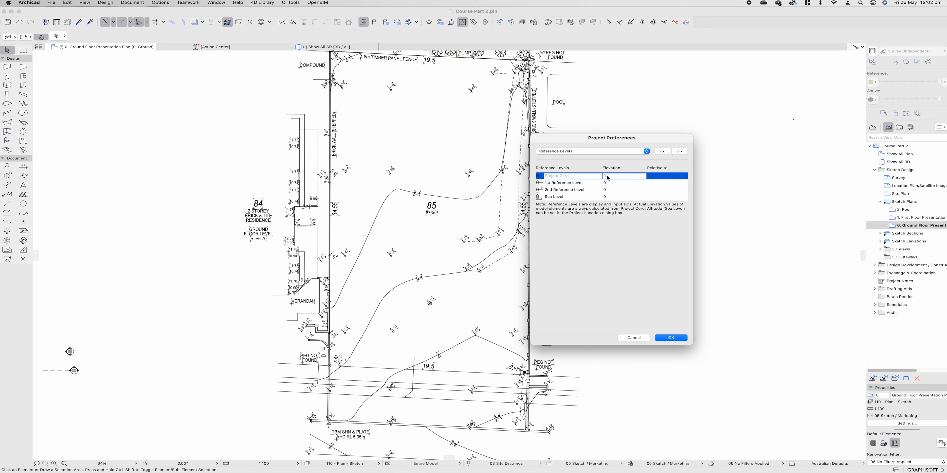
pyautogui.click(563, 182)
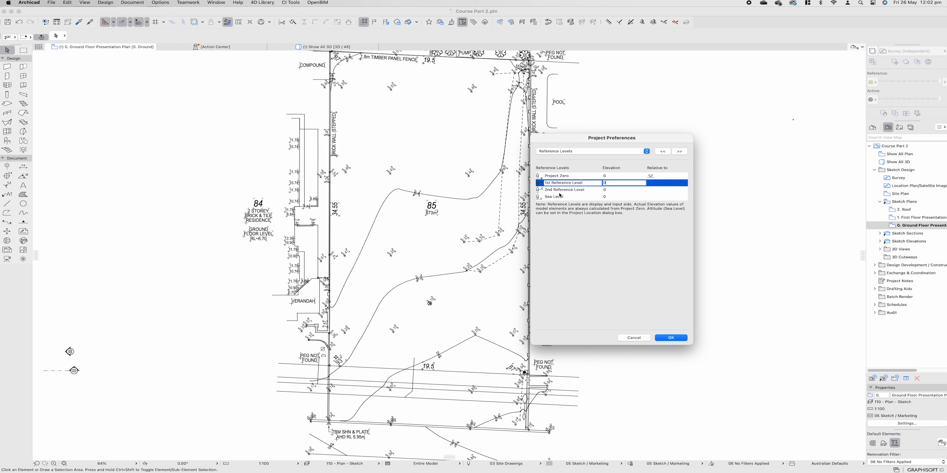
pyautogui.click(564, 190)
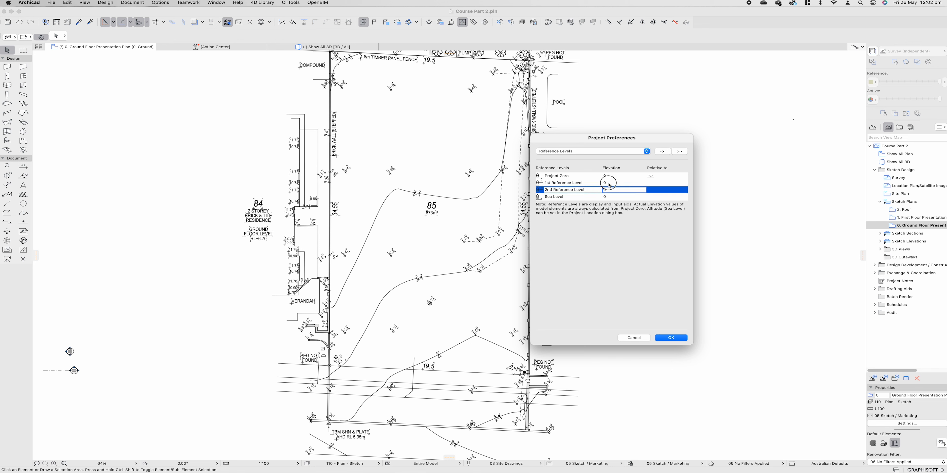
pyautogui.click(567, 182)
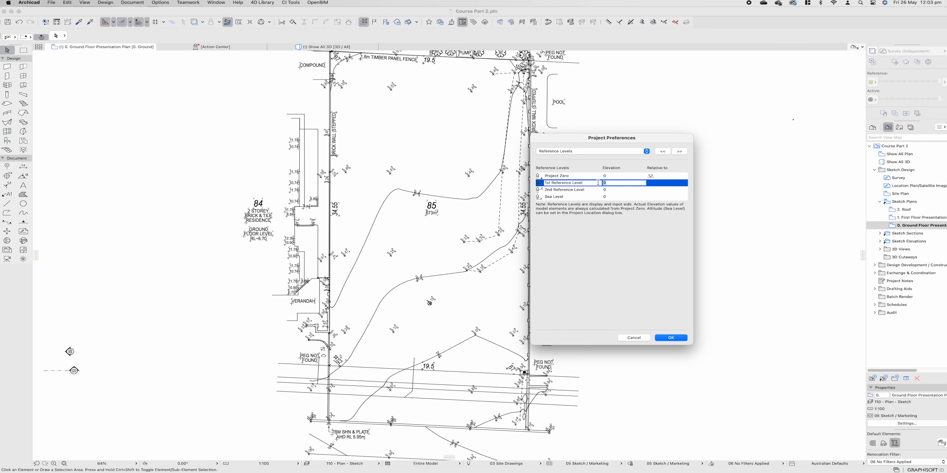
pyautogui.write('-6400')
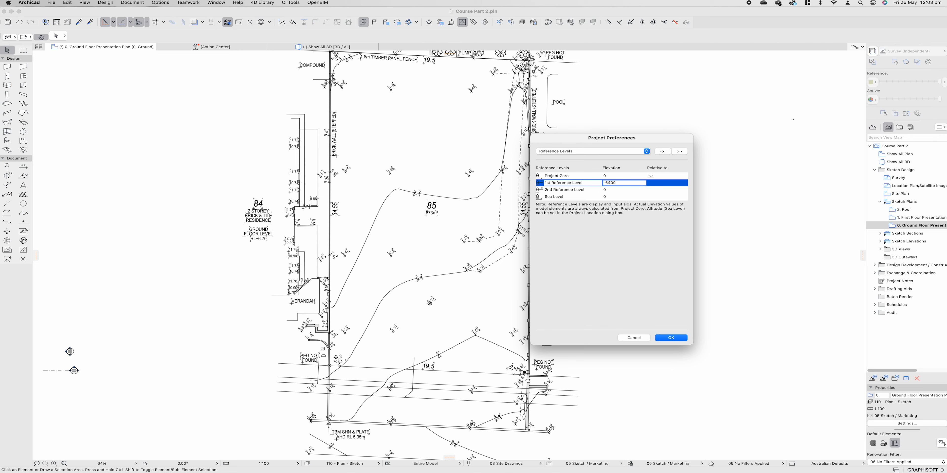
pyautogui.click(670, 338)
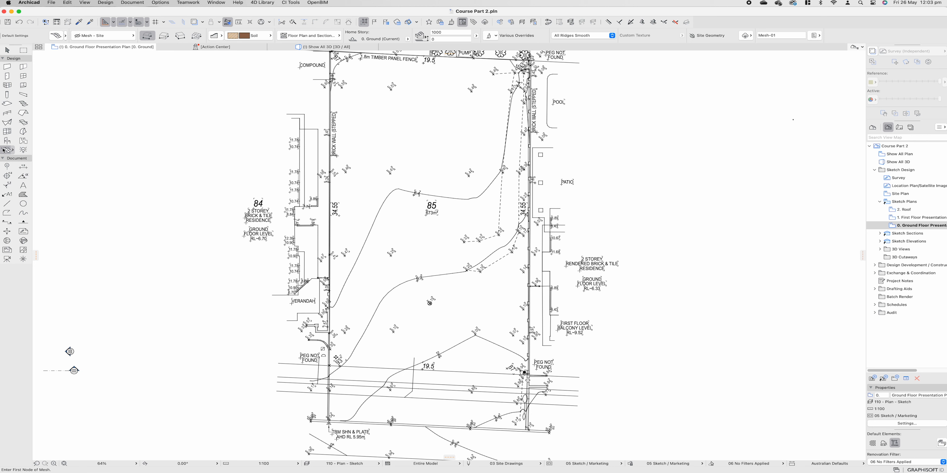
pyautogui.moveTo(64, 89)
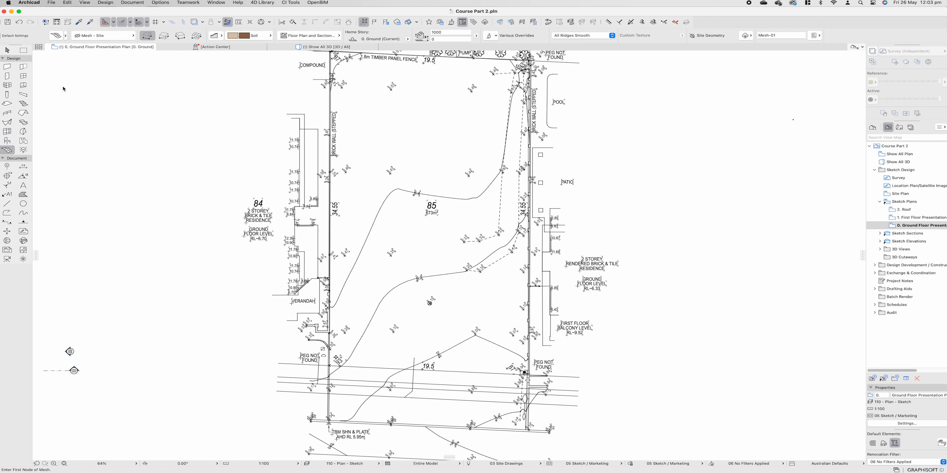
pyautogui.moveTo(77, 39)
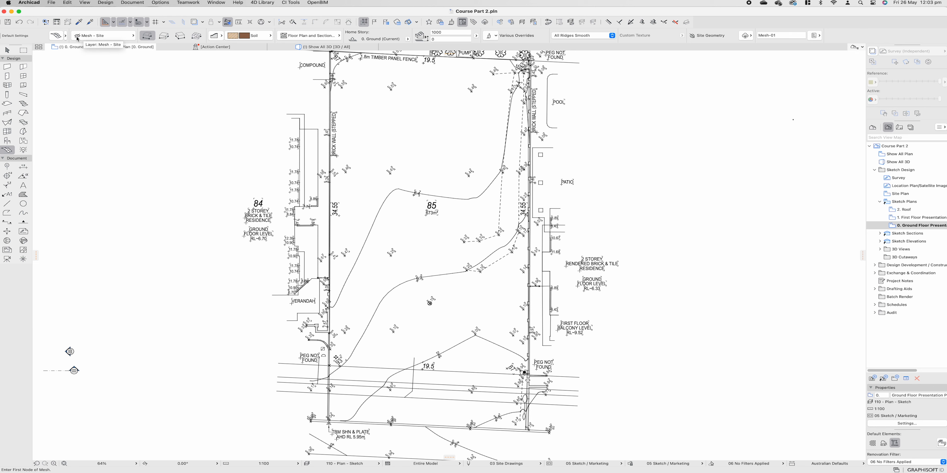
pyautogui.click(104, 36)
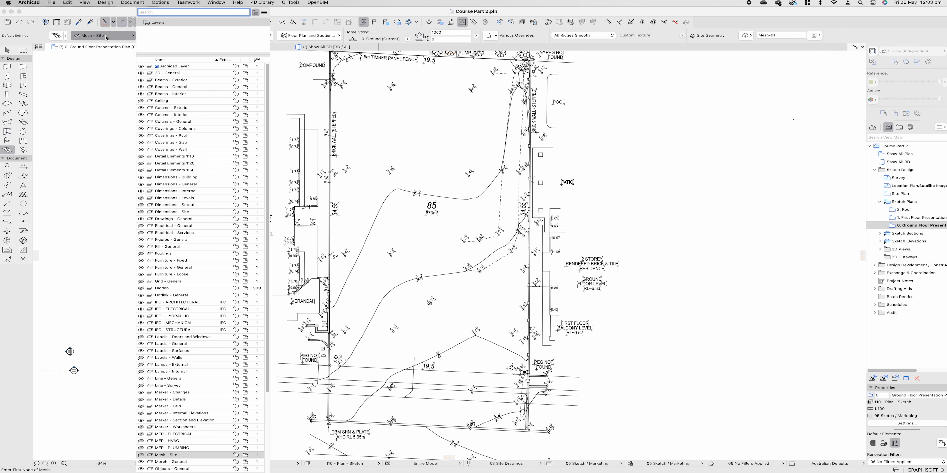
pyautogui.moveTo(88, 41)
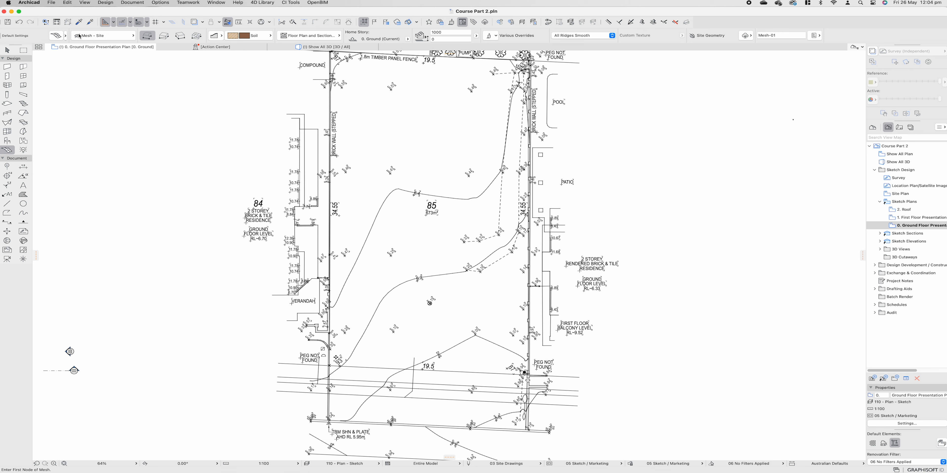
pyautogui.moveTo(80, 38)
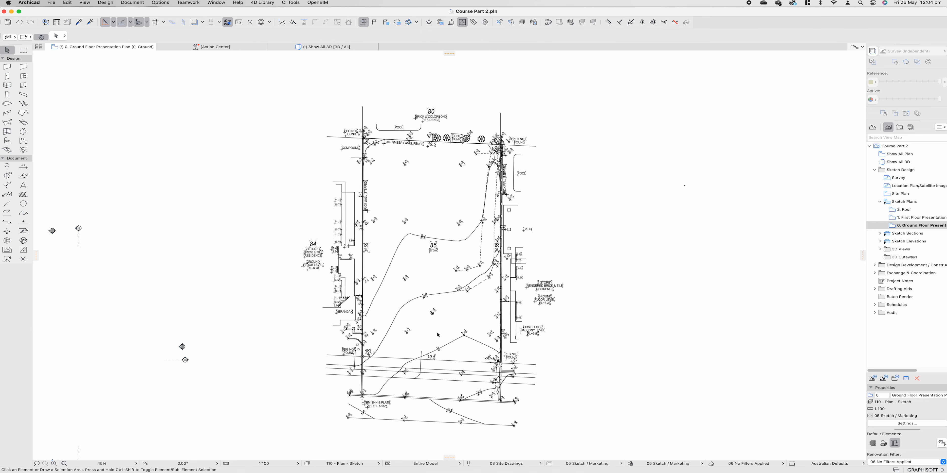
pyautogui.moveTo(385, 381)
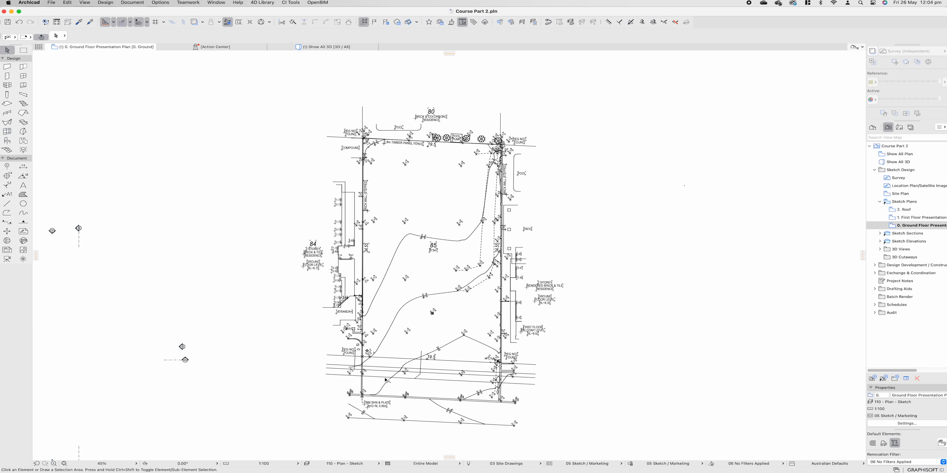
pyautogui.moveTo(464, 343)
pyautogui.write('site')
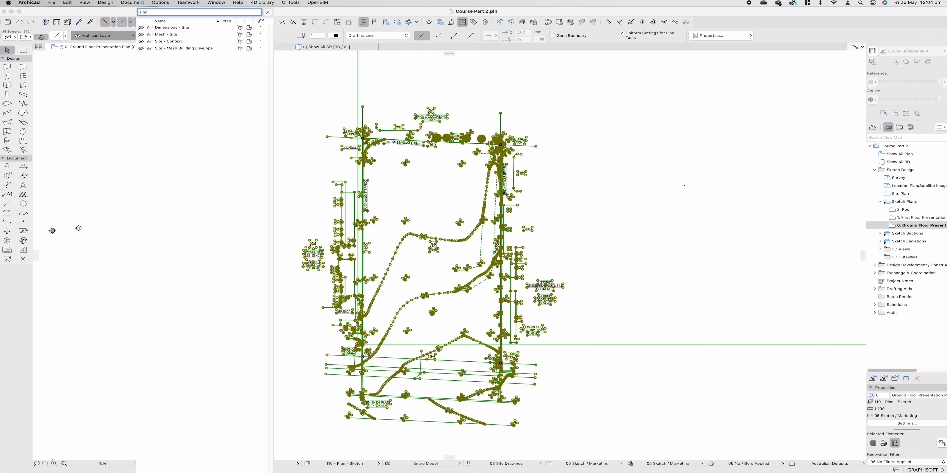
# Switch from the filtered Layers list to the Site Plan view of the ground story.
pyautogui.click(179, 42)
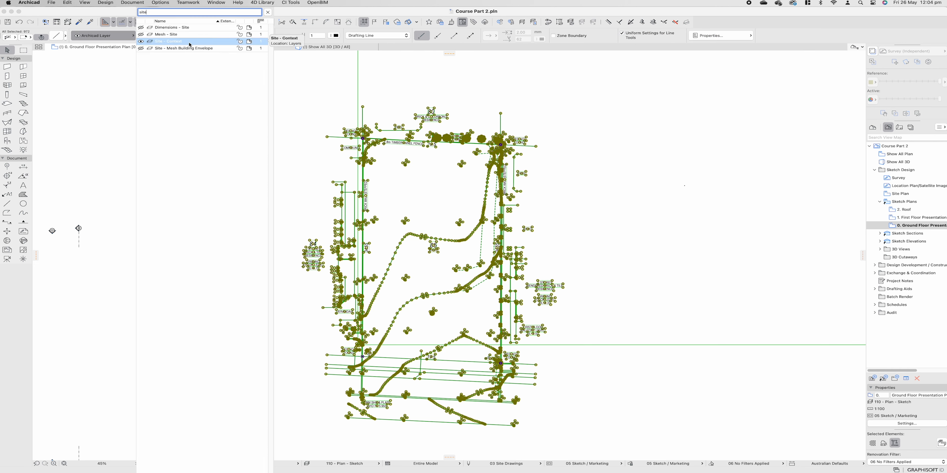
pyautogui.click(168, 41)
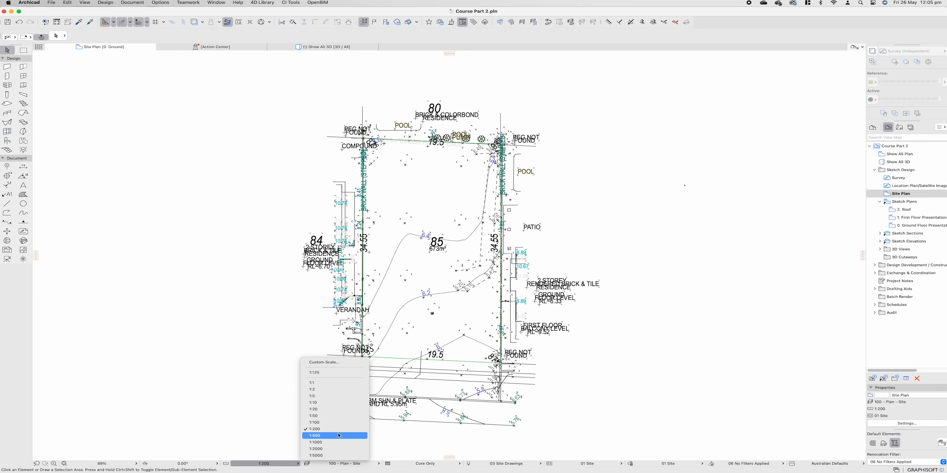
# Choose 1:100 from the status-bar scale pop-up and store it in the Site Plan view settings.
pyautogui.click(314, 436)
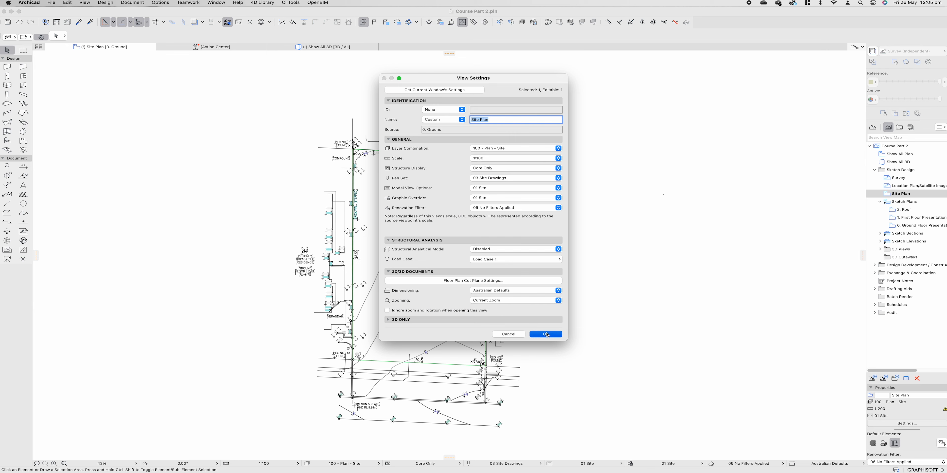
pyautogui.click(546, 335)
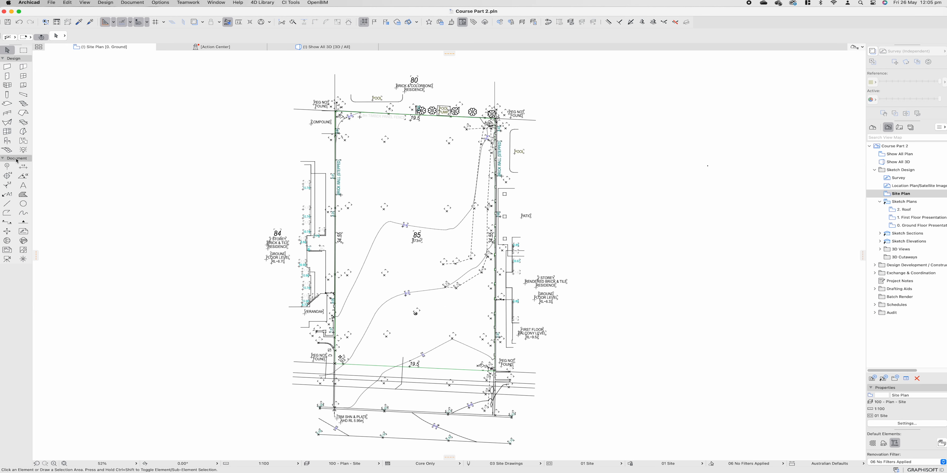
pyautogui.click(7, 149)
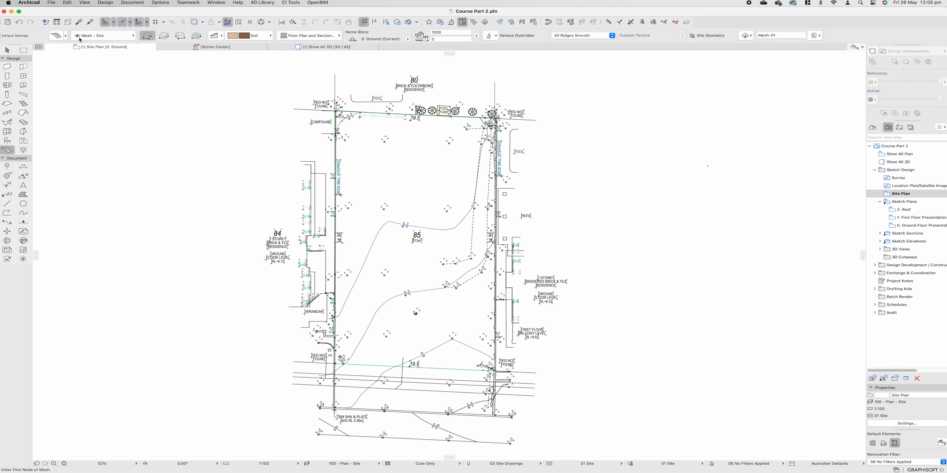
pyautogui.moveTo(103, 41)
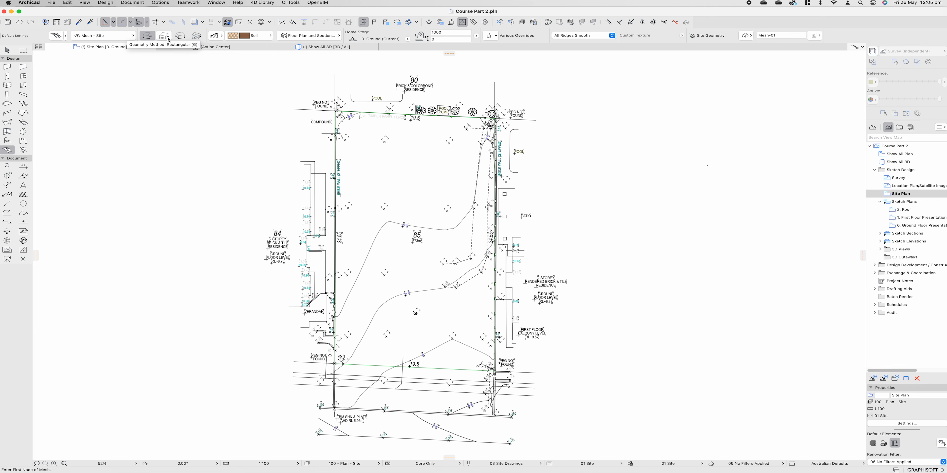
pyautogui.click(147, 36)
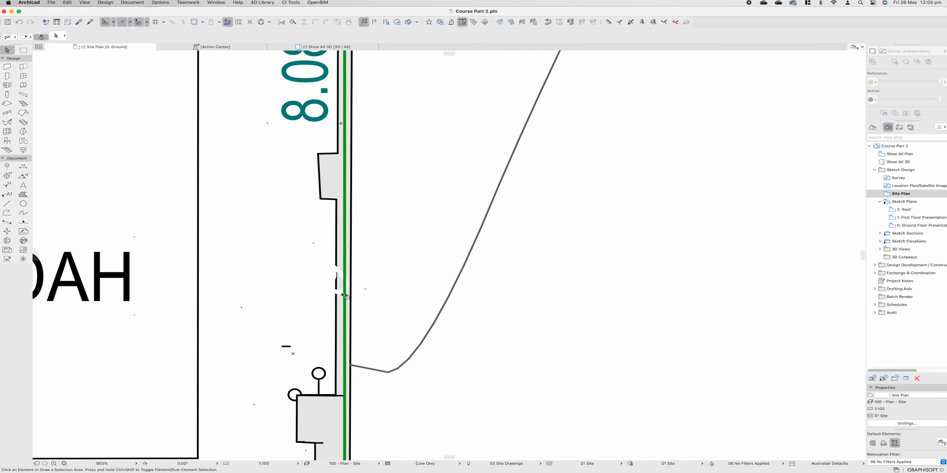
pyautogui.scroll(-3)
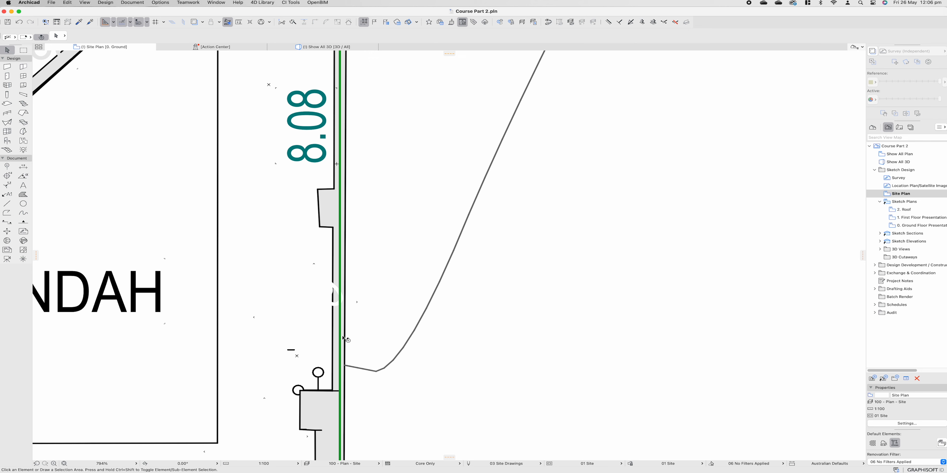
pyautogui.click(85, 3)
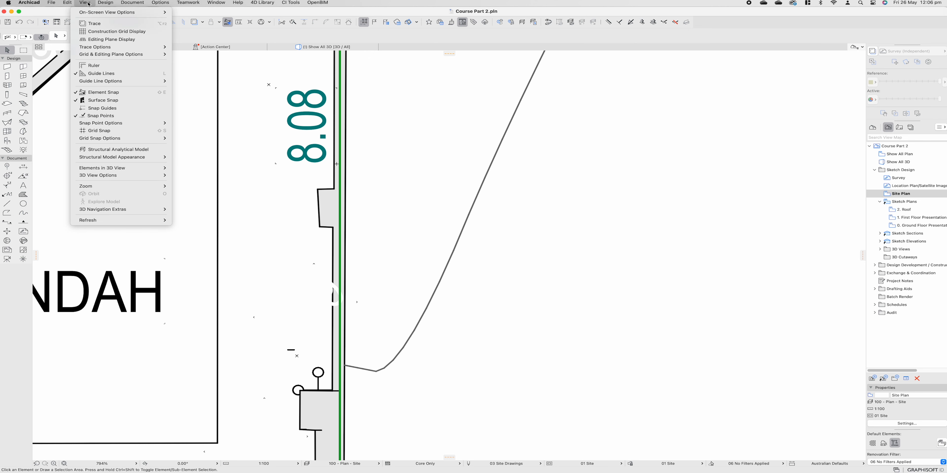
pyautogui.click(106, 12)
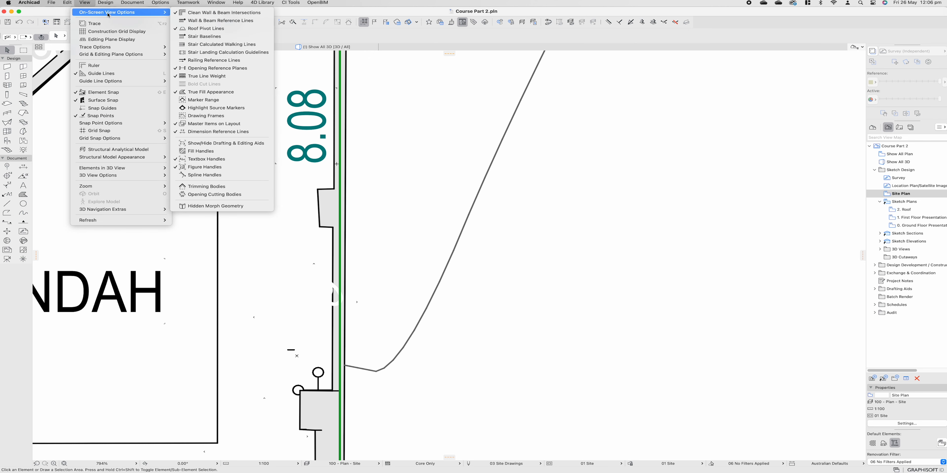
pyautogui.moveTo(210, 100)
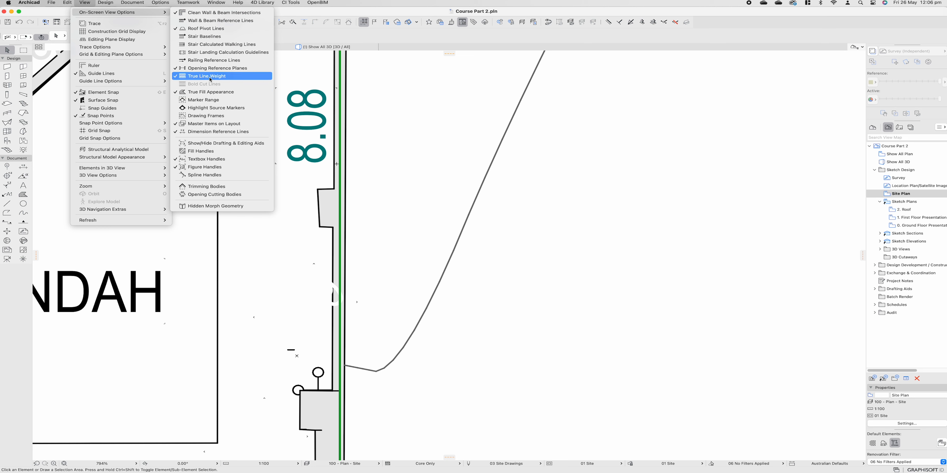
pyautogui.click(206, 76)
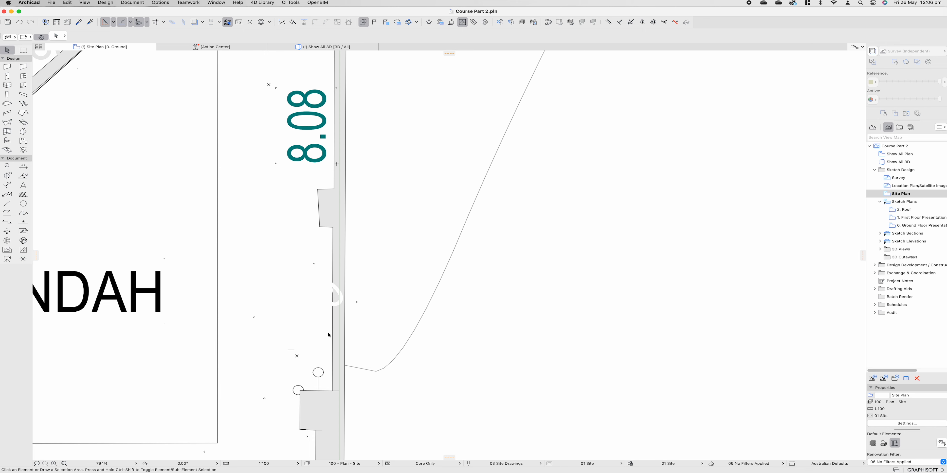
pyautogui.scroll(-3)
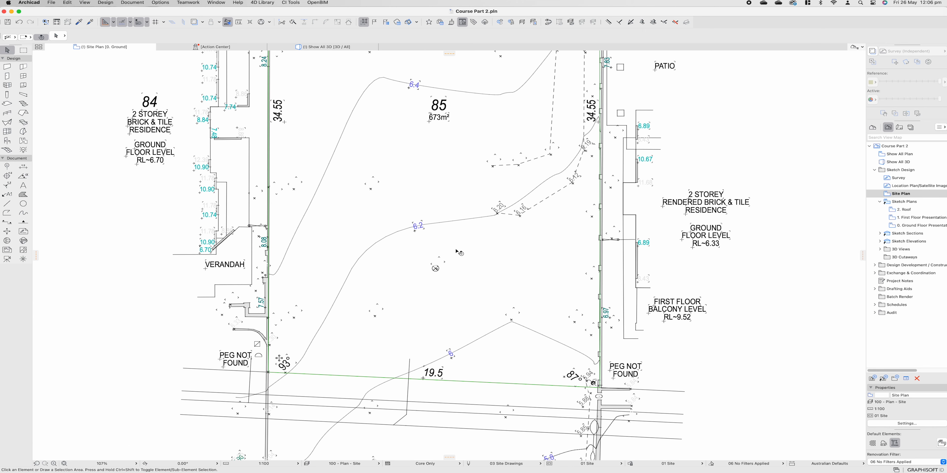
pyautogui.moveTo(442, 294)
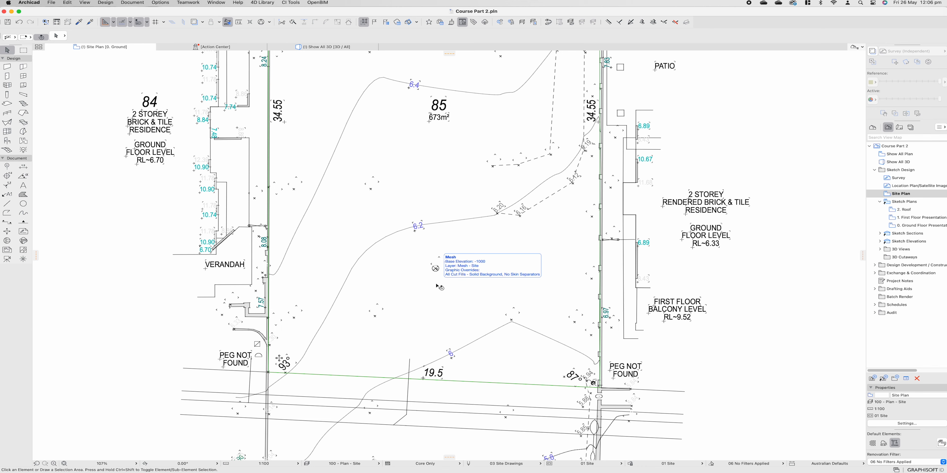
pyautogui.scroll(-3)
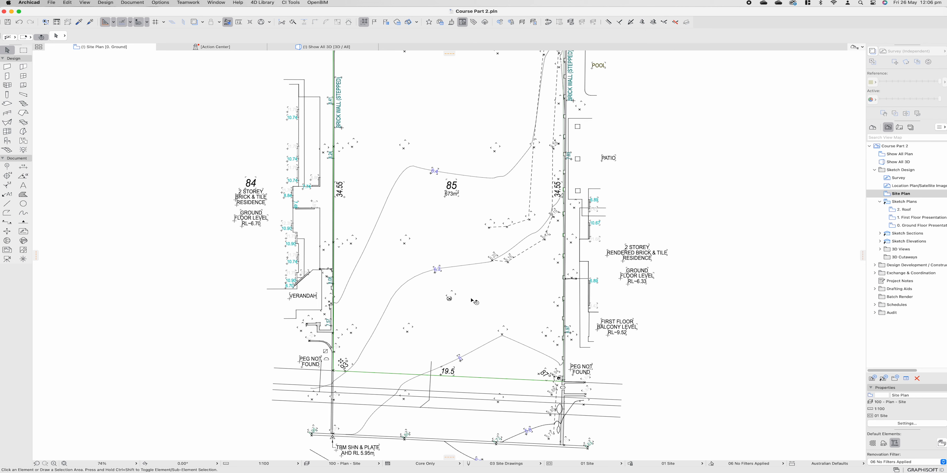
pyautogui.click(84, 3)
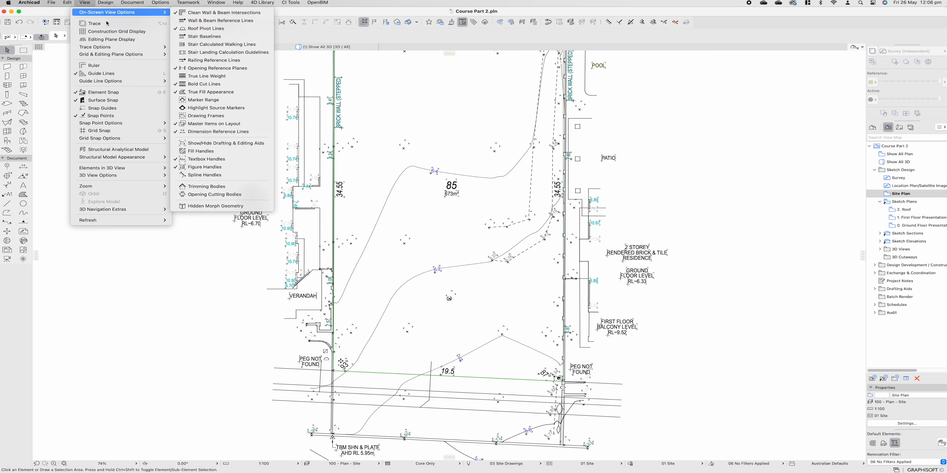
pyautogui.moveTo(205, 76)
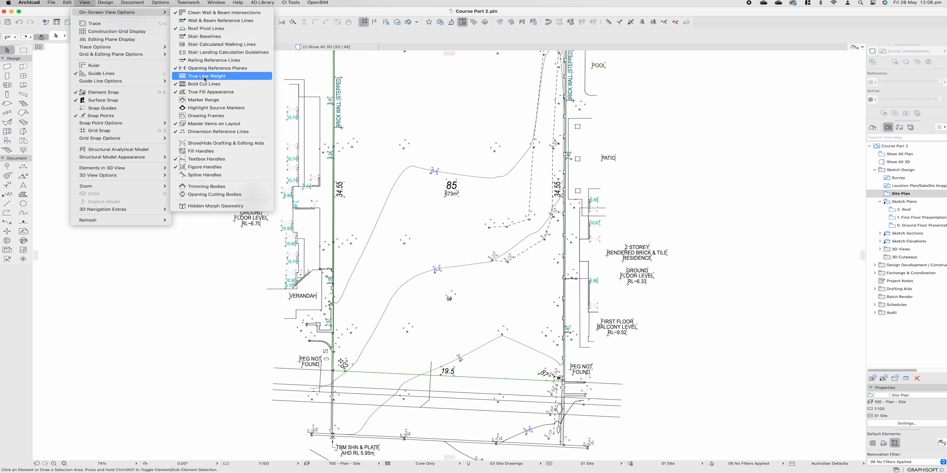
pyautogui.click(206, 76)
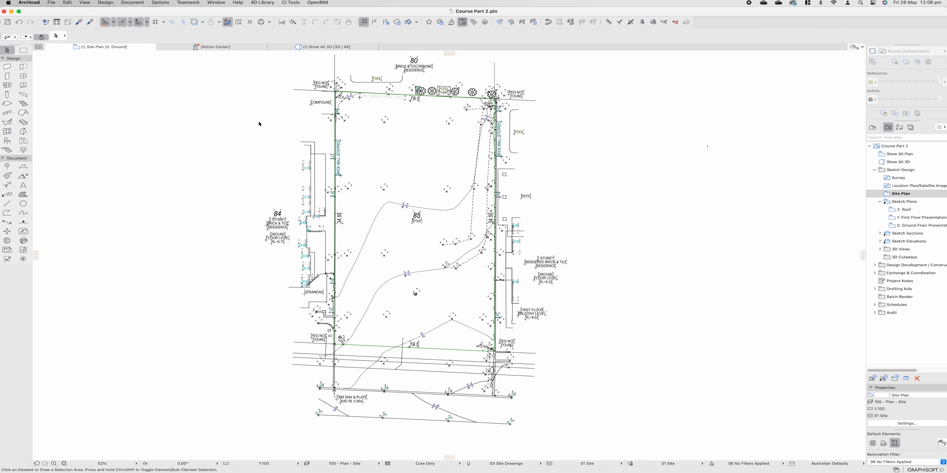
pyautogui.moveTo(313, 391)
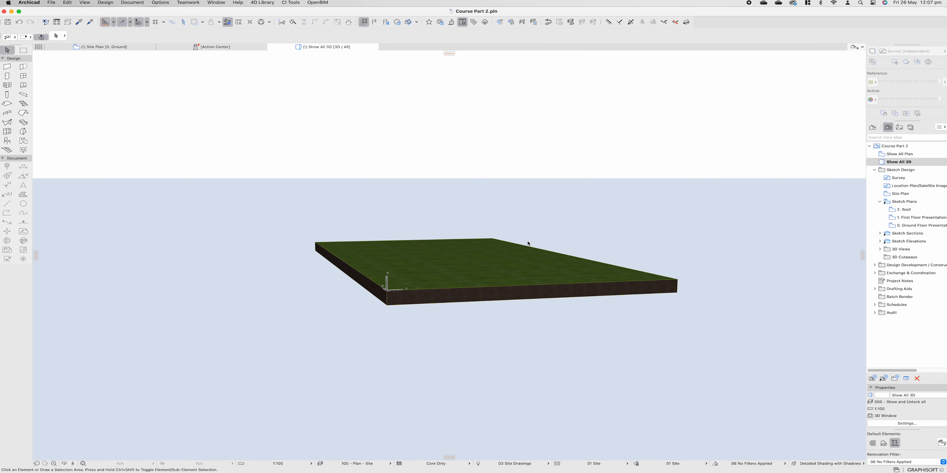
pyautogui.moveTo(523, 235)
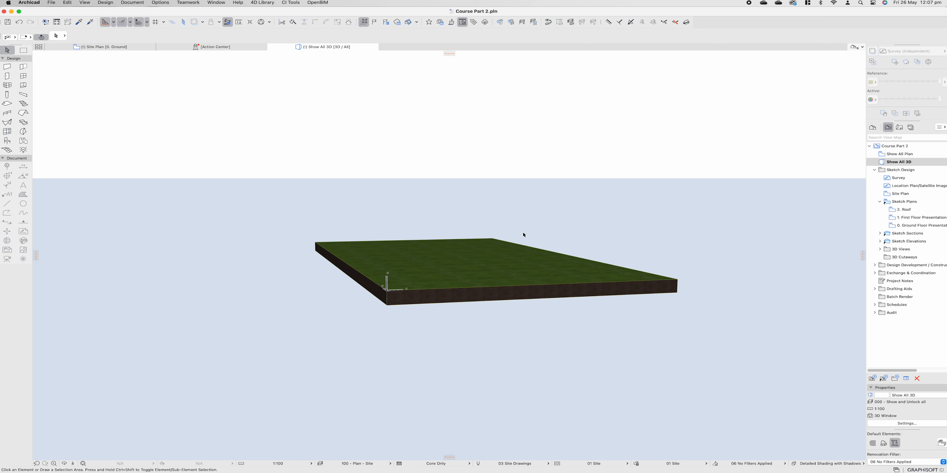
pyautogui.moveTo(132, 86)
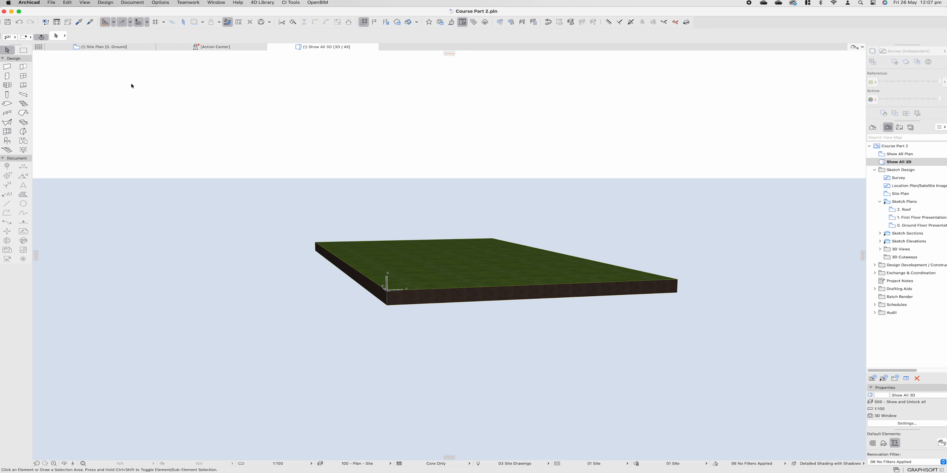
pyautogui.moveTo(106, 47)
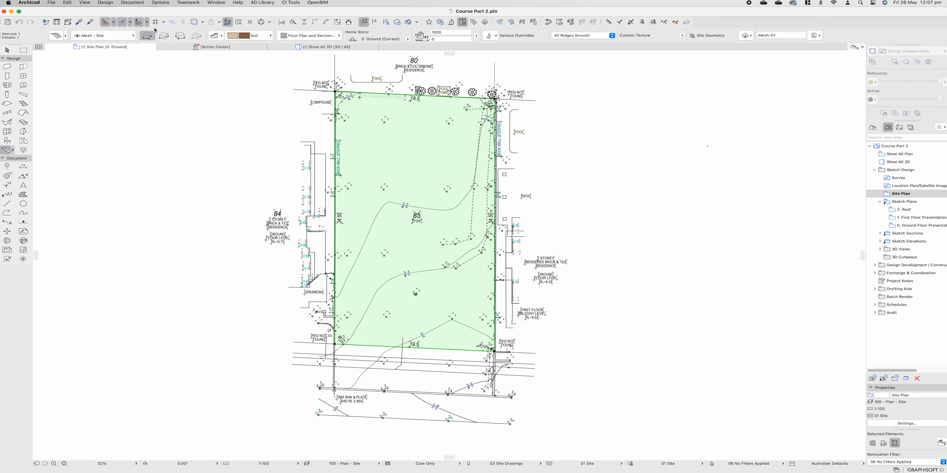
pyautogui.moveTo(147, 36)
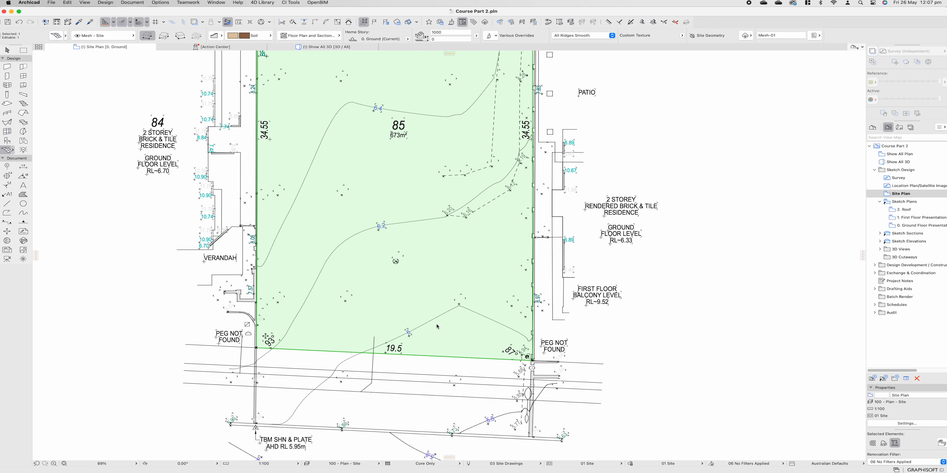
pyautogui.moveTo(438, 329)
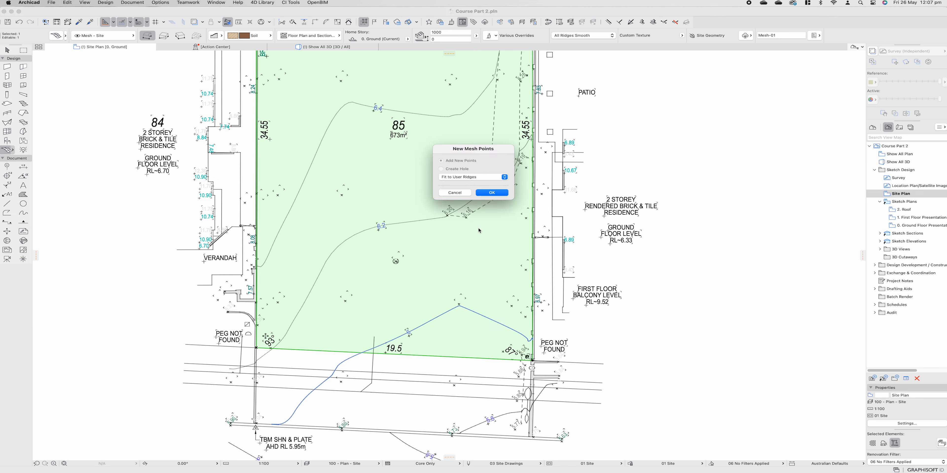
# Confirm Add Points with Fit to User Ridges so the mesh follows the three contour lines.
pyautogui.click(492, 192)
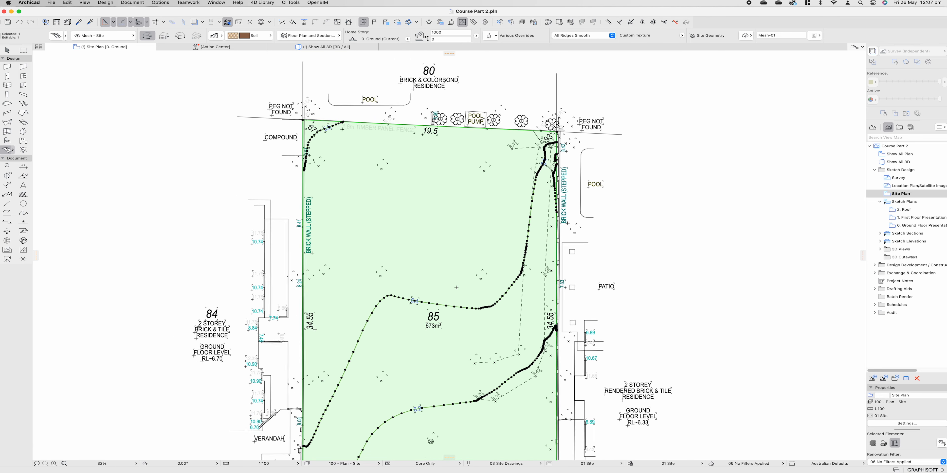
pyautogui.scroll(-3)
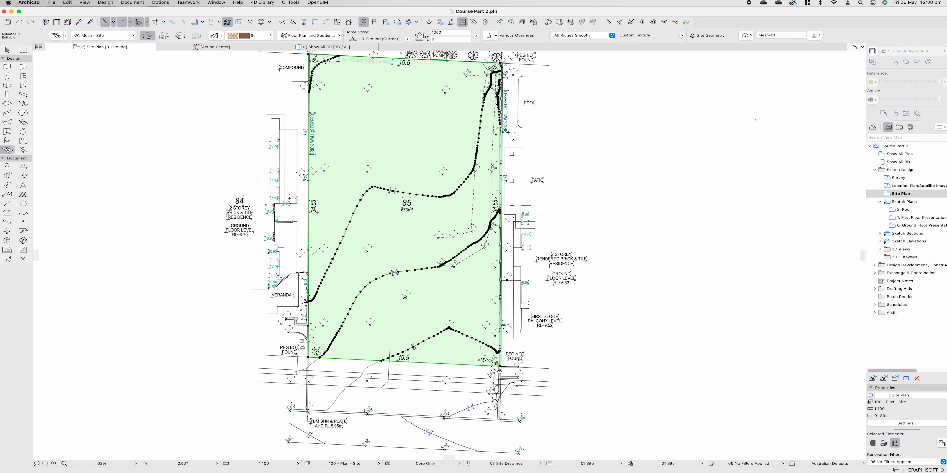
pyautogui.moveTo(480, 350)
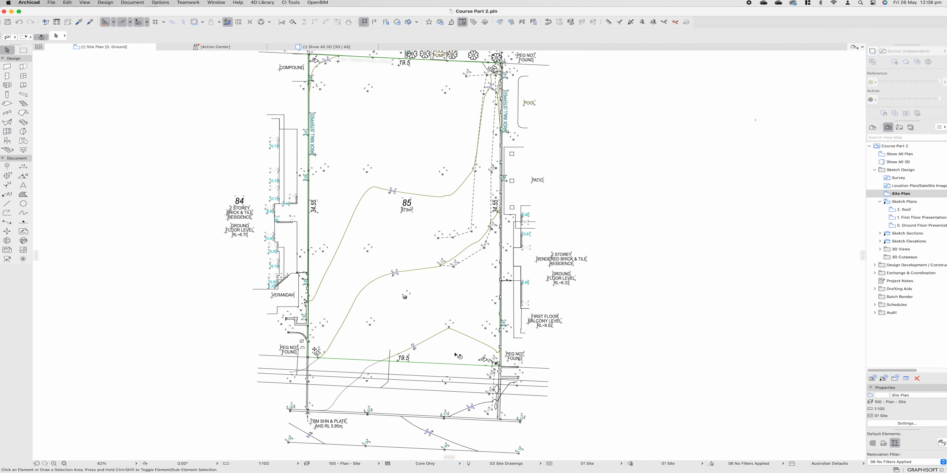
# In the 3D window, elevate a mesh corner point into a peak, then undo it with cmd+z.
pyautogui.click(325, 47)
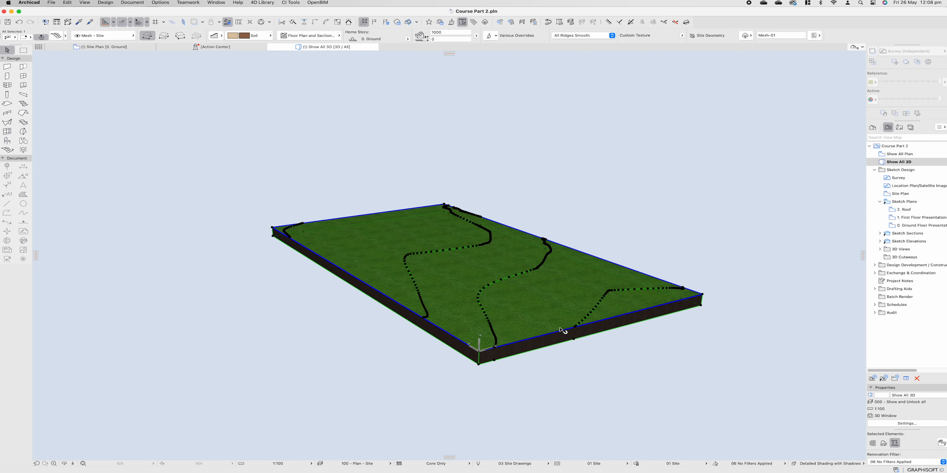
pyautogui.moveTo(544, 301)
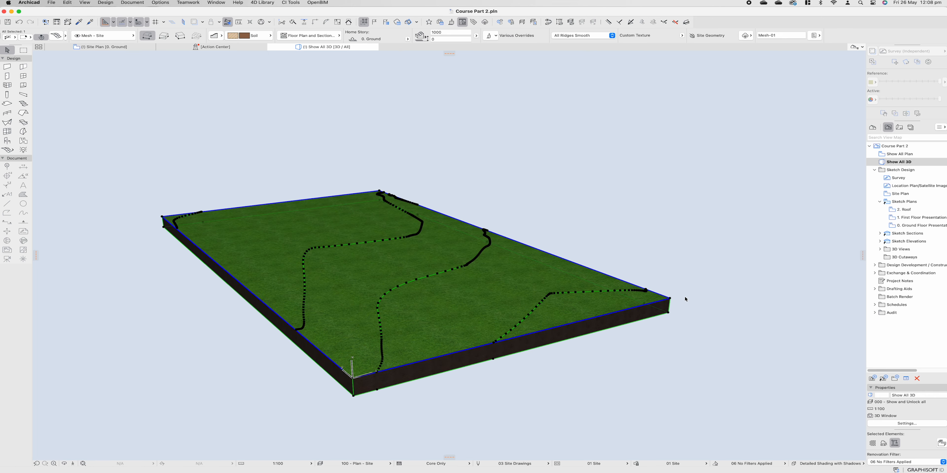
pyautogui.click(669, 299)
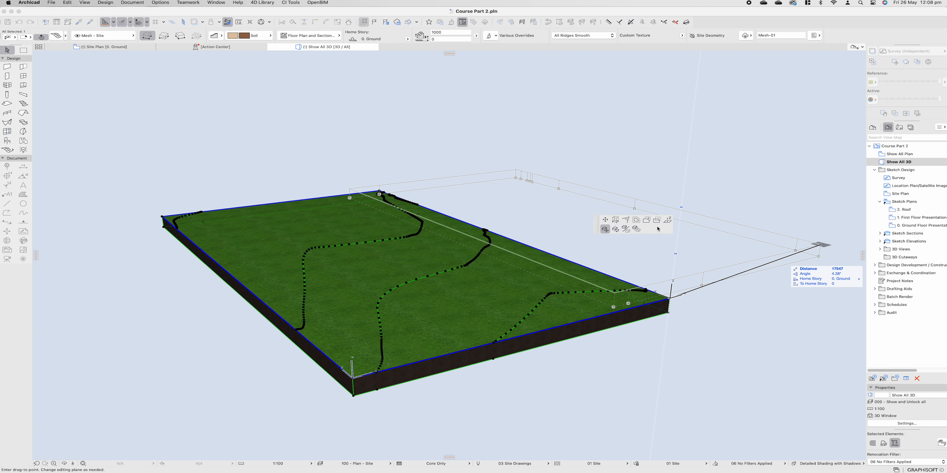
pyautogui.moveTo(667, 220)
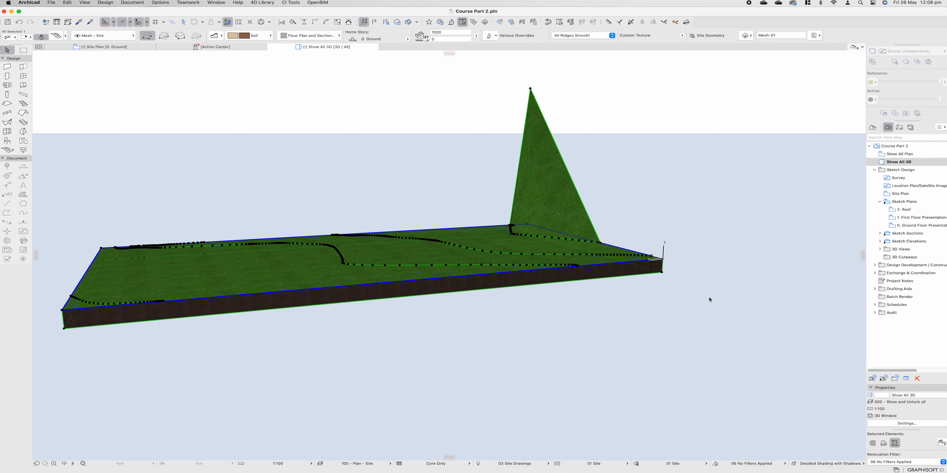
pyautogui.press('cmd+z')
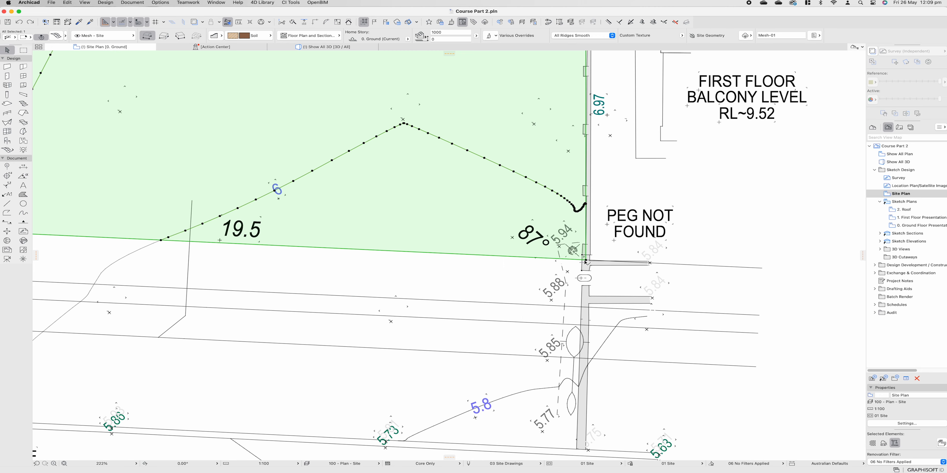
pyautogui.moveTo(573, 237)
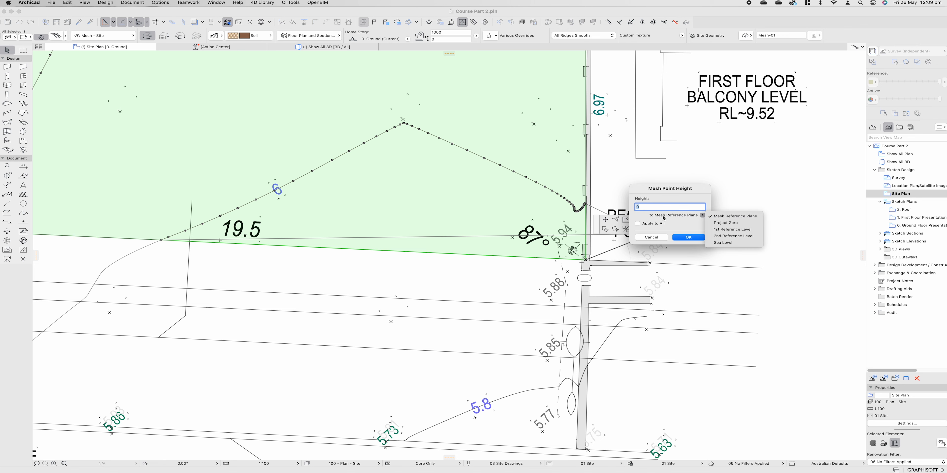
pyautogui.moveTo(715, 230)
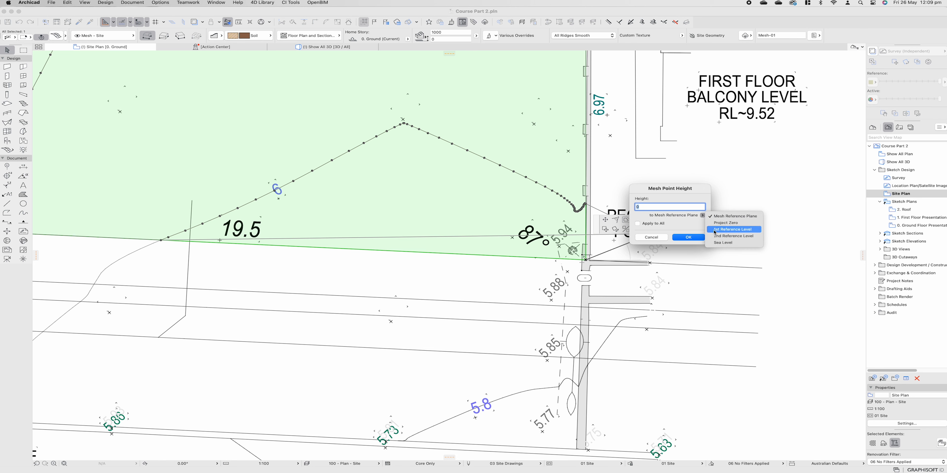
# Set the ridge points to 6400 from the 1st Reference Level, applied to all points along the contour.
pyautogui.click(734, 230)
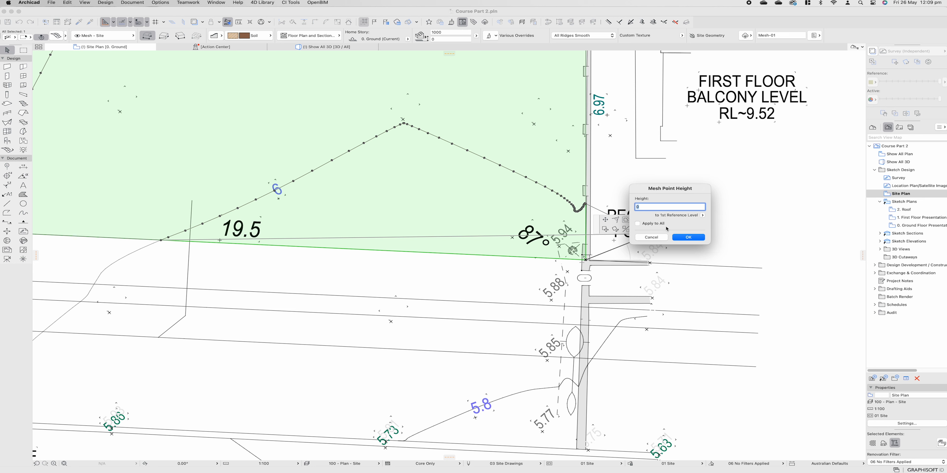
pyautogui.write('6400')
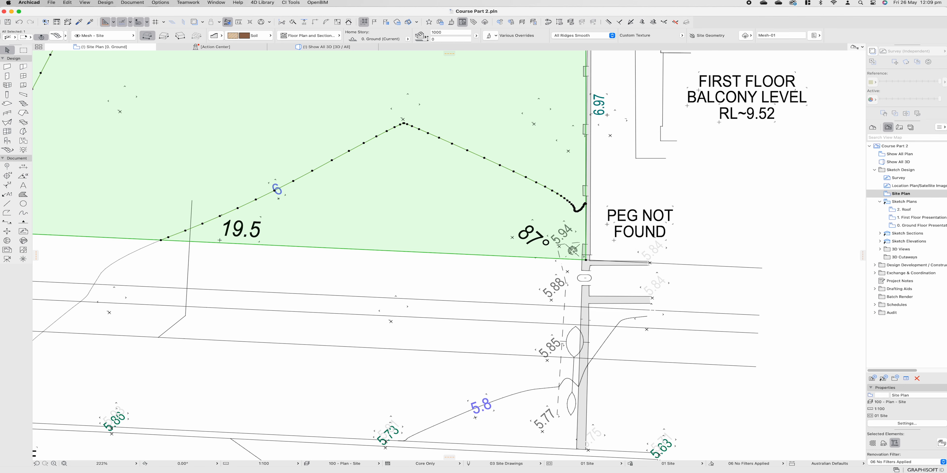
pyautogui.scroll(-3)
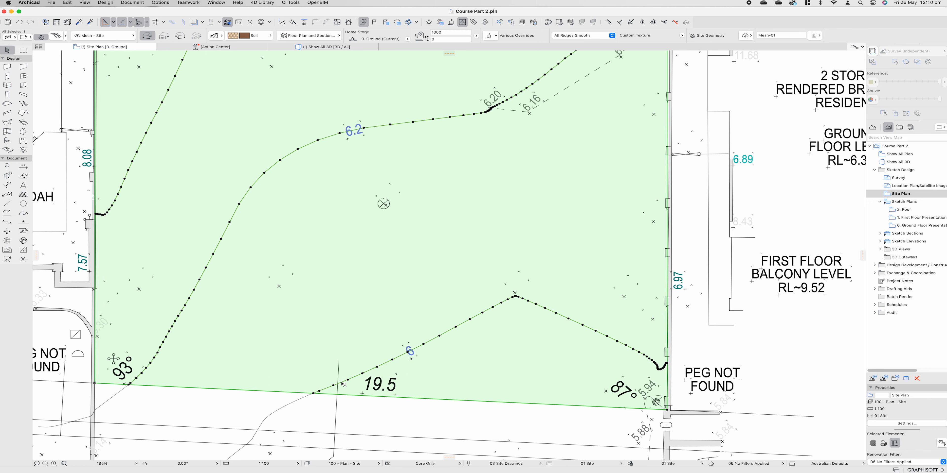
pyautogui.moveTo(358, 329)
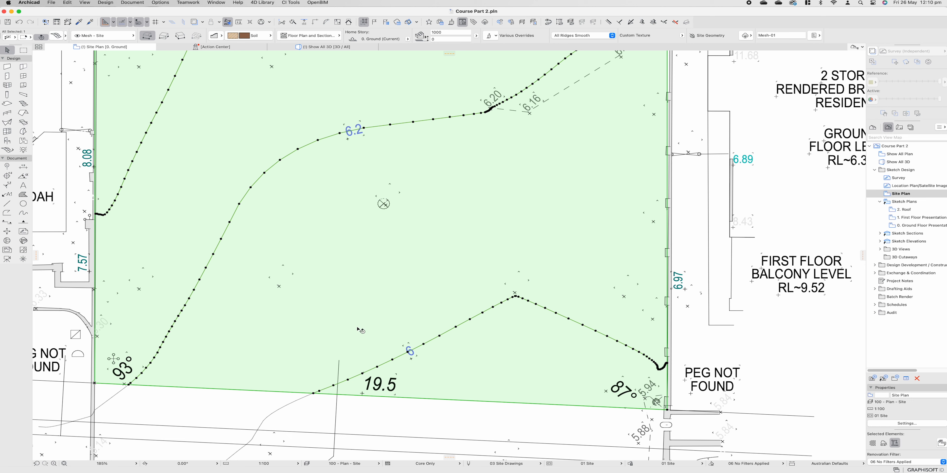
pyautogui.moveTo(441, 341)
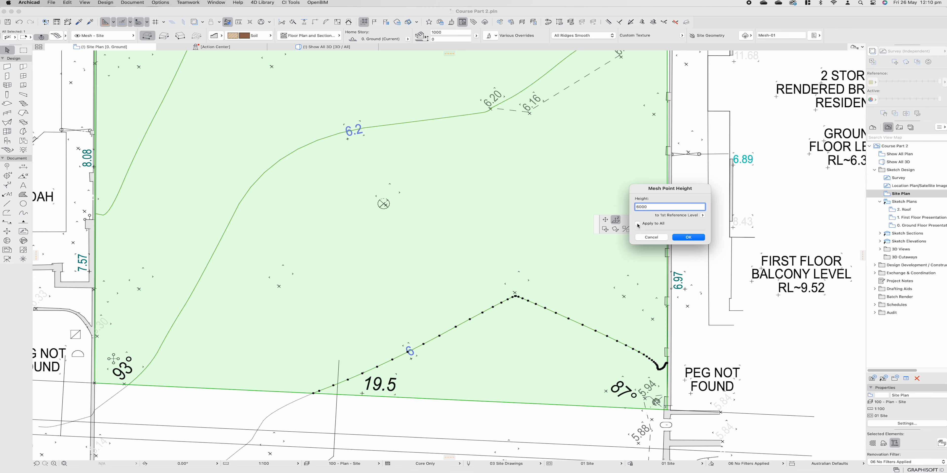
pyautogui.click(688, 237)
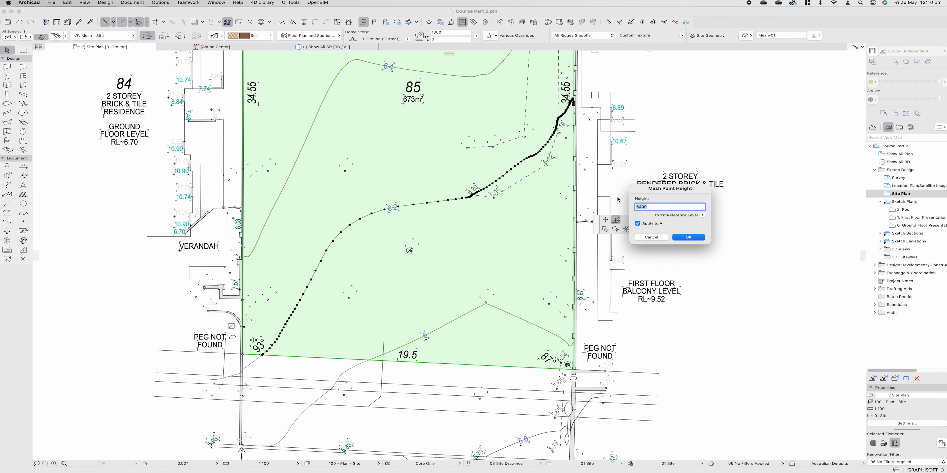
pyautogui.click(689, 237)
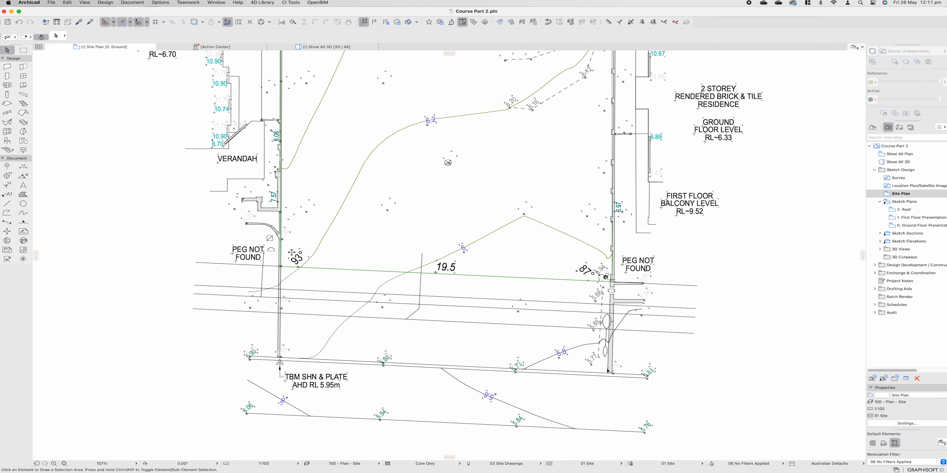
pyautogui.moveTo(572, 375)
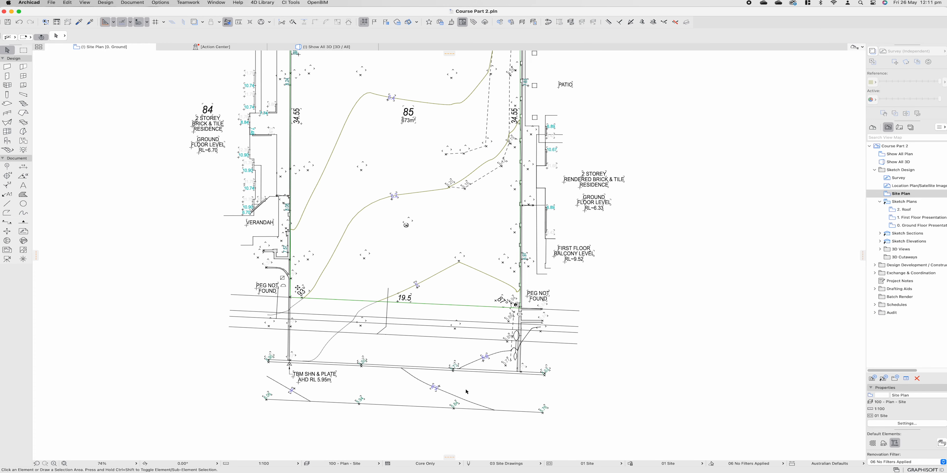
pyautogui.moveTo(397, 429)
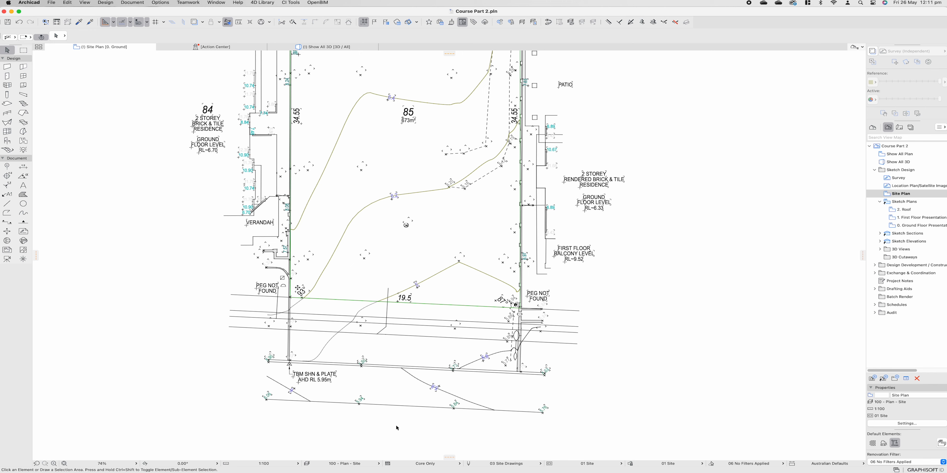
pyautogui.moveTo(277, 235)
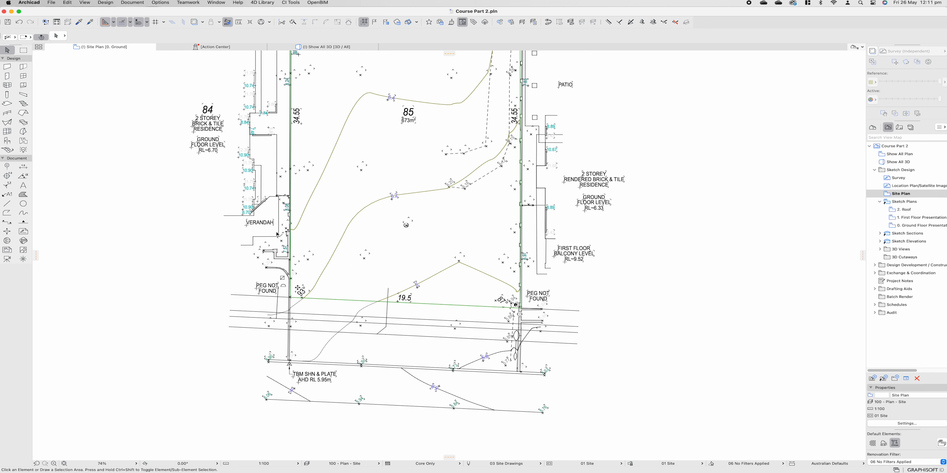
# Move the selected service line onto the GAS layer via the Info Box, ready for the road-strip mesh.
pyautogui.scroll(-3)
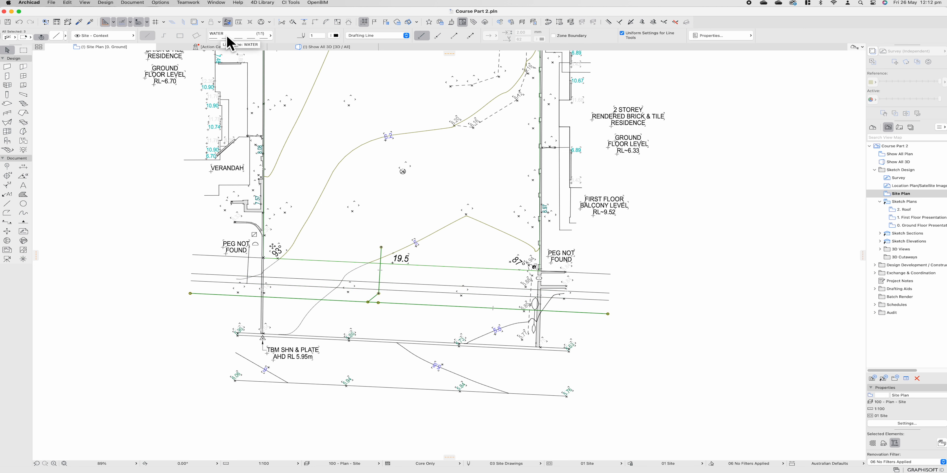
pyautogui.moveTo(413, 299)
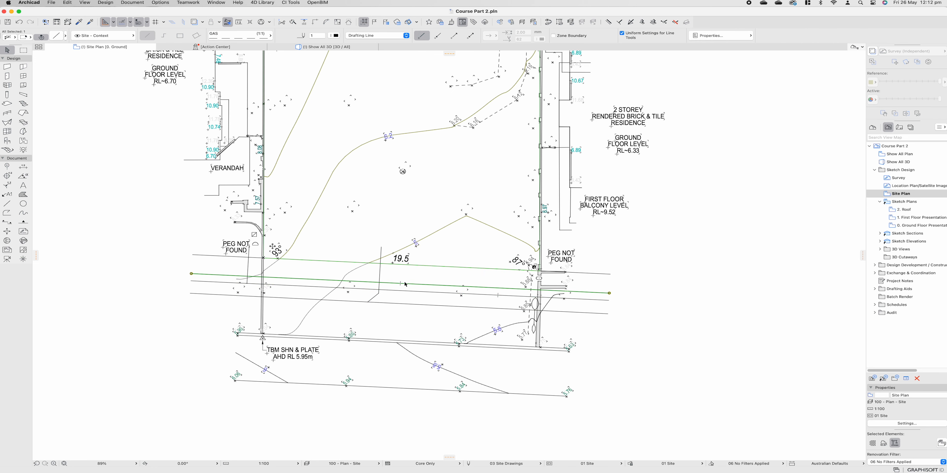
pyautogui.click(334, 36)
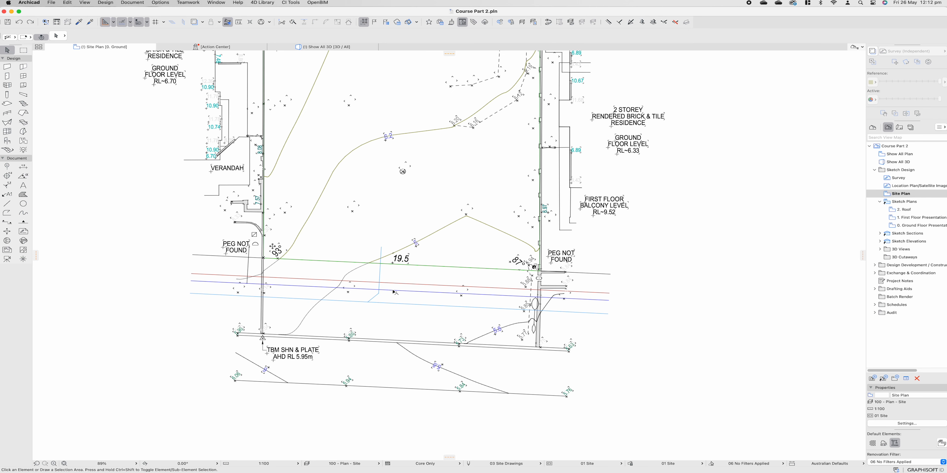
pyautogui.moveTo(492, 288)
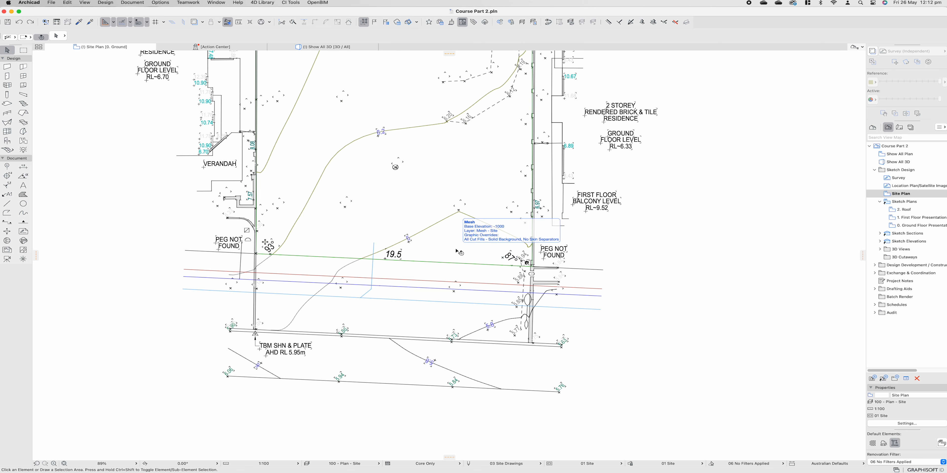
pyautogui.click(7, 149)
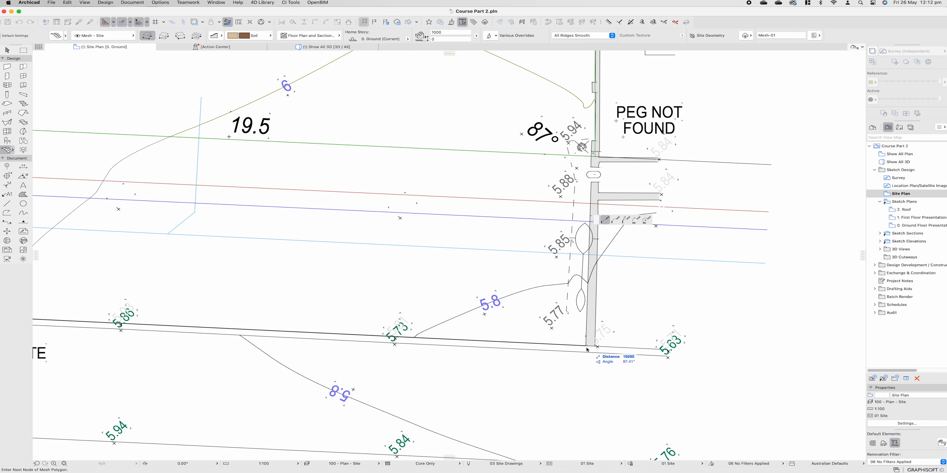
# Finish the road-strip mesh with points fitted to the contour ridges, check it in 3D and select the site mesh.
pyautogui.click(323, 47)
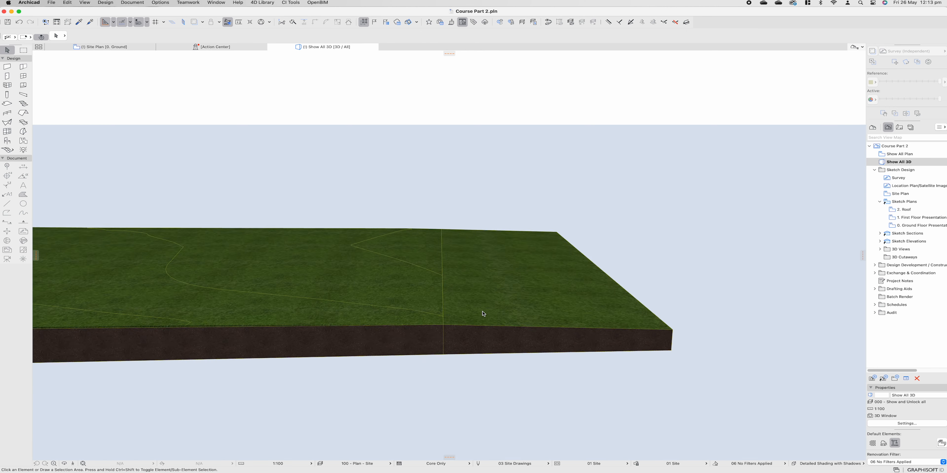
pyautogui.moveTo(483, 313); pyautogui.dragTo(510, 311)
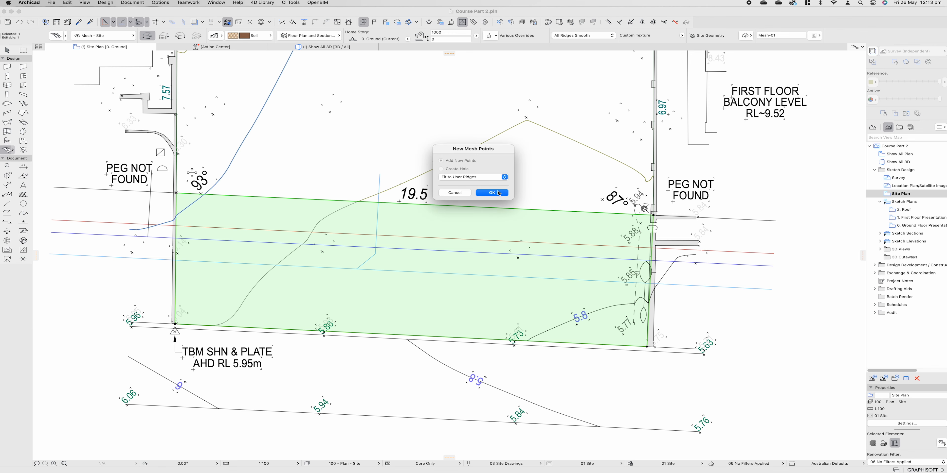
pyautogui.click(491, 192)
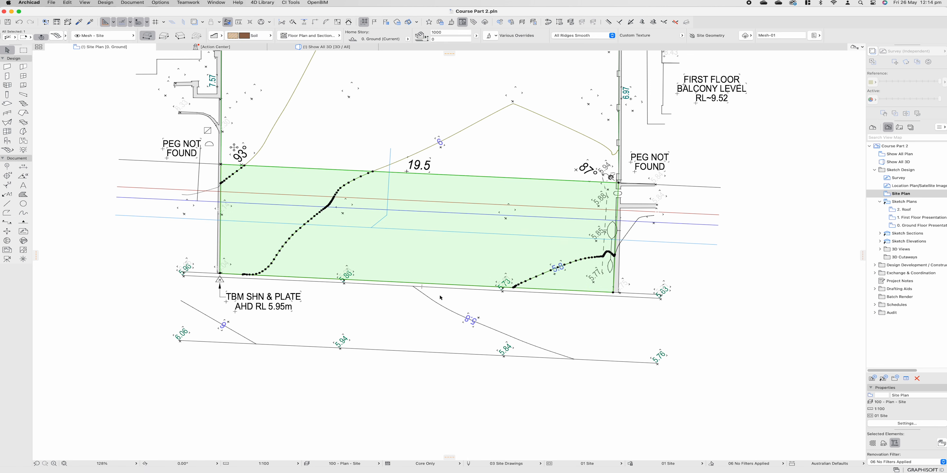
pyautogui.moveTo(443, 296)
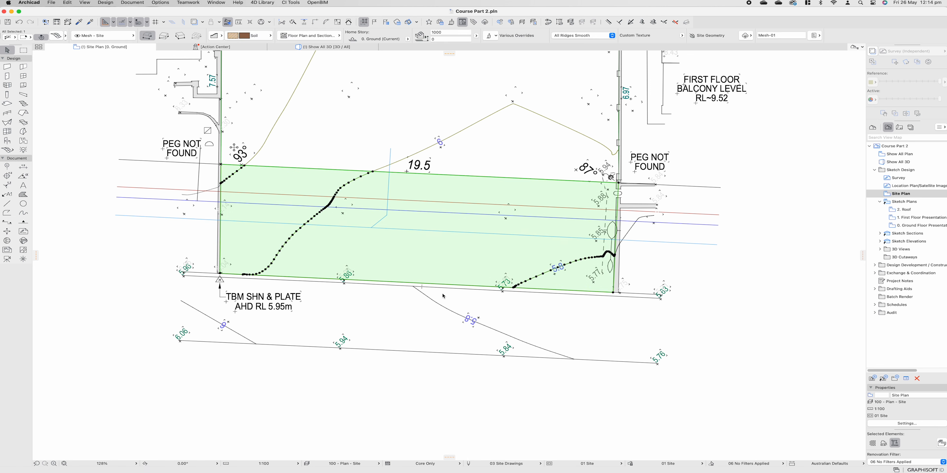
pyautogui.moveTo(448, 286)
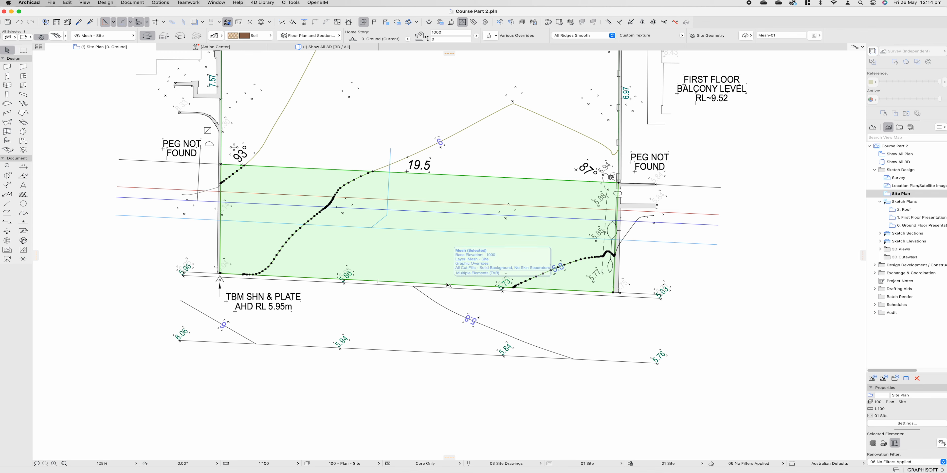
pyautogui.click(323, 47)
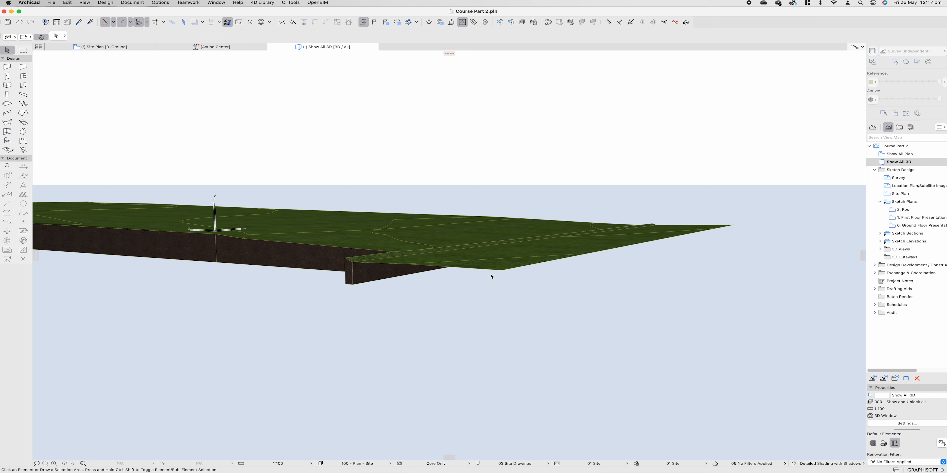
# Select the site mesh in 3D and set its height to 3000.
pyautogui.click(508, 267)
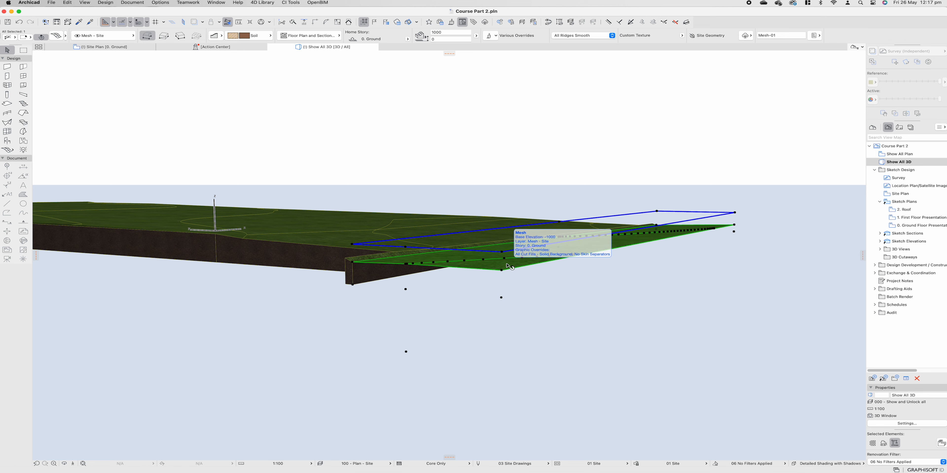
pyautogui.moveTo(309, 267)
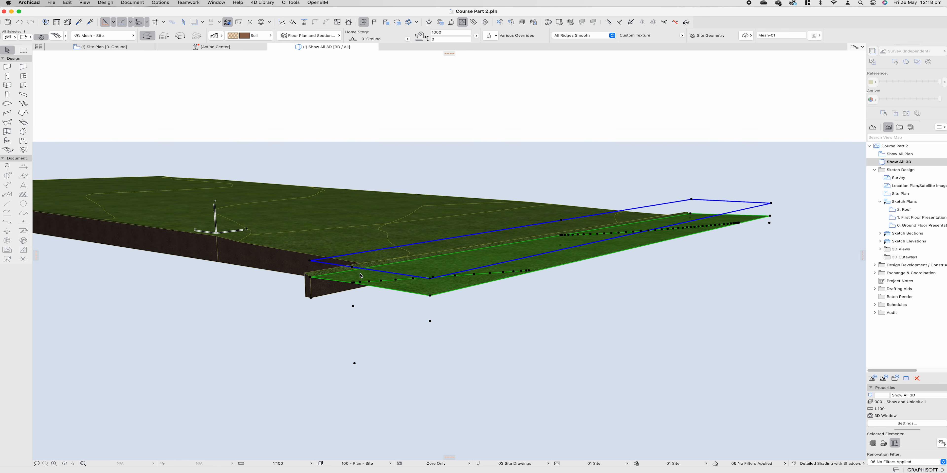
pyautogui.moveTo(470, 301)
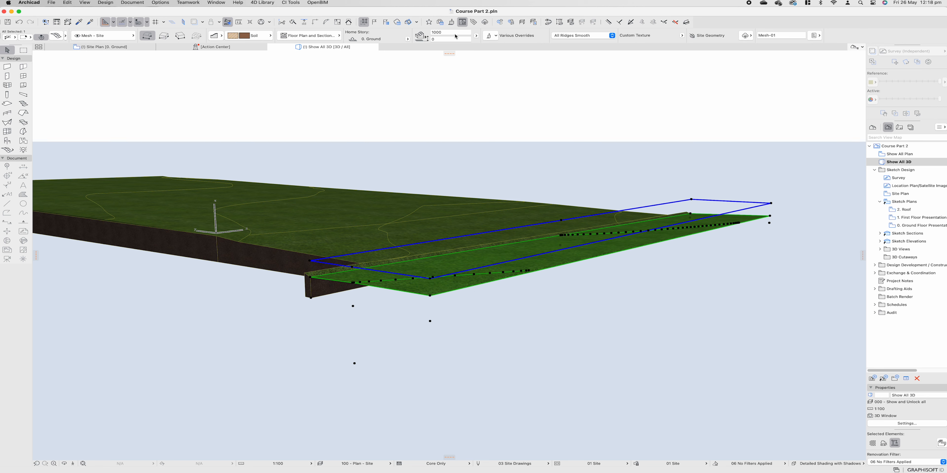
pyautogui.click(451, 33)
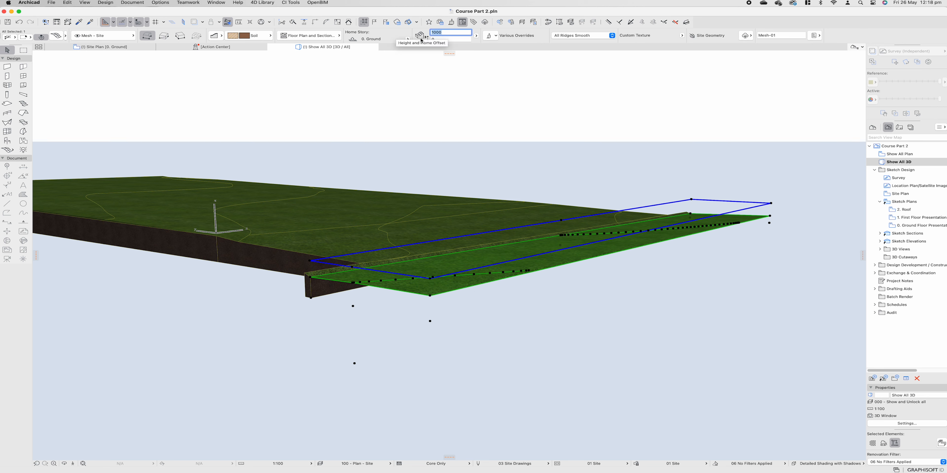
pyautogui.write('3000')
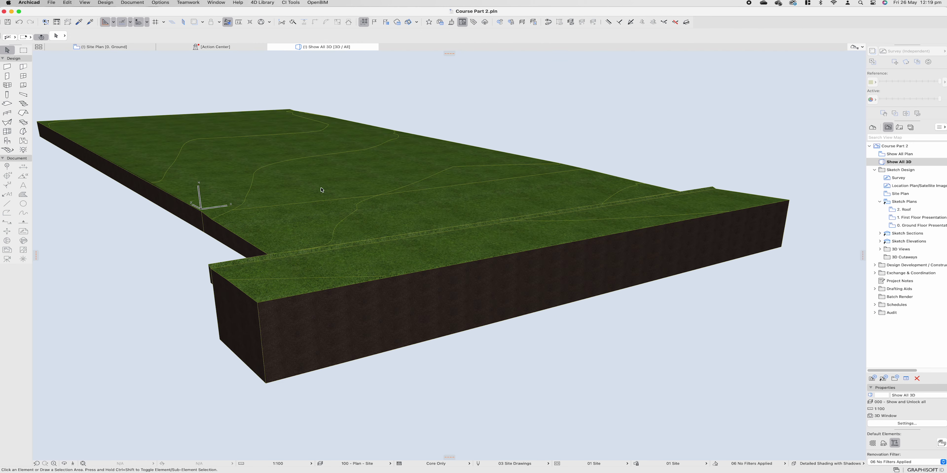
pyautogui.moveTo(226, 264)
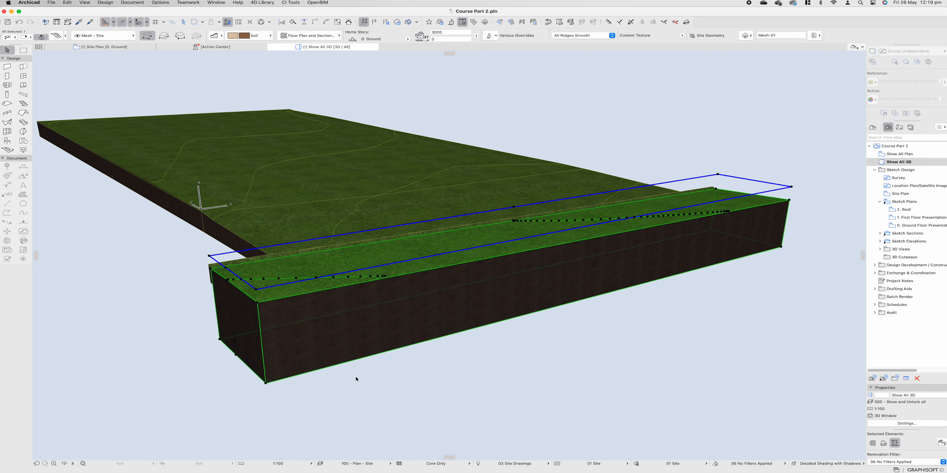
pyautogui.moveTo(351, 367)
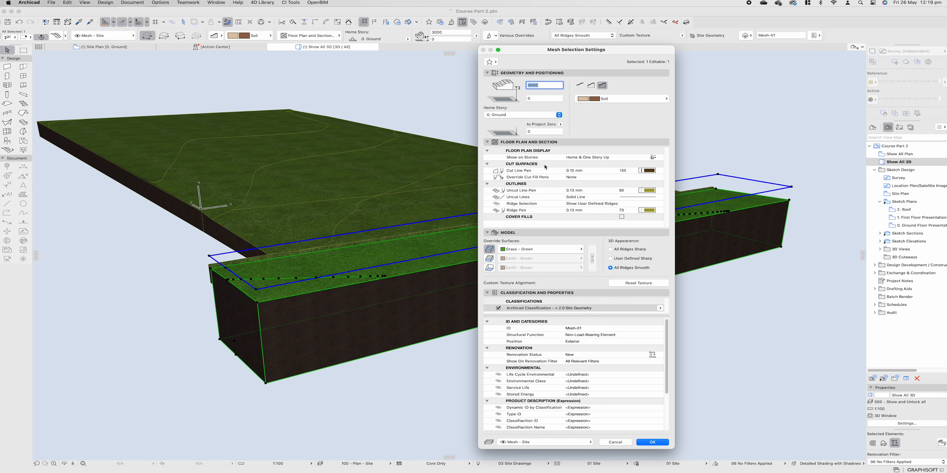
pyautogui.moveTo(462, 300)
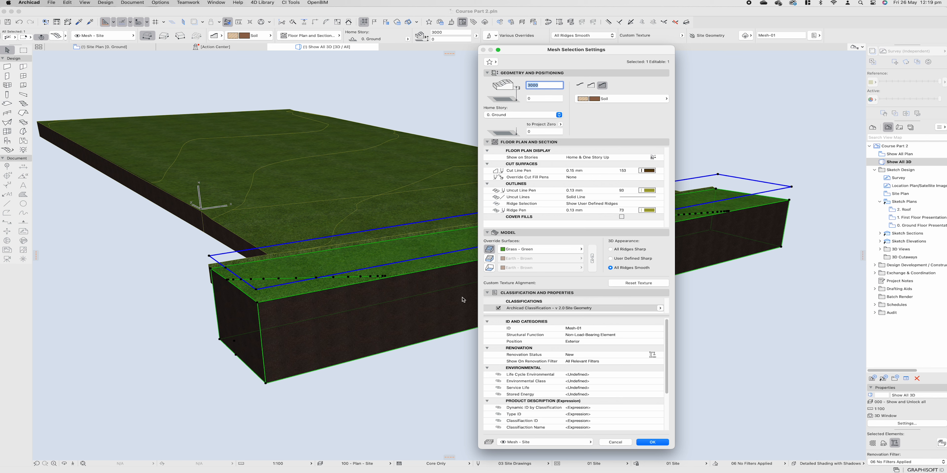
pyautogui.moveTo(545, 198)
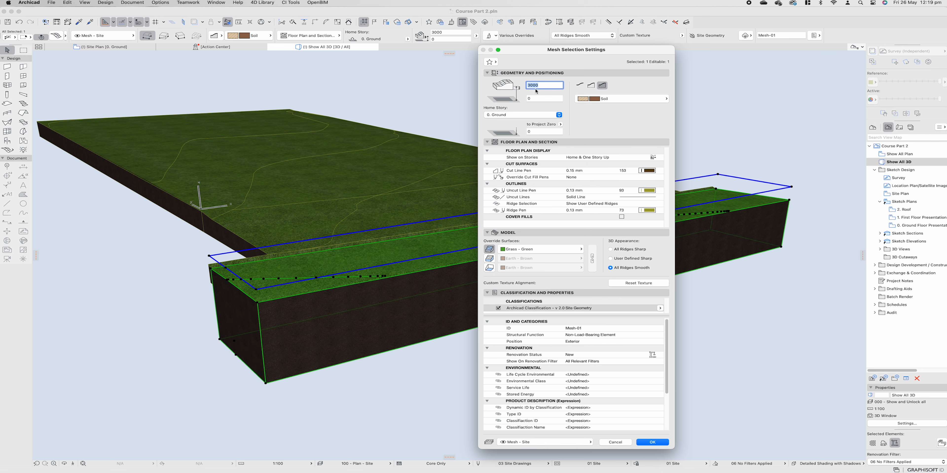
pyautogui.moveTo(513, 85)
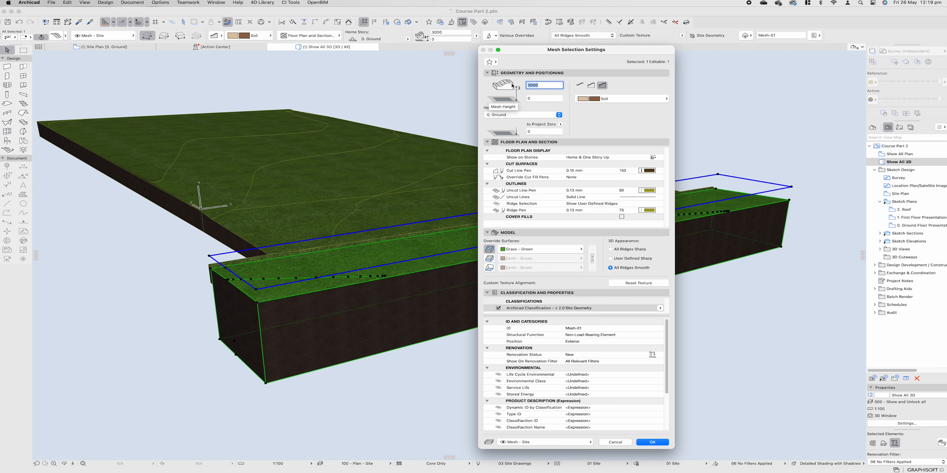
pyautogui.moveTo(532, 100)
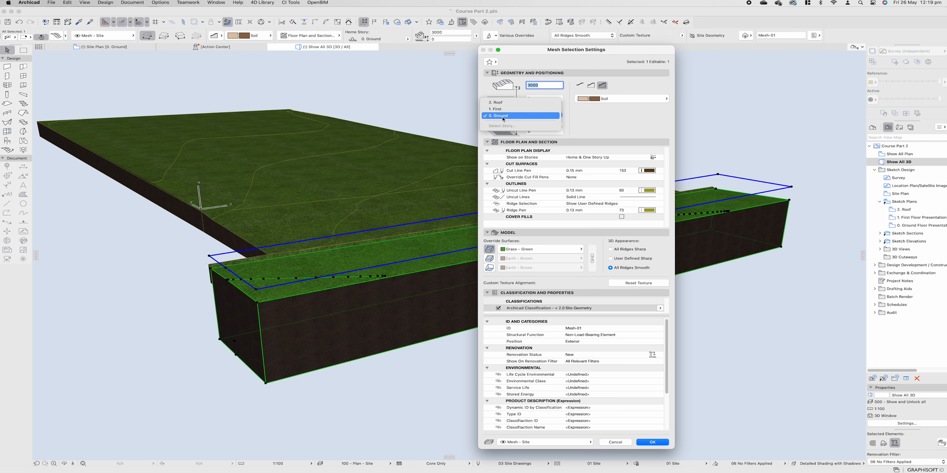
pyautogui.moveTo(509, 103)
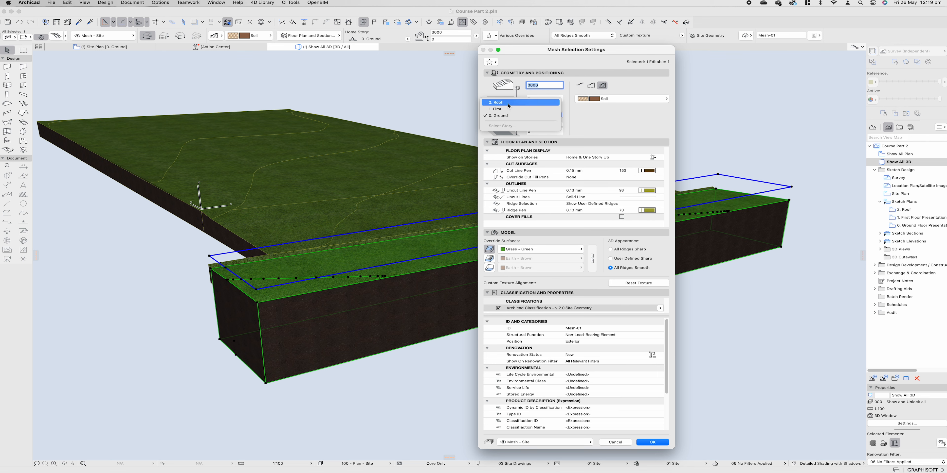
# Keep the mesh's Home Story on Ground and its elevation measured to Project Zero.
pyautogui.click(498, 115)
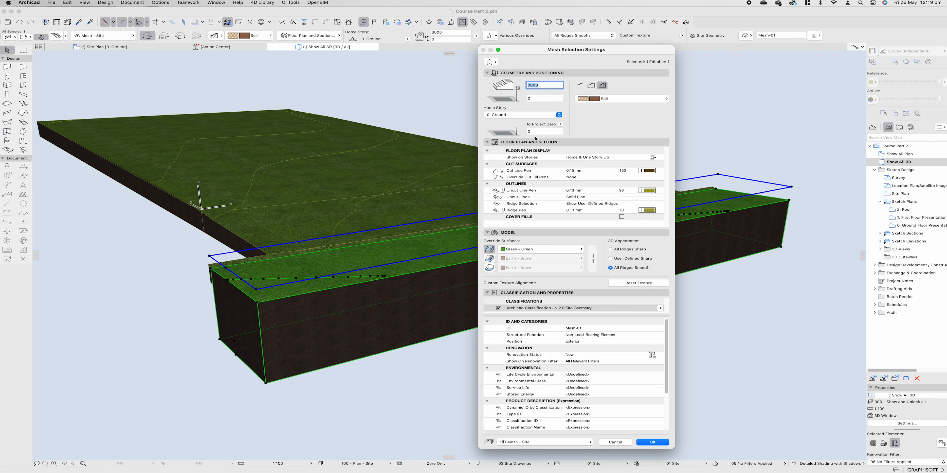
pyautogui.click(560, 125)
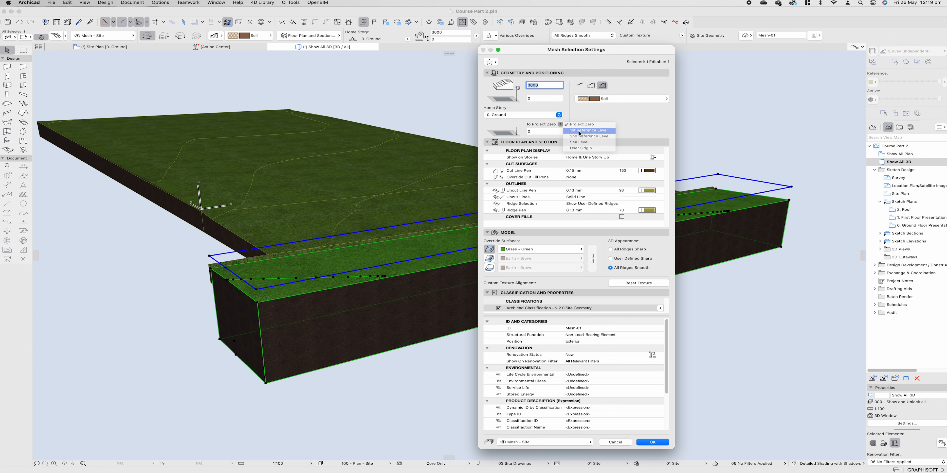
pyautogui.click(588, 130)
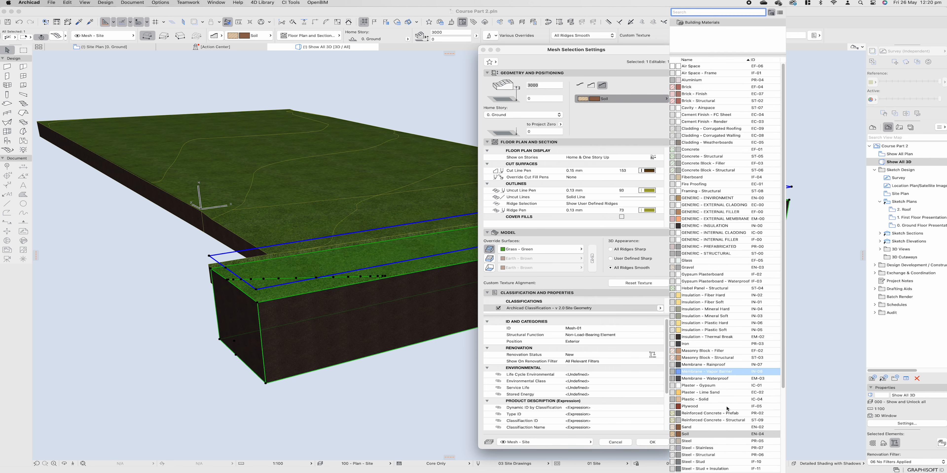
pyautogui.moveTo(714, 401)
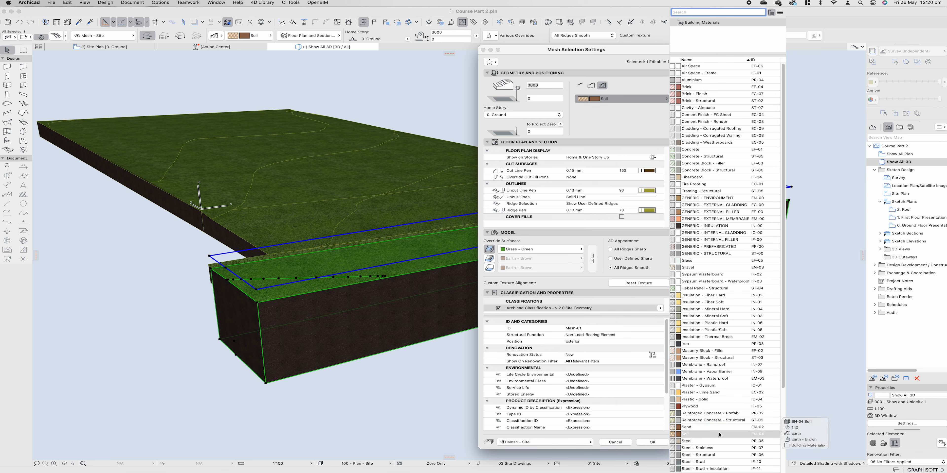
pyautogui.scroll(-3)
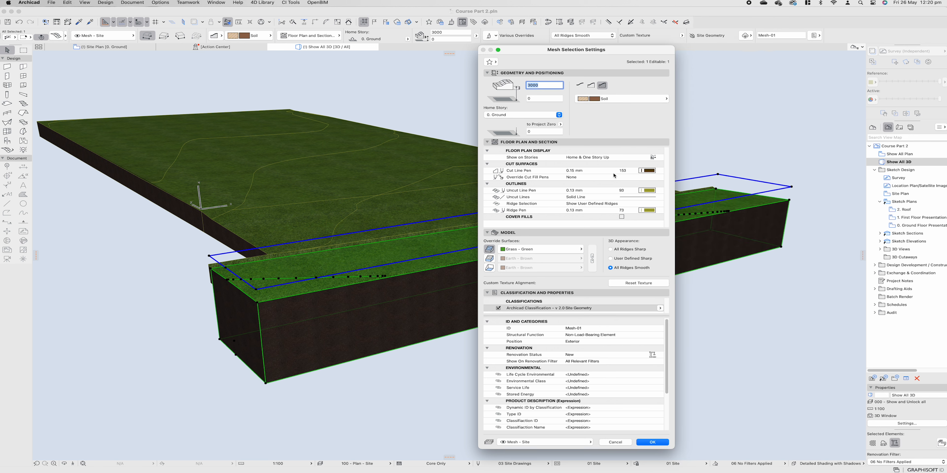
pyautogui.moveTo(648, 221)
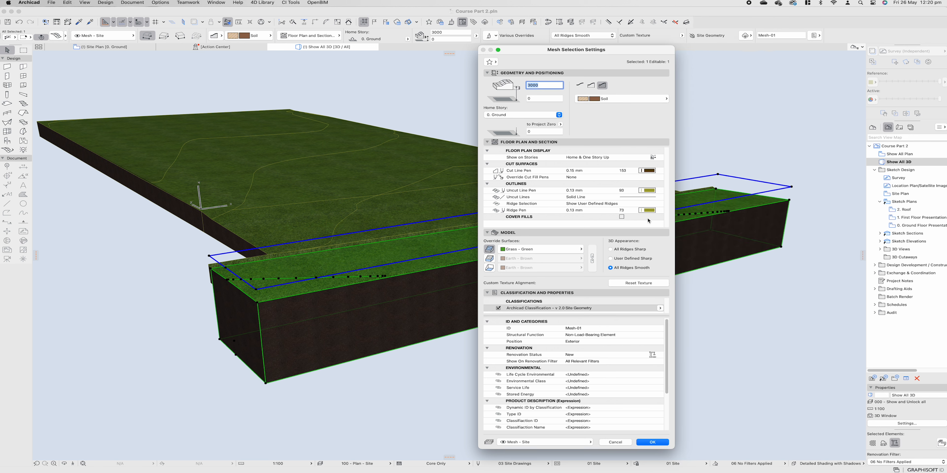
# Try cut line pens 27 and 68 for the mesh, then restore pen 153 (0.15 mm).
pyautogui.click(519, 170)
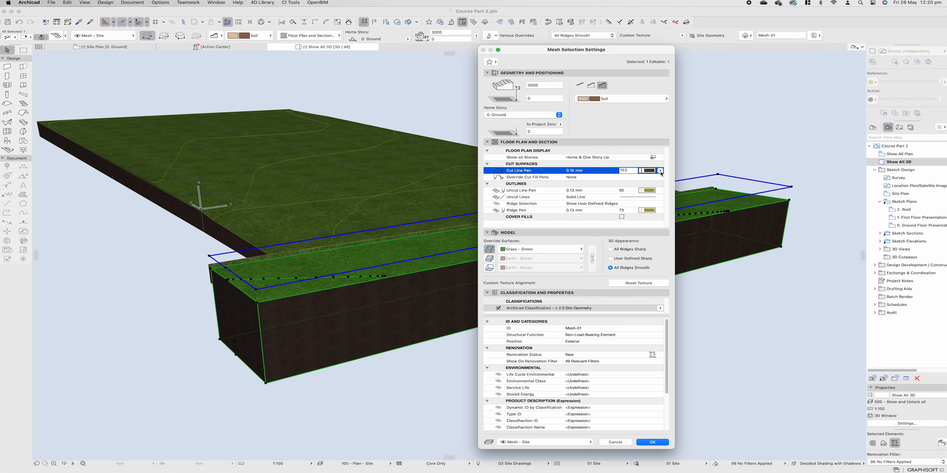
pyautogui.click(660, 171)
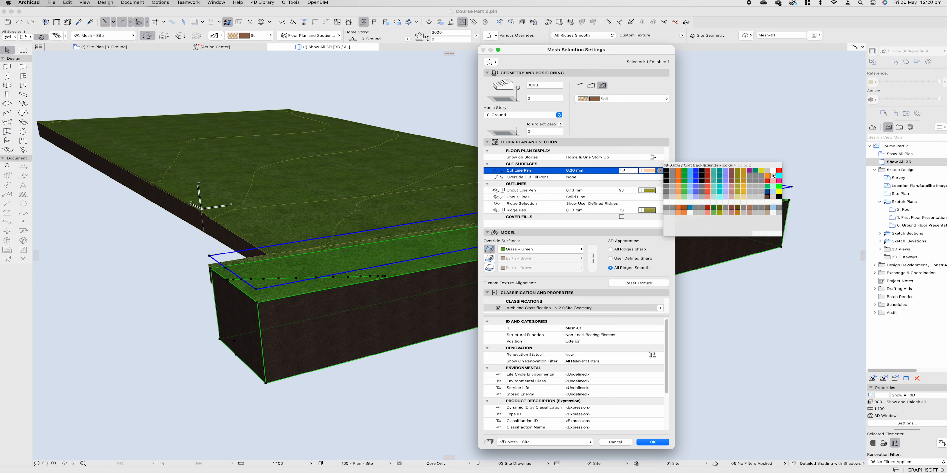
pyautogui.click(668, 176)
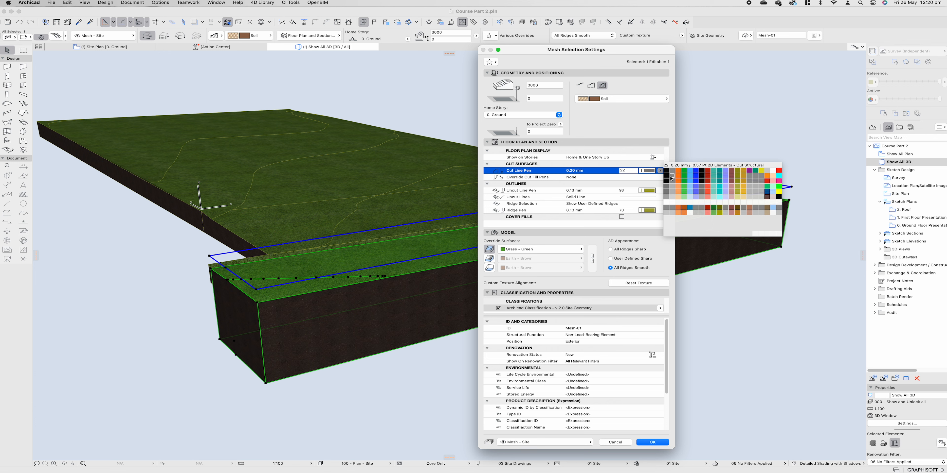
pyautogui.click(667, 171)
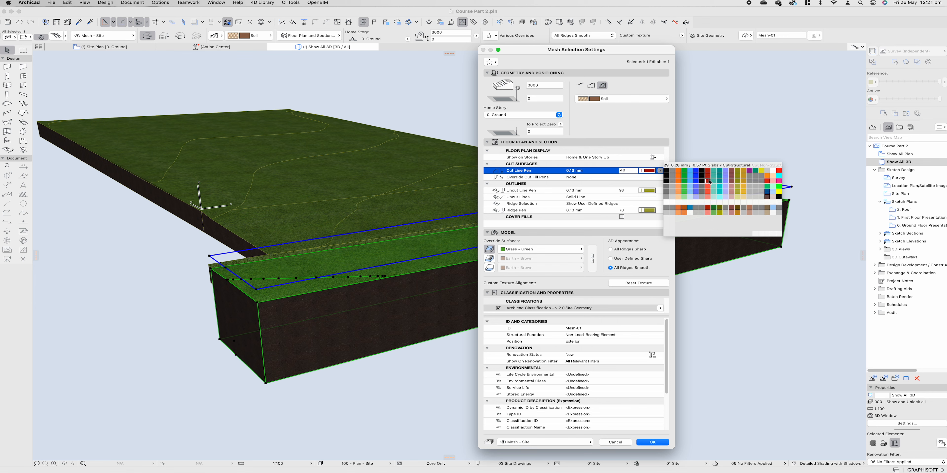
pyautogui.click(719, 175)
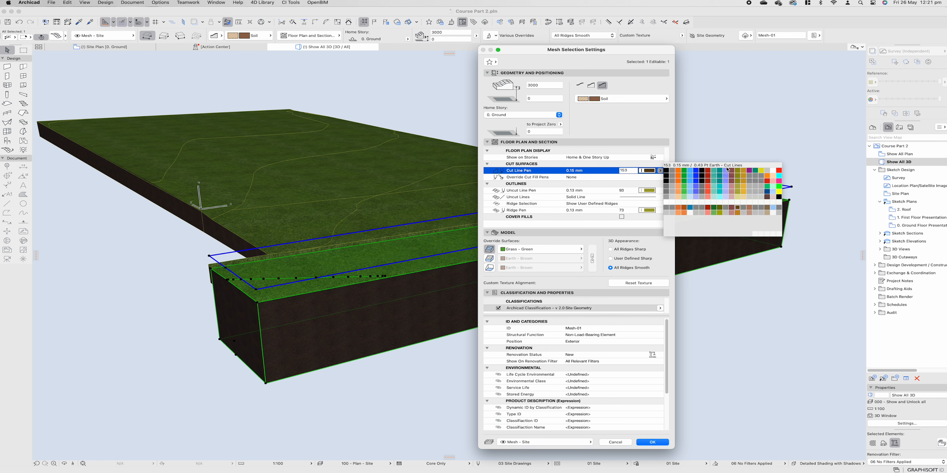
pyautogui.click(702, 176)
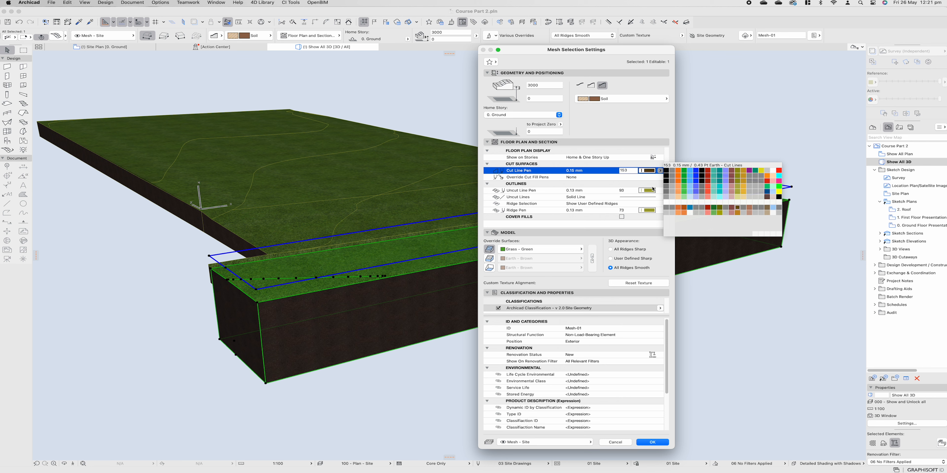
pyautogui.click(708, 187)
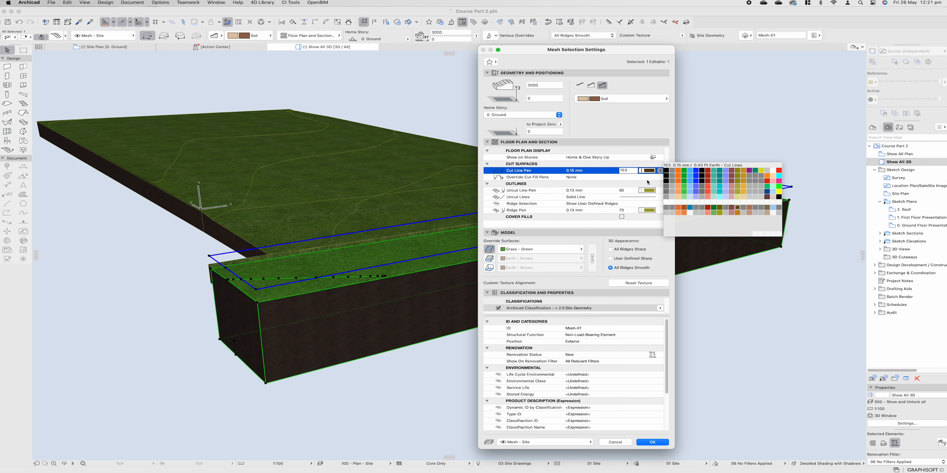
pyautogui.moveTo(737, 210)
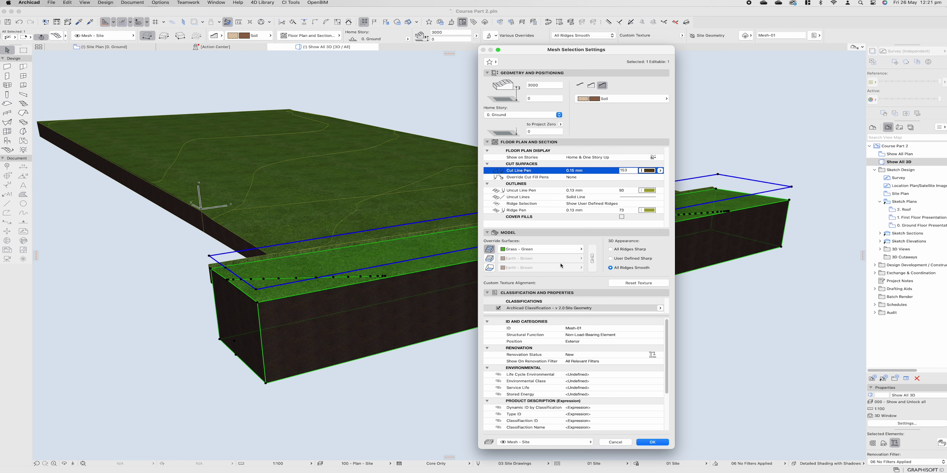
pyautogui.moveTo(549, 314)
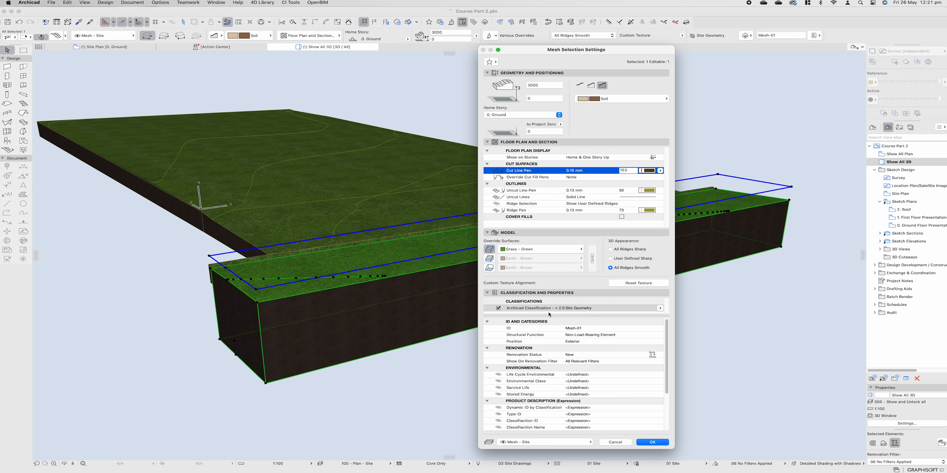
pyautogui.moveTo(663, 310)
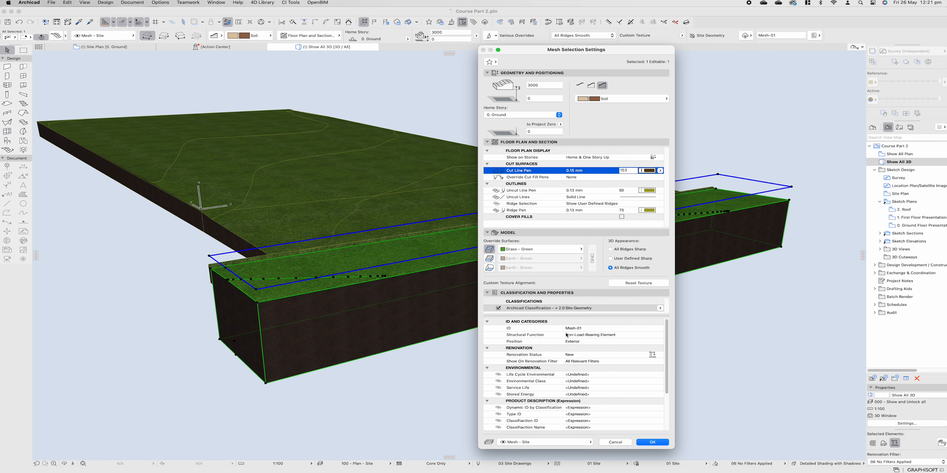
pyautogui.moveTo(582, 330)
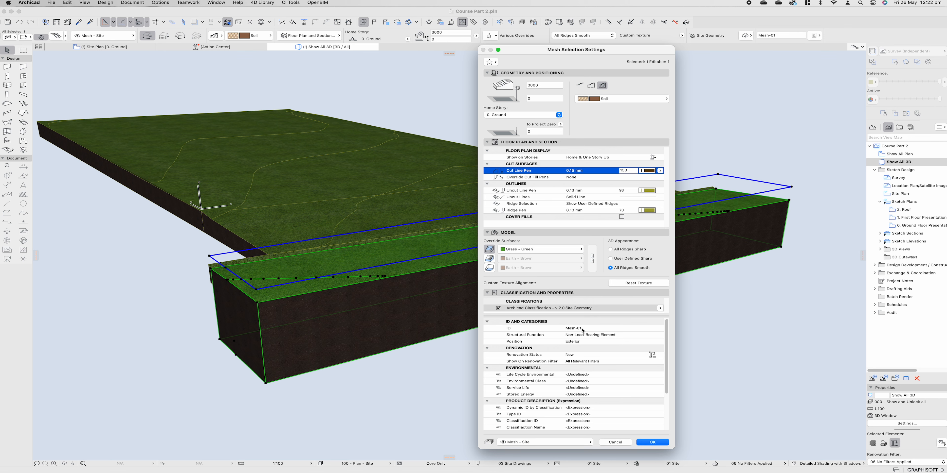
pyautogui.moveTo(574, 345)
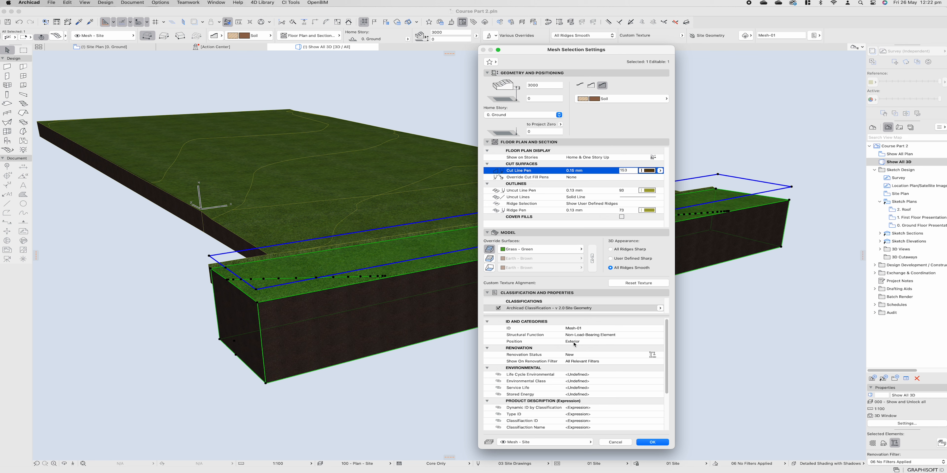
pyautogui.moveTo(571, 350)
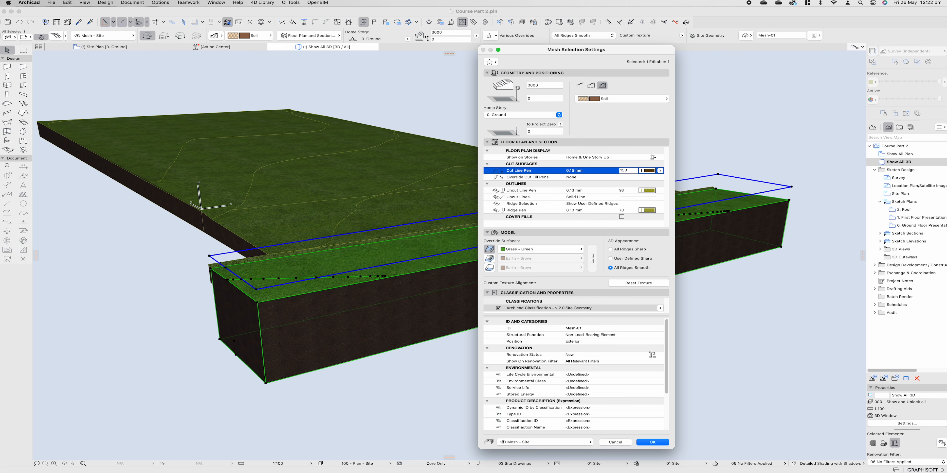
pyautogui.moveTo(611, 376)
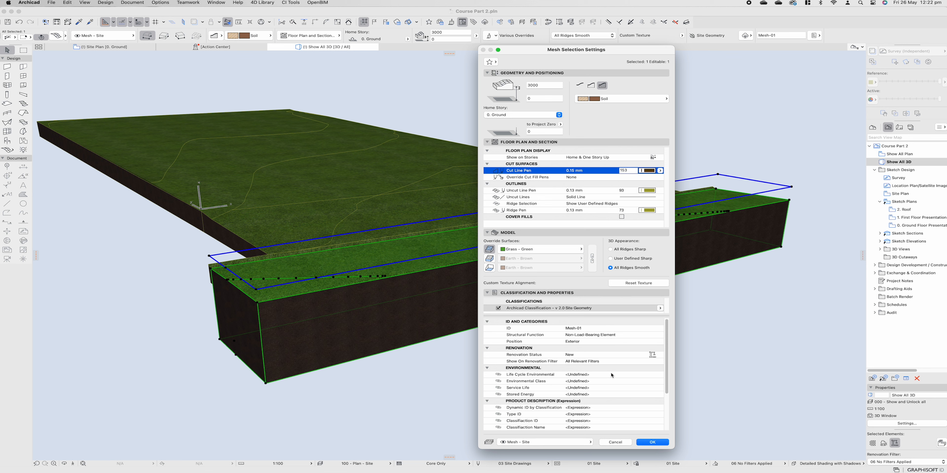
pyautogui.moveTo(584, 392)
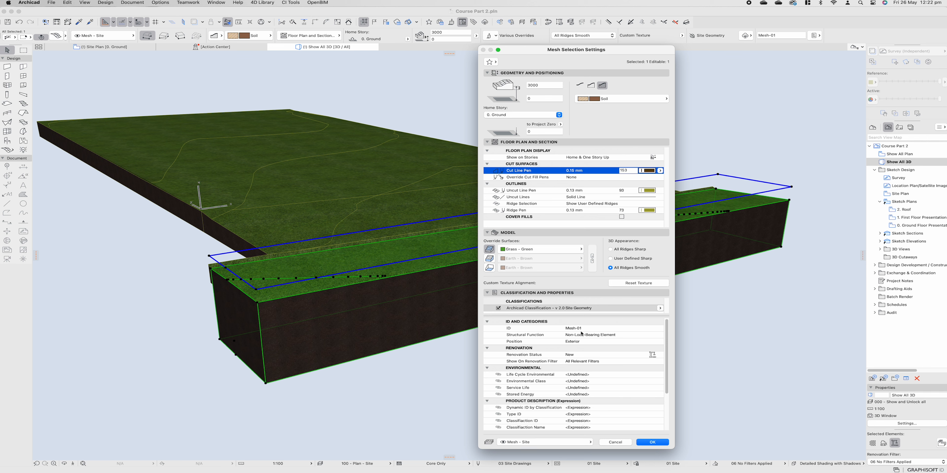
pyautogui.moveTo(596, 381)
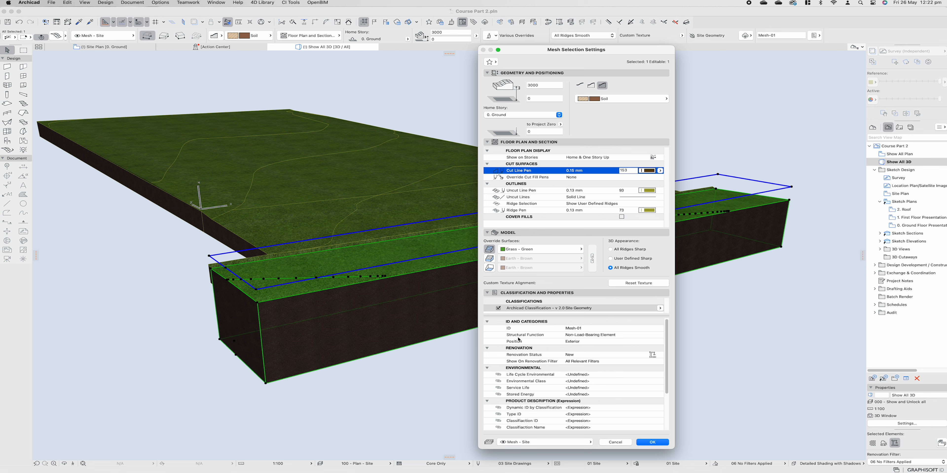
# Remove the grass top override, reselect the road mesh and keep its Soil building material.
pyautogui.click(526, 428)
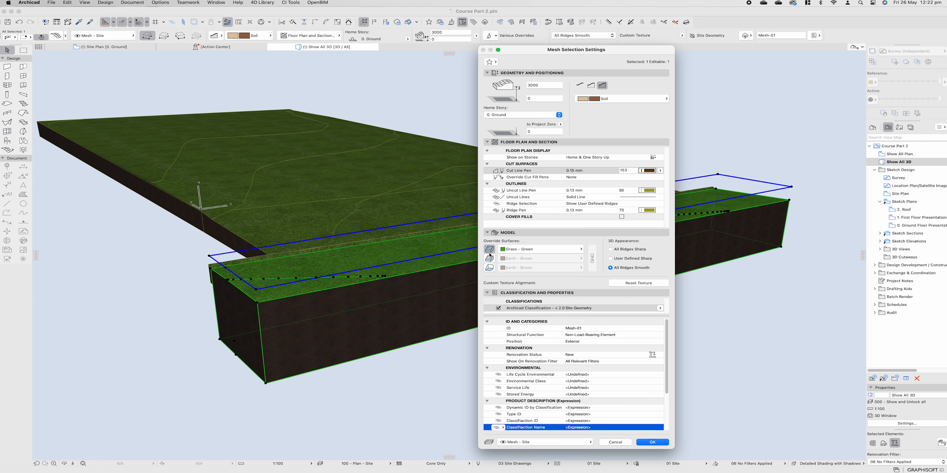
pyautogui.moveTo(489, 257)
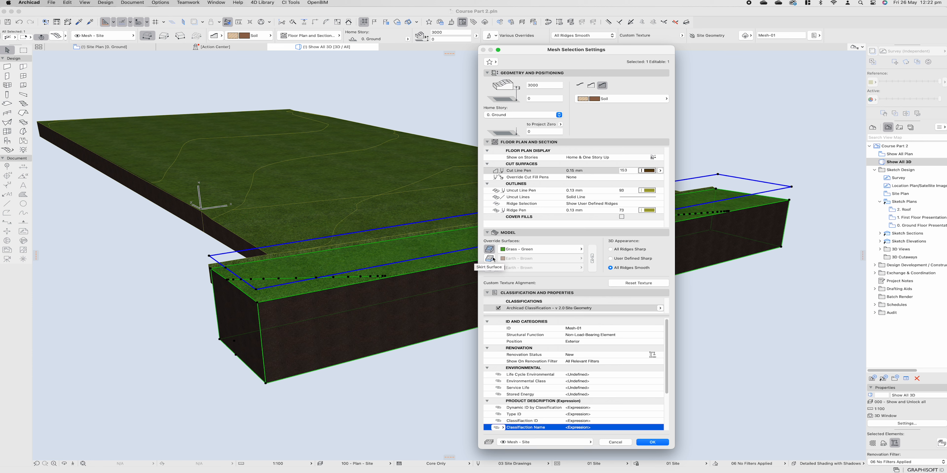
pyautogui.moveTo(489, 249)
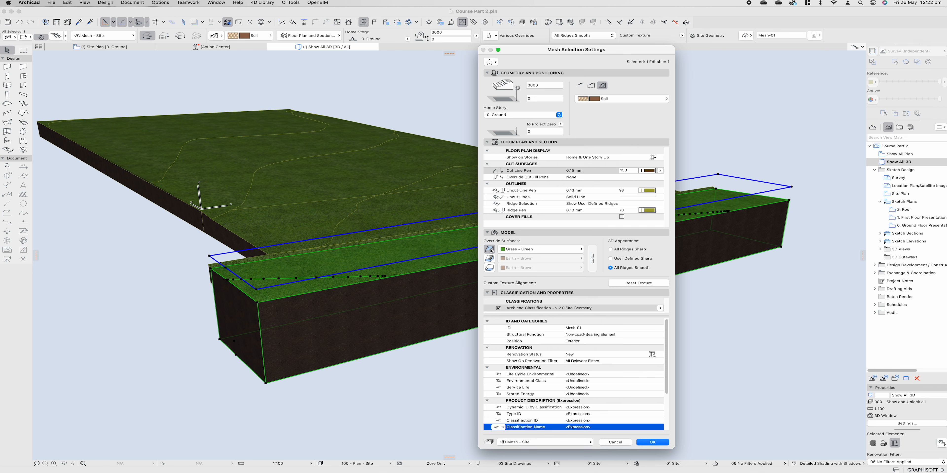
pyautogui.moveTo(495, 254)
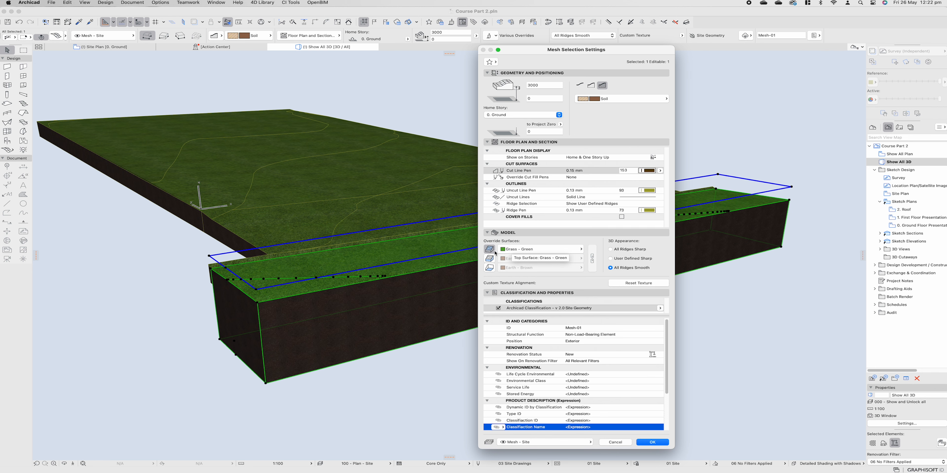
pyautogui.click(653, 442)
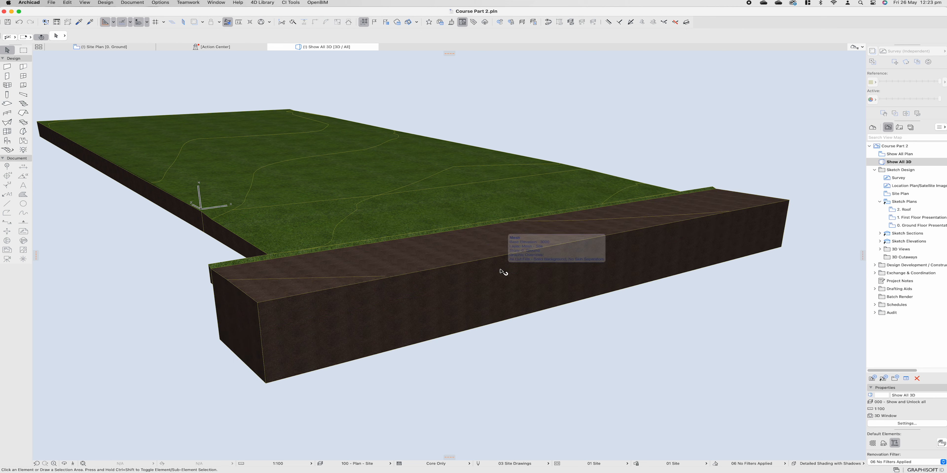
pyautogui.click(501, 272)
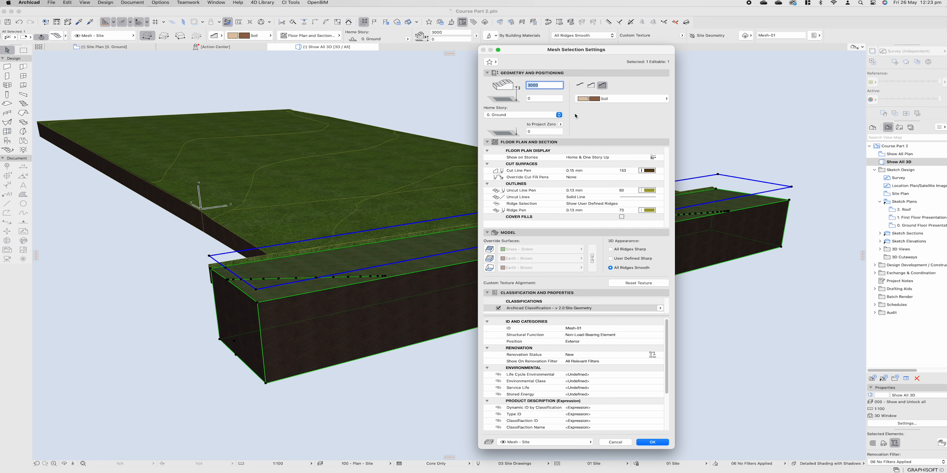
pyautogui.moveTo(606, 102)
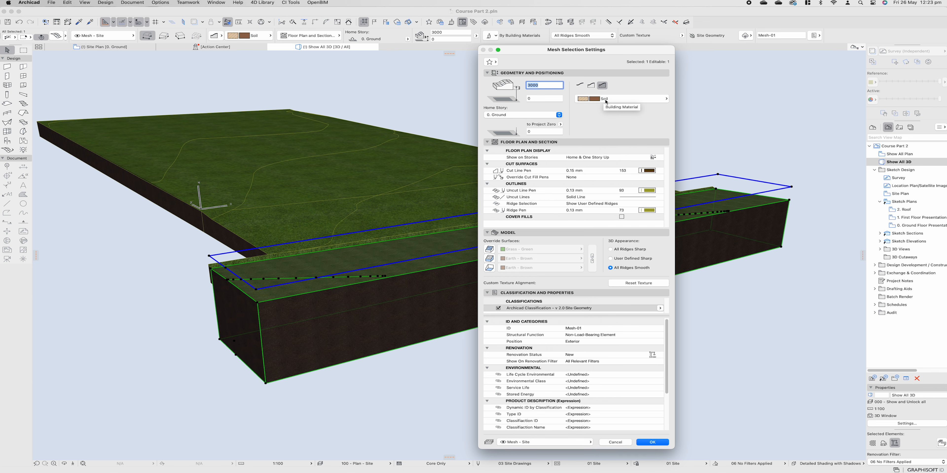
pyautogui.click(626, 98)
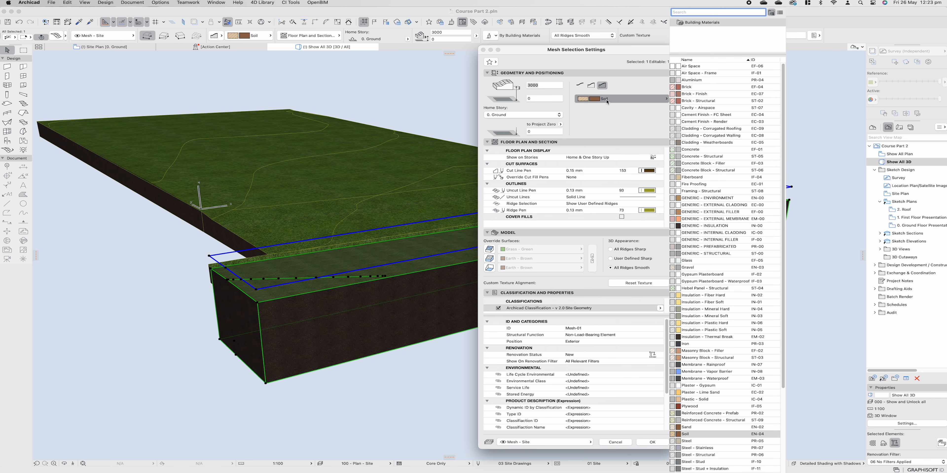
pyautogui.click(622, 99)
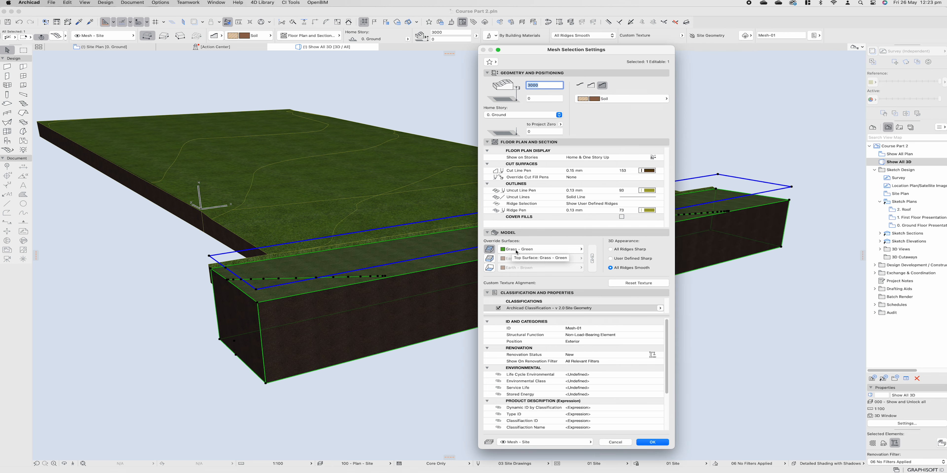
# Set the road mesh's top Override Surface to Pavement - Asphalt Light.
pyautogui.click(540, 249)
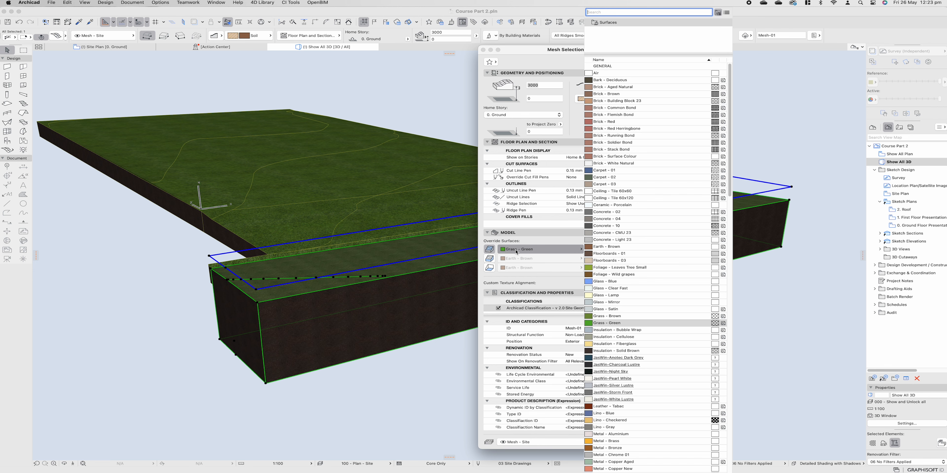
pyautogui.write('as')
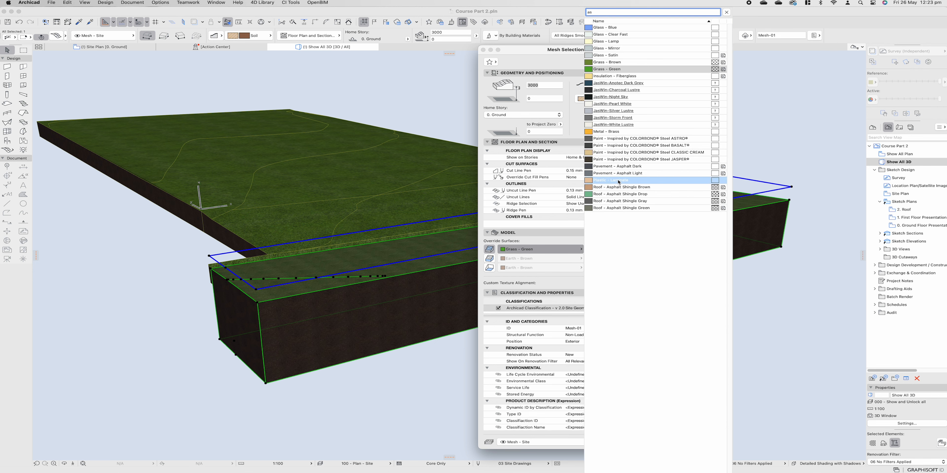
pyautogui.moveTo(622, 173)
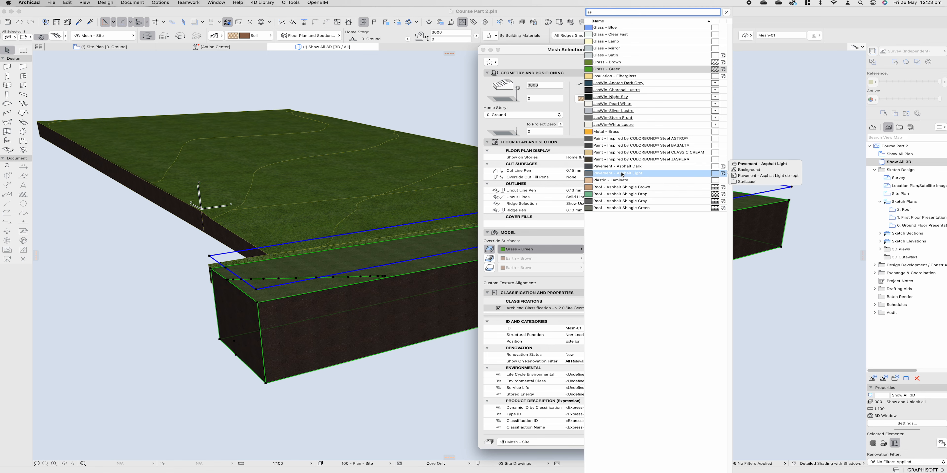
pyautogui.click(617, 173)
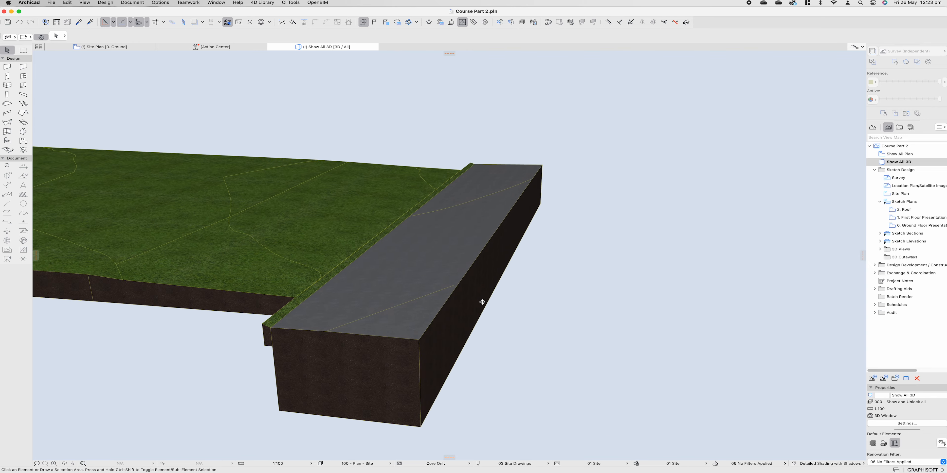
# Give the narrow curb strip mesh a Pavement - Asphalt Dark top surface.
pyautogui.doubleClick(481, 302)
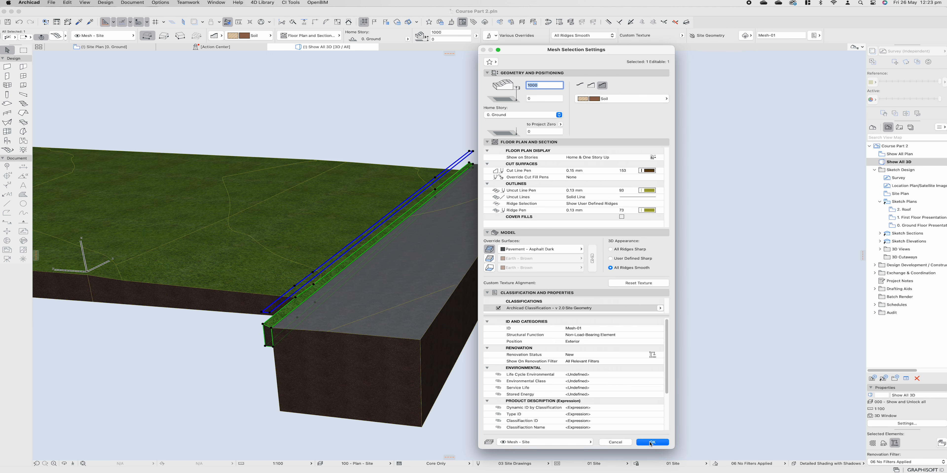
pyautogui.click(652, 442)
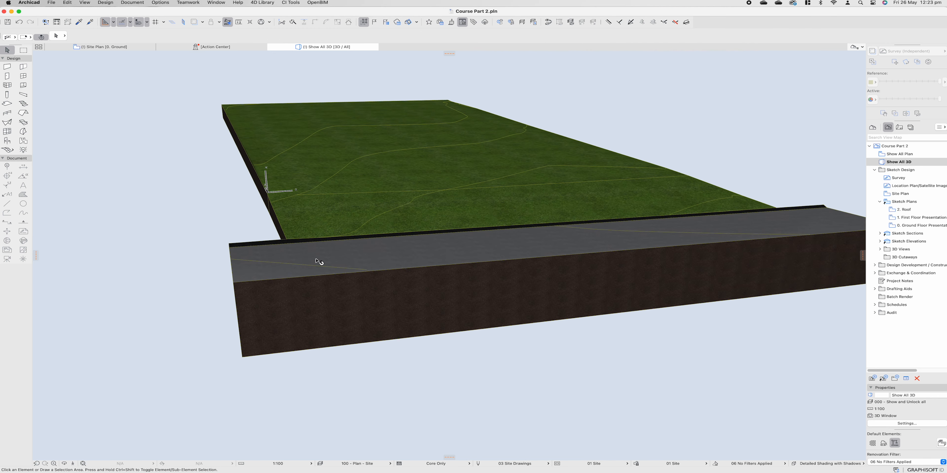
pyautogui.moveTo(453, 215)
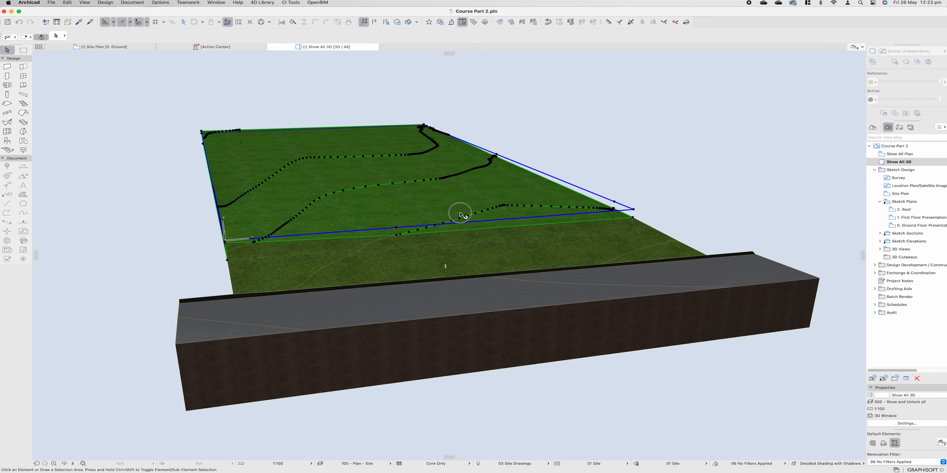
# Search 'sand' in the site mesh's top Override Surface list and apply a sand surface.
pyautogui.doubleClick(460, 215)
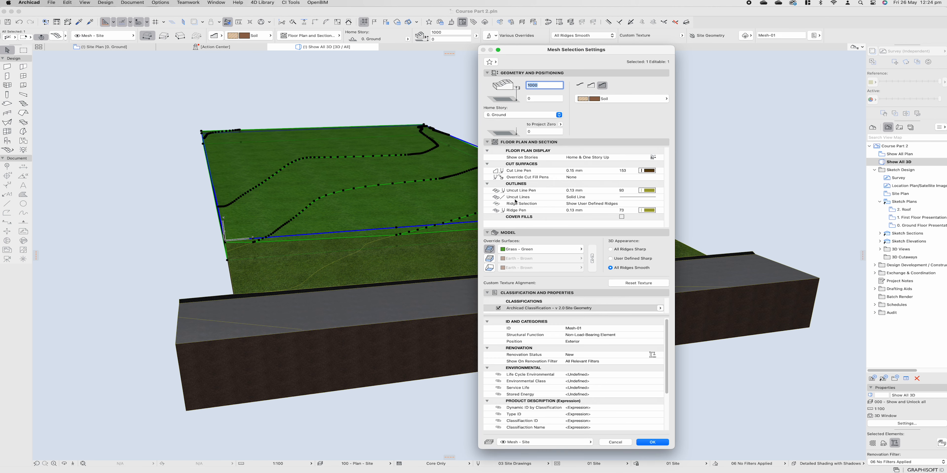
pyautogui.write('san')
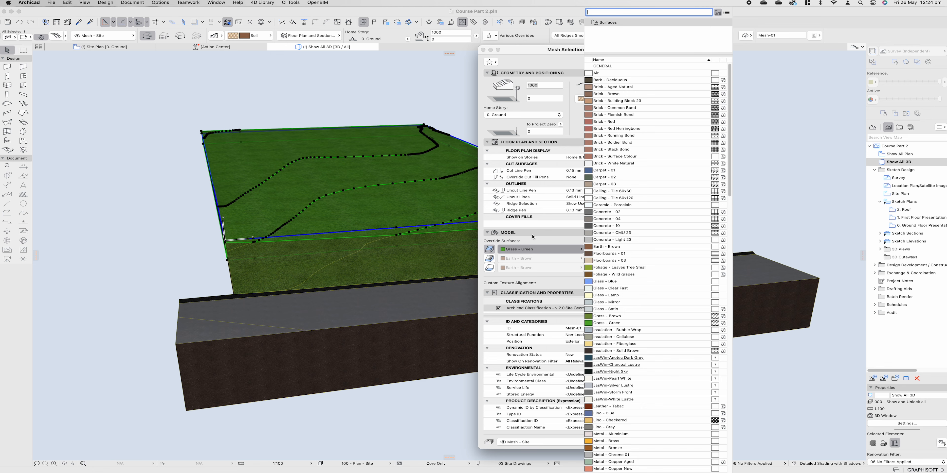
pyautogui.write('sta')
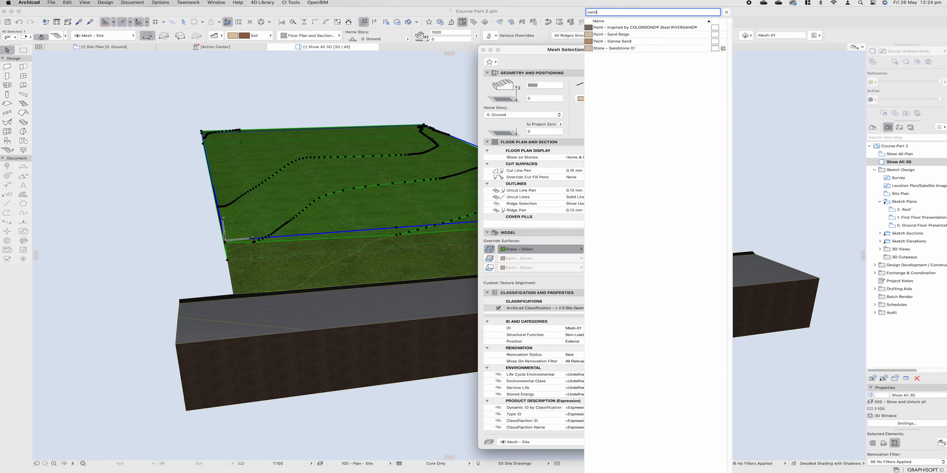
pyautogui.click(612, 35)
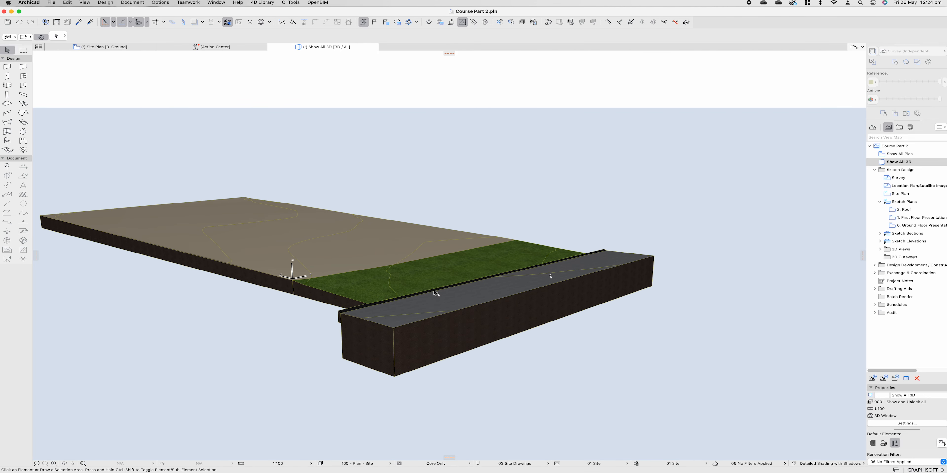
pyautogui.moveTo(348, 249)
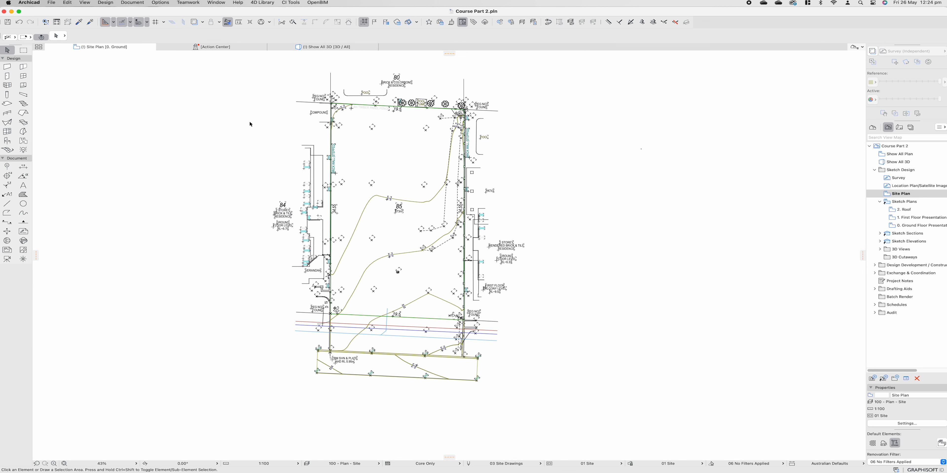
pyautogui.moveTo(378, 374)
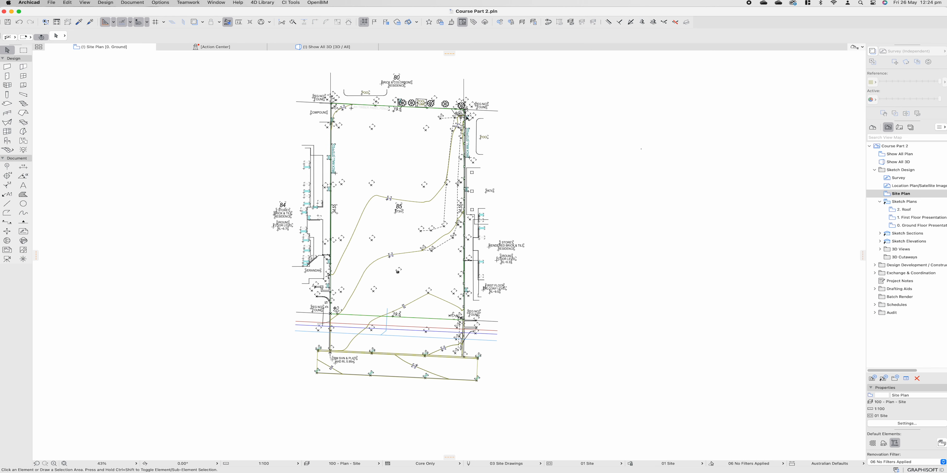
pyautogui.moveTo(455, 313)
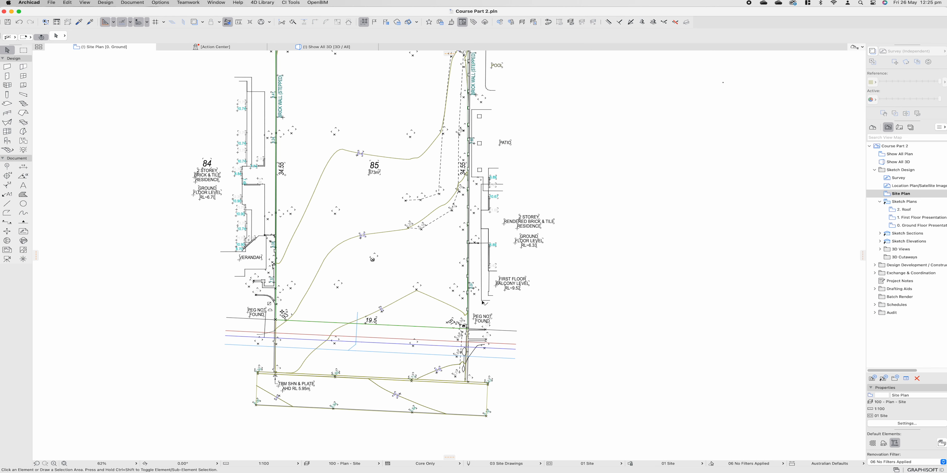
pyautogui.moveTo(495, 269)
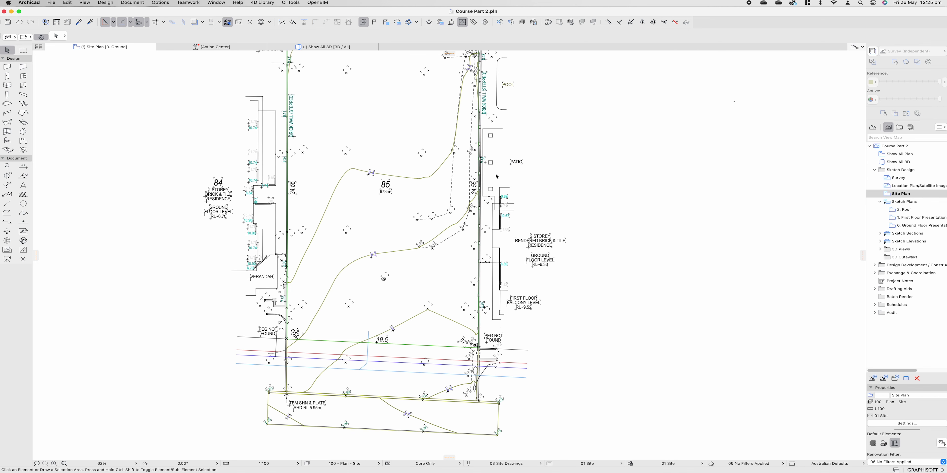
pyautogui.moveTo(558, 222)
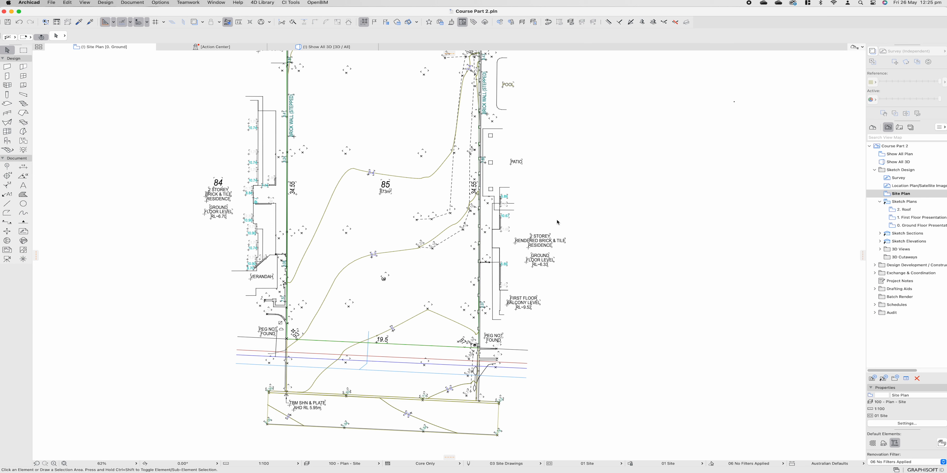
pyautogui.moveTo(426, 278)
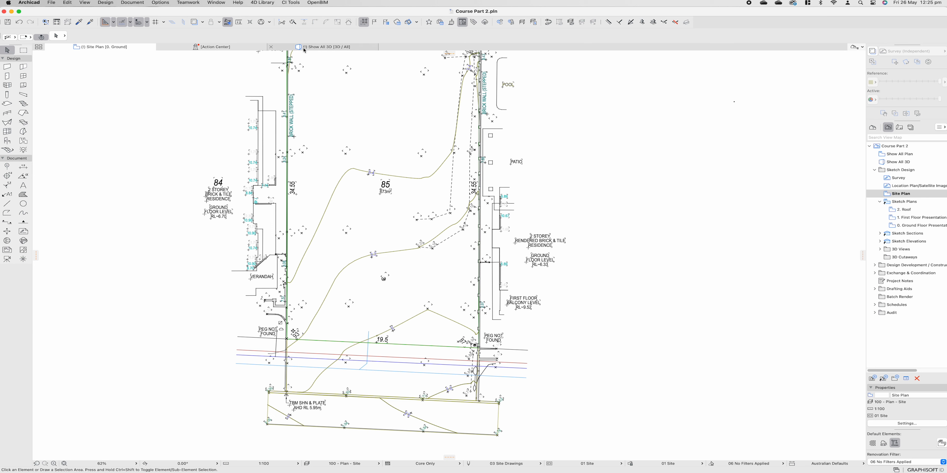
# Switch from the Site Plan to the Show All 3D window.
pyautogui.click(327, 46)
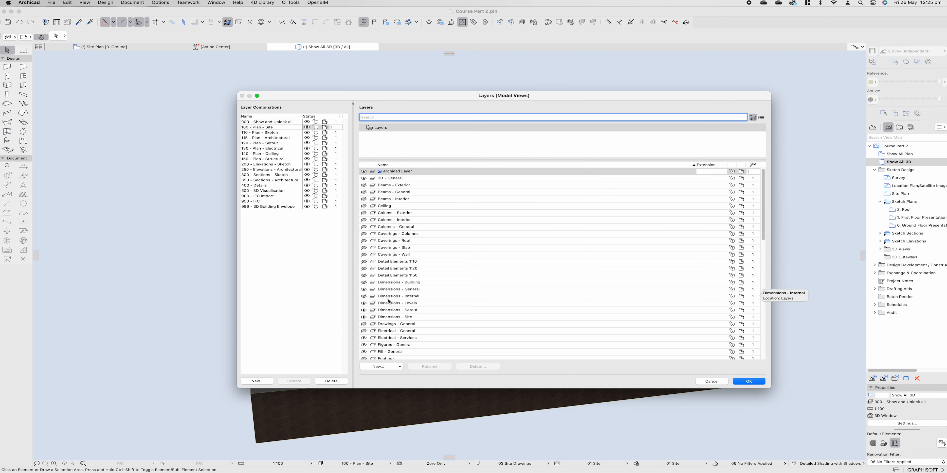
# Filter layers by 'site', rename Mesh - Site to Mesh - Site Existing, and start a new layer.
pyautogui.write('site')
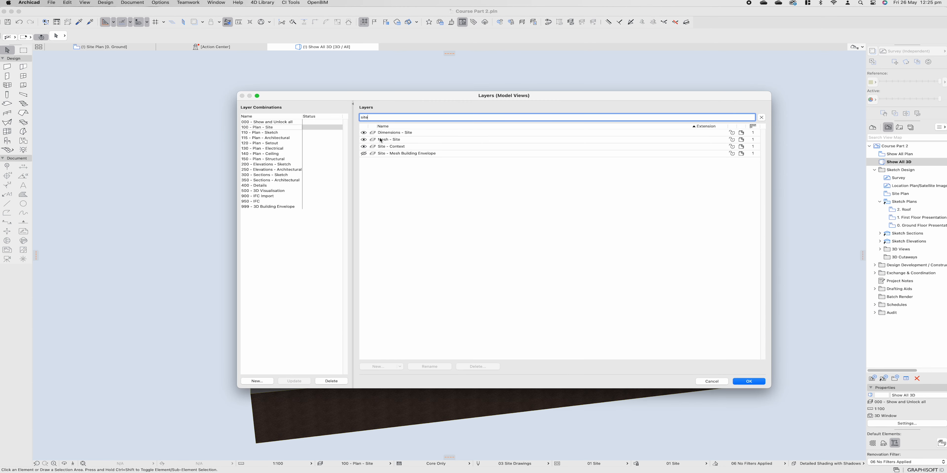
pyautogui.moveTo(405, 147)
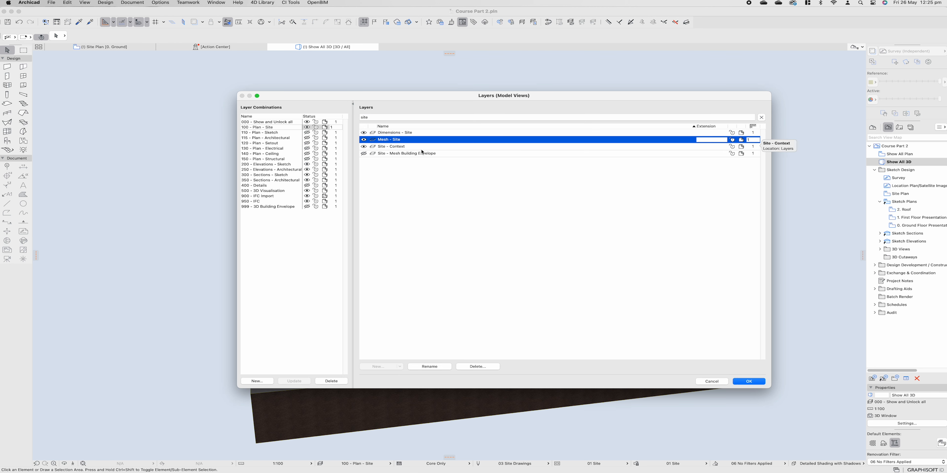
pyautogui.moveTo(401, 142)
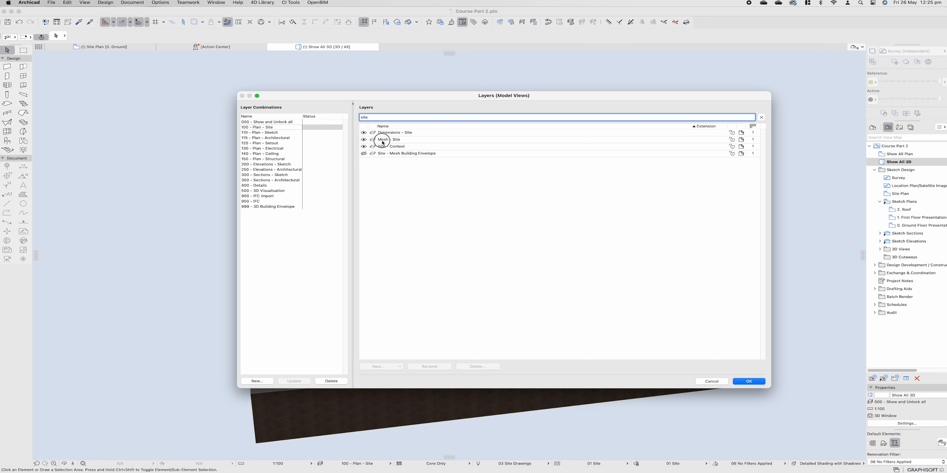
pyautogui.click(384, 139)
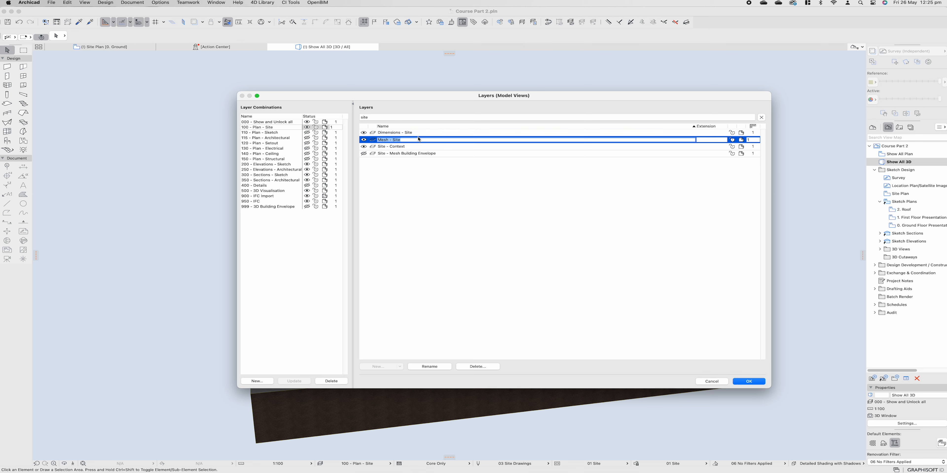
pyautogui.write('Existing')
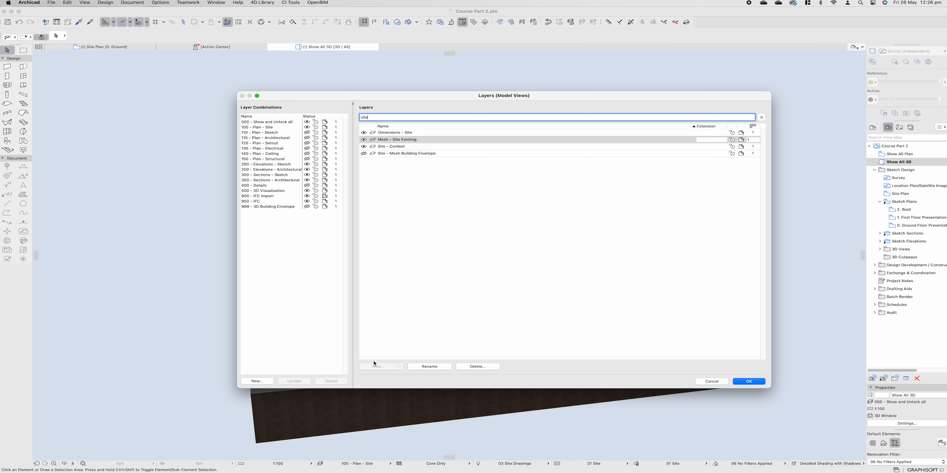
pyautogui.click(761, 118)
pyautogui.write('Mesh - Site R')
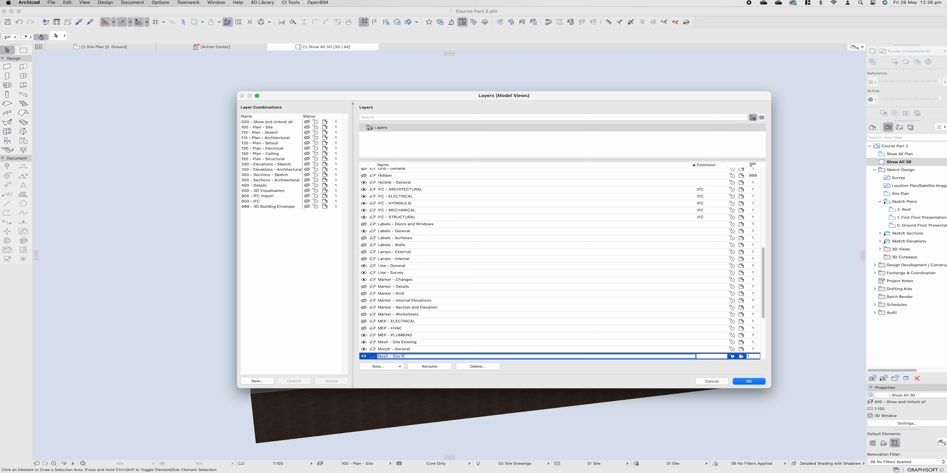
# Name the new layer Mesh - Site Proposed and update the layer combination with it.
pyautogui.write('Proposed')
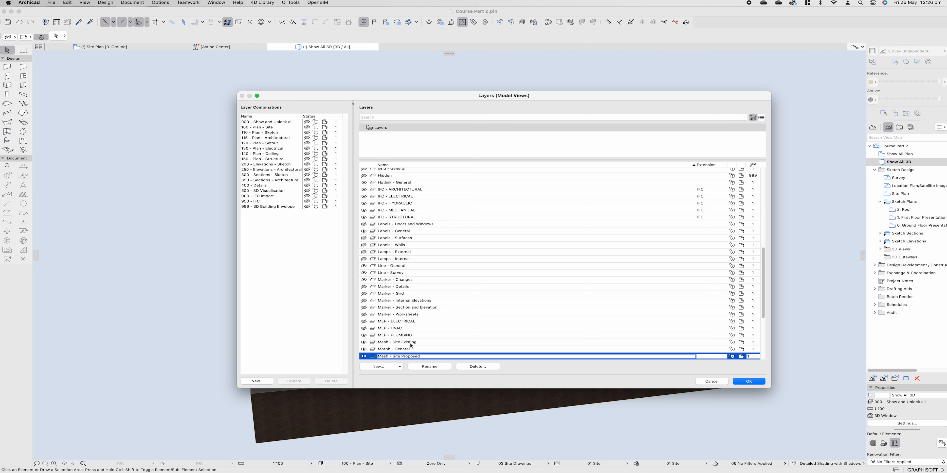
pyautogui.click(397, 342)
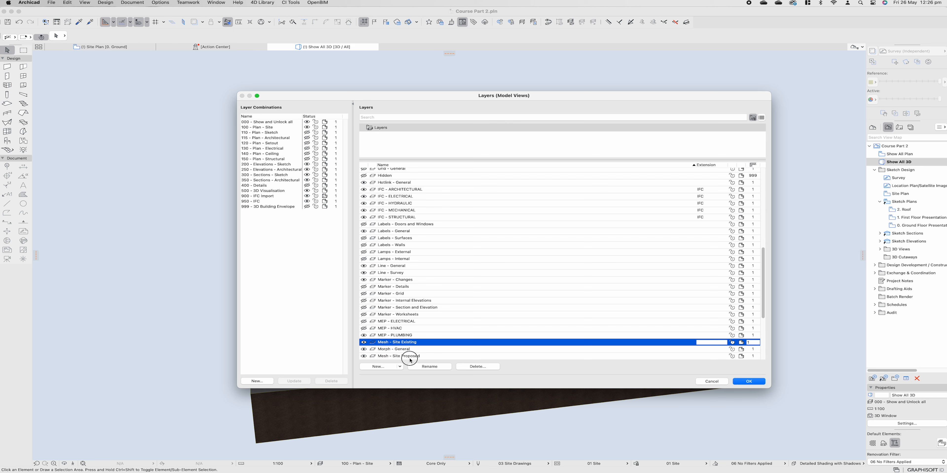
pyautogui.click(410, 356)
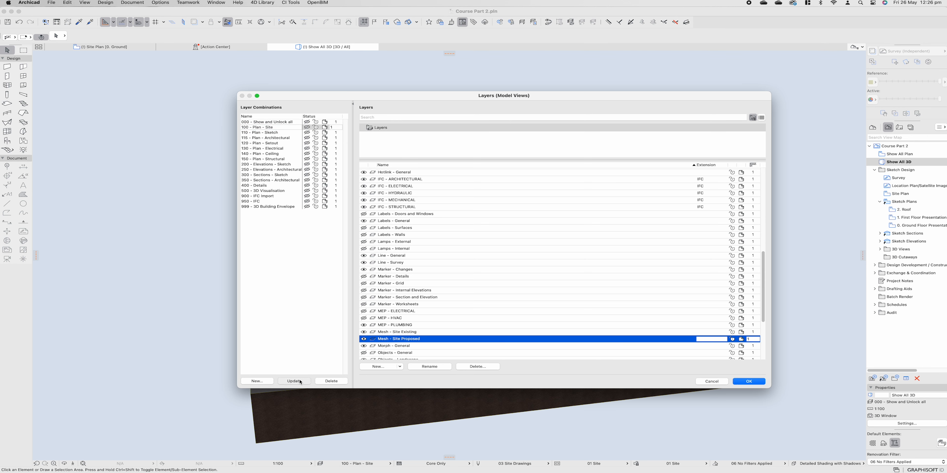
pyautogui.click(749, 381)
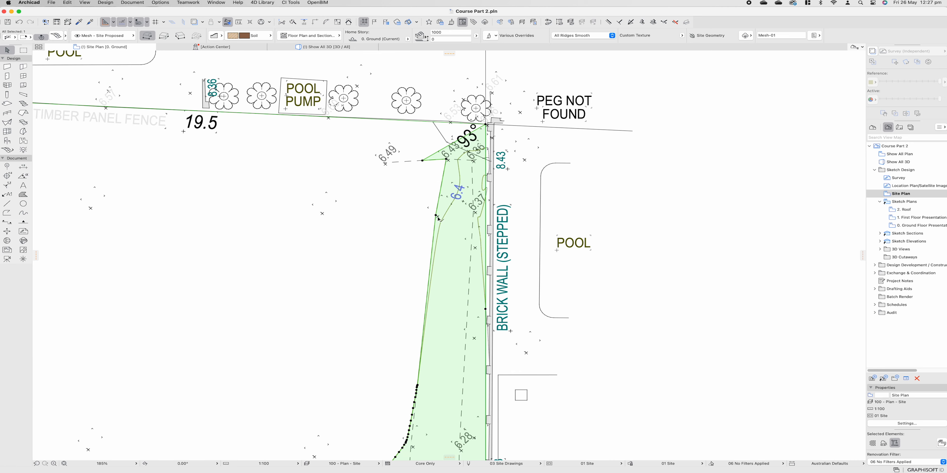
# Give every point of the proposed site mesh the same height with Apply to All.
pyautogui.scroll(-3)
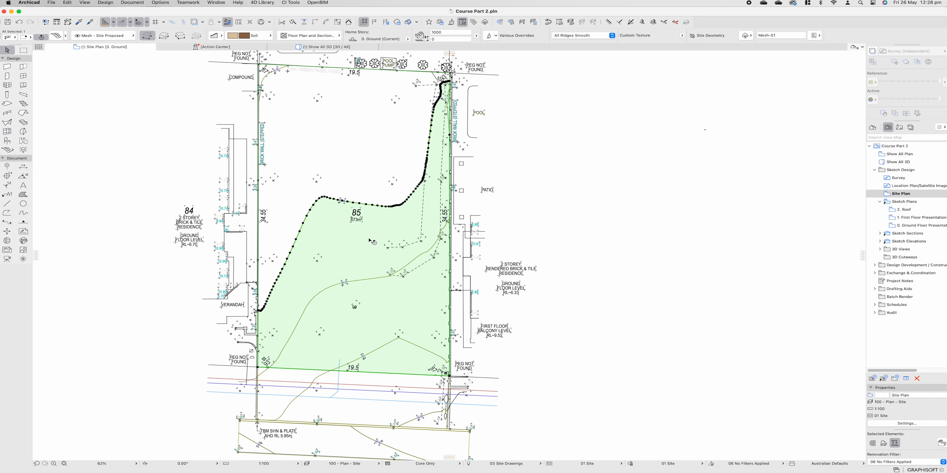
pyautogui.moveTo(432, 145)
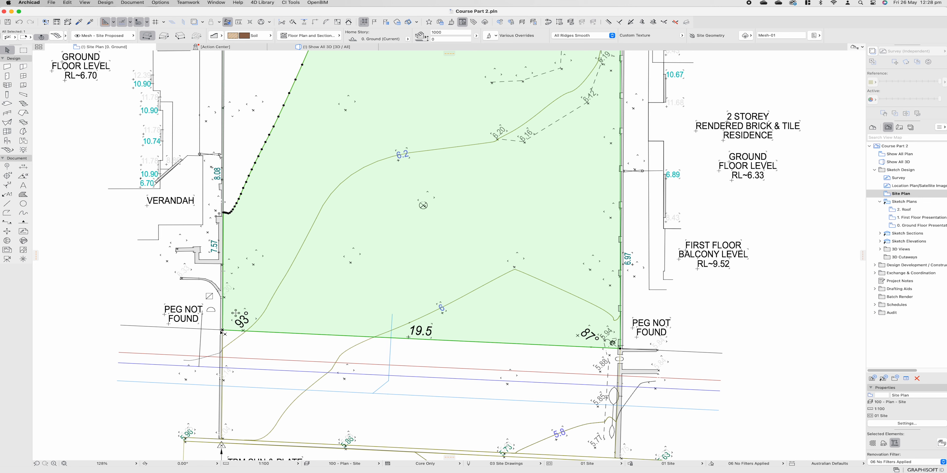
pyautogui.moveTo(225, 316)
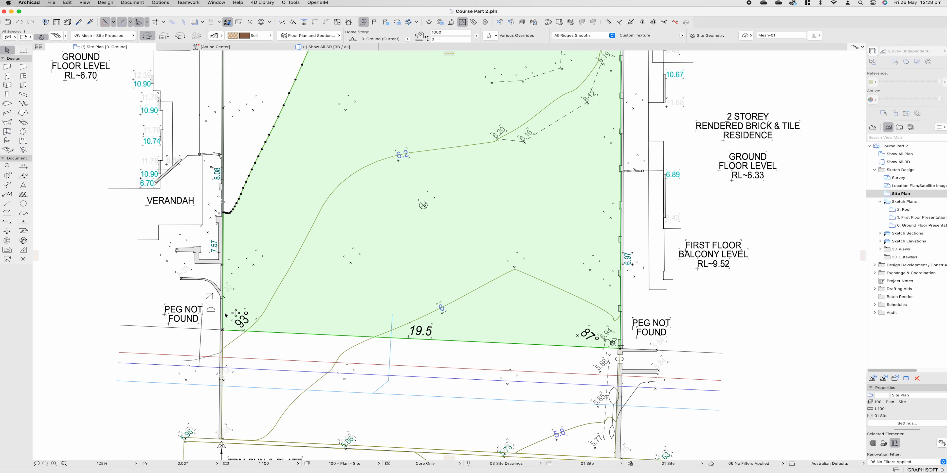
pyautogui.moveTo(591, 309)
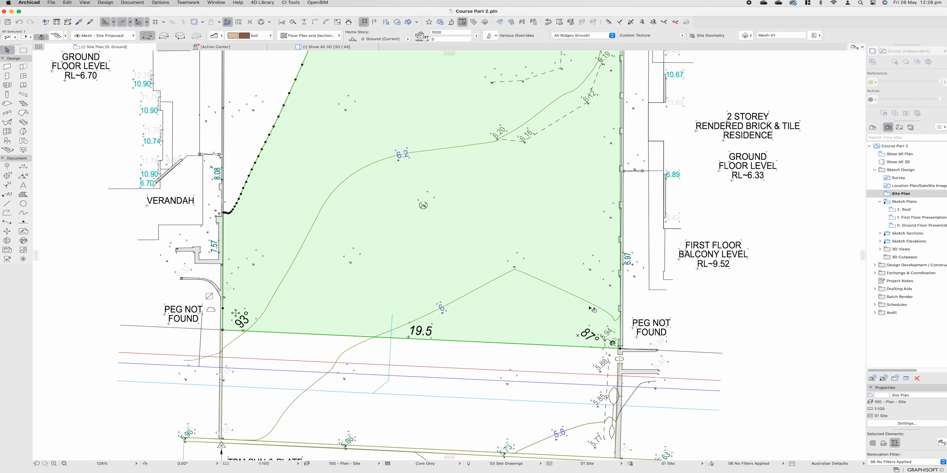
pyautogui.moveTo(611, 353)
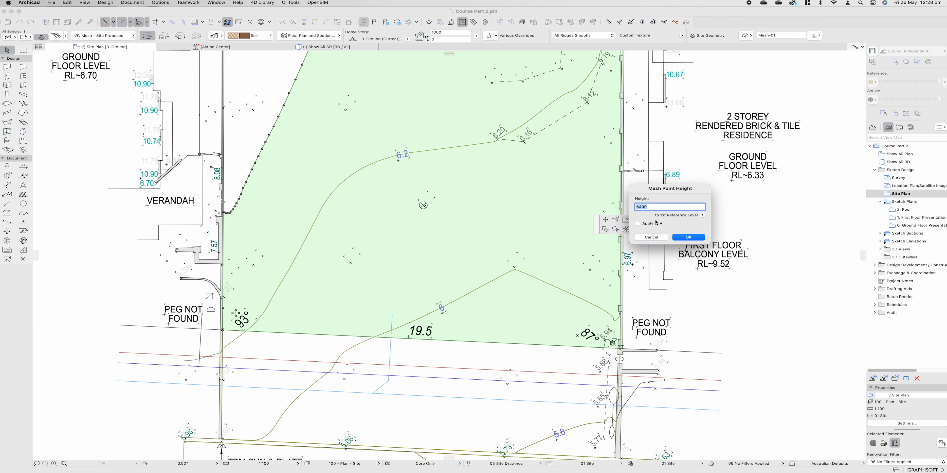
pyautogui.click(688, 237)
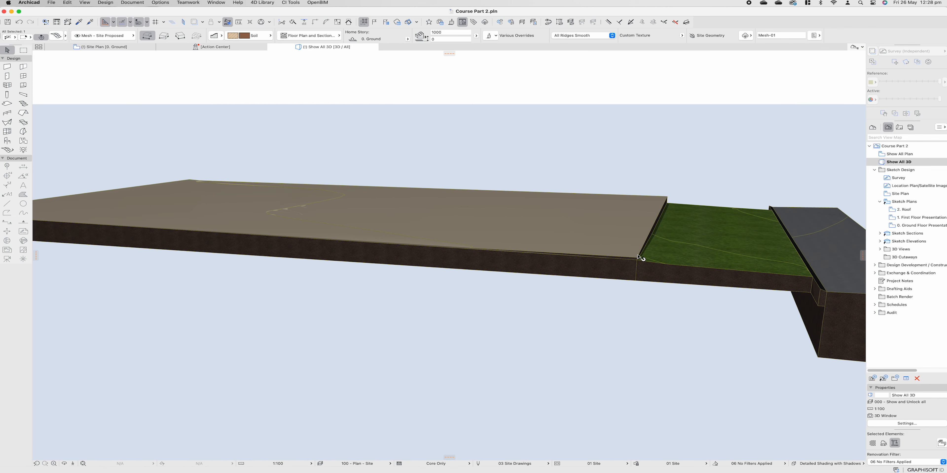
# Orbit the 3D model to inspect the flat proposed mesh beside the grass verge and road.
pyautogui.moveTo(642, 259); pyautogui.dragTo(393, 342)
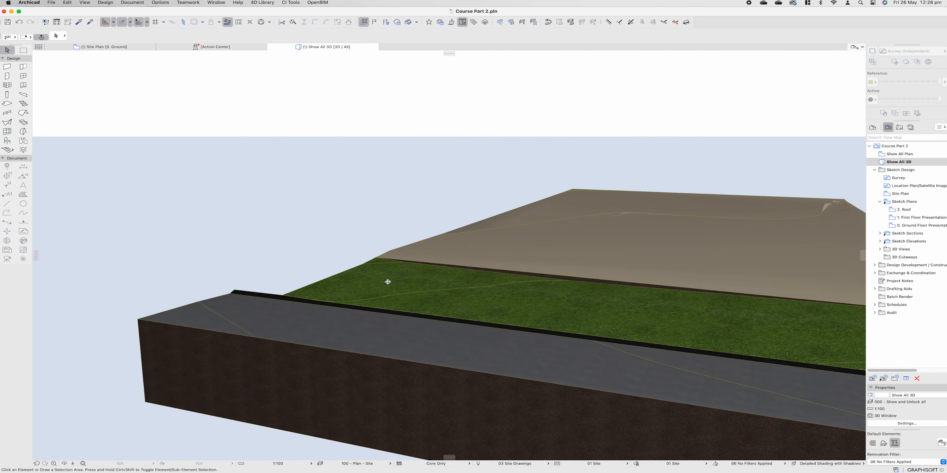
pyautogui.moveTo(388, 282); pyautogui.dragTo(350, 284)
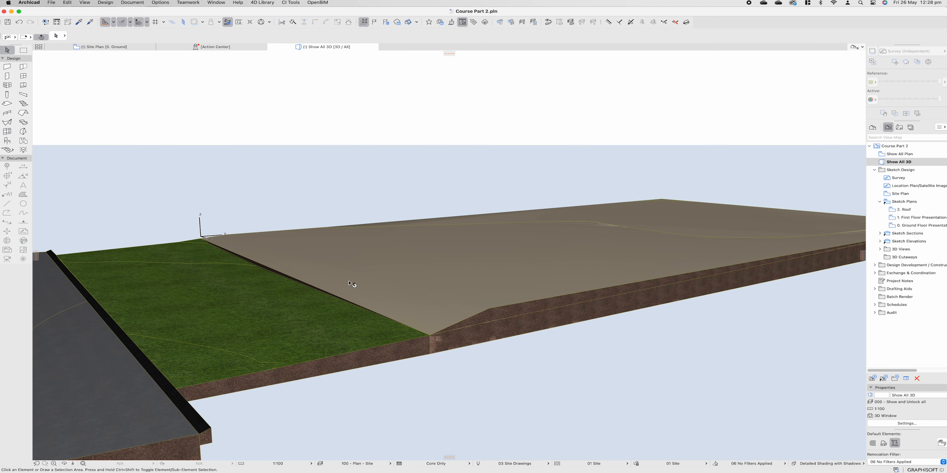
pyautogui.moveTo(350, 284); pyautogui.dragTo(541, 304)
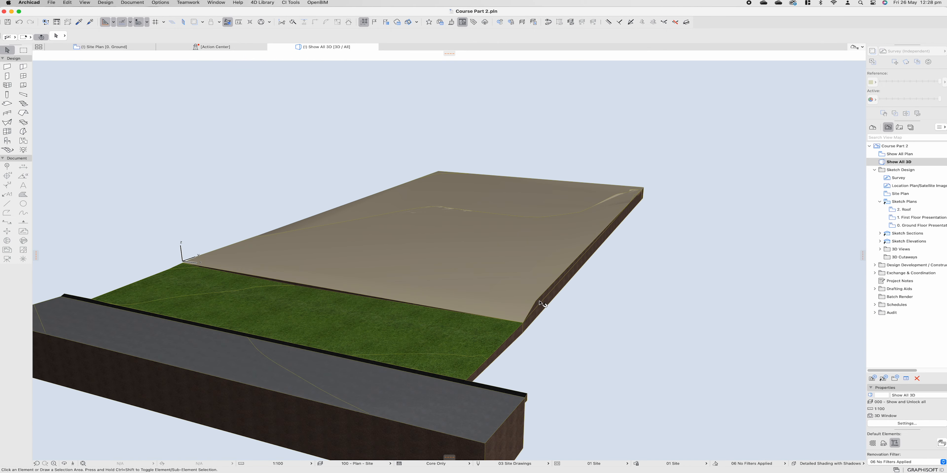